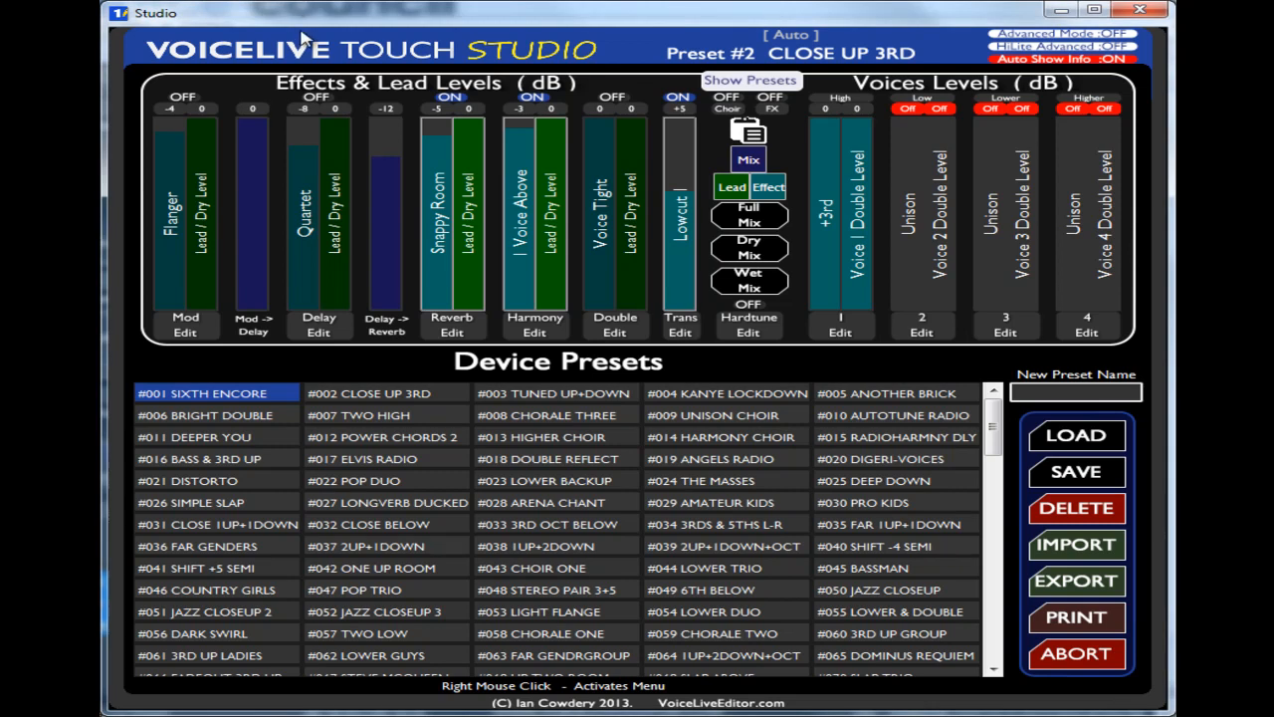
pyautogui.moveTo(306, 28)
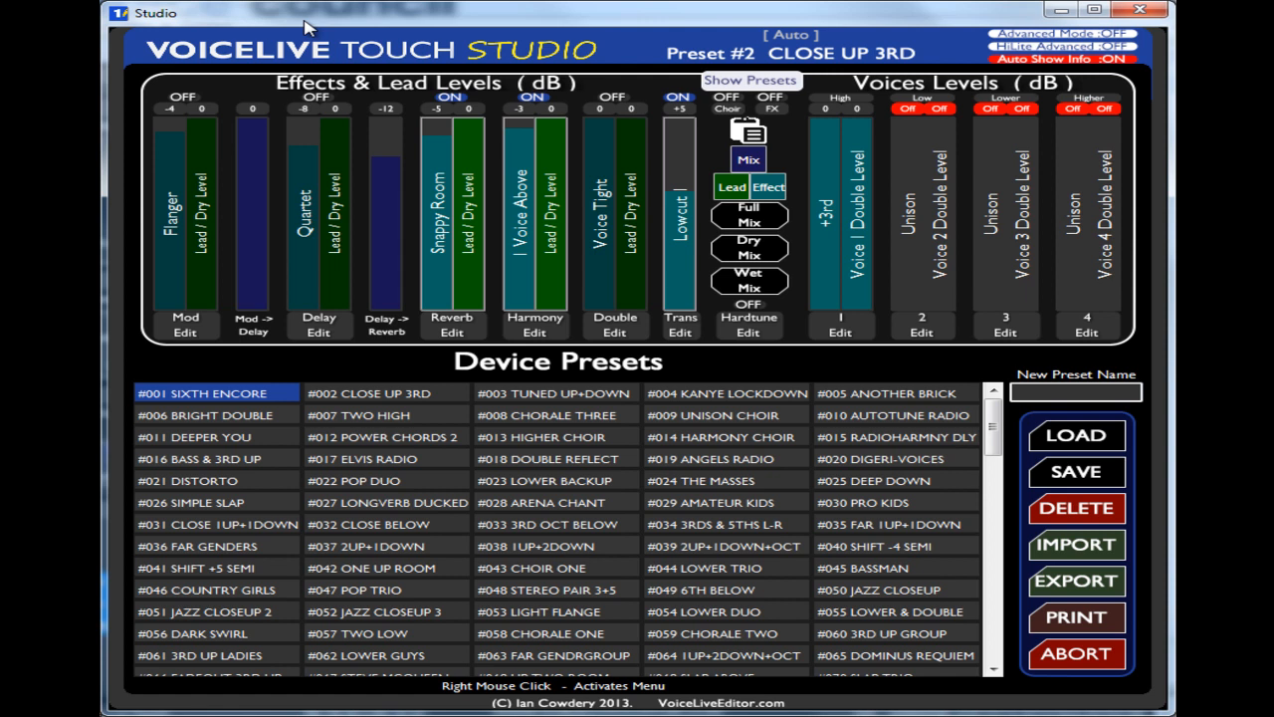
pyautogui.moveTo(180, 182)
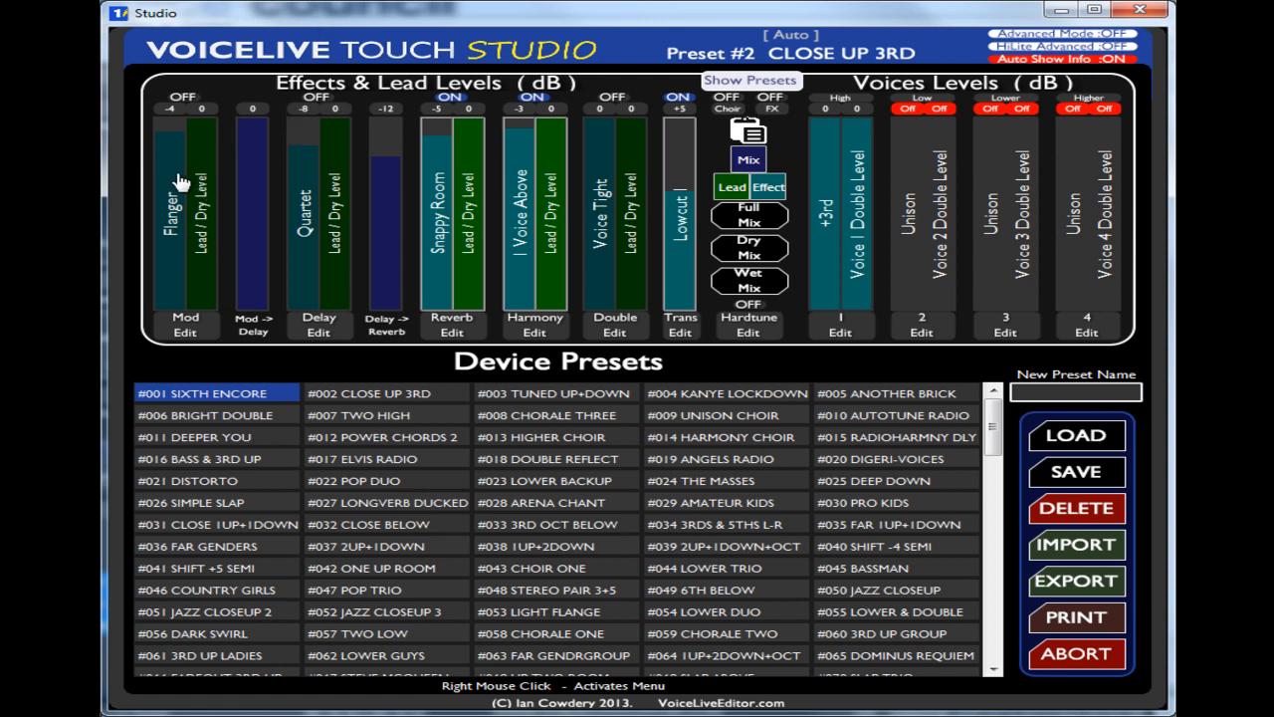
pyautogui.moveTo(184, 284)
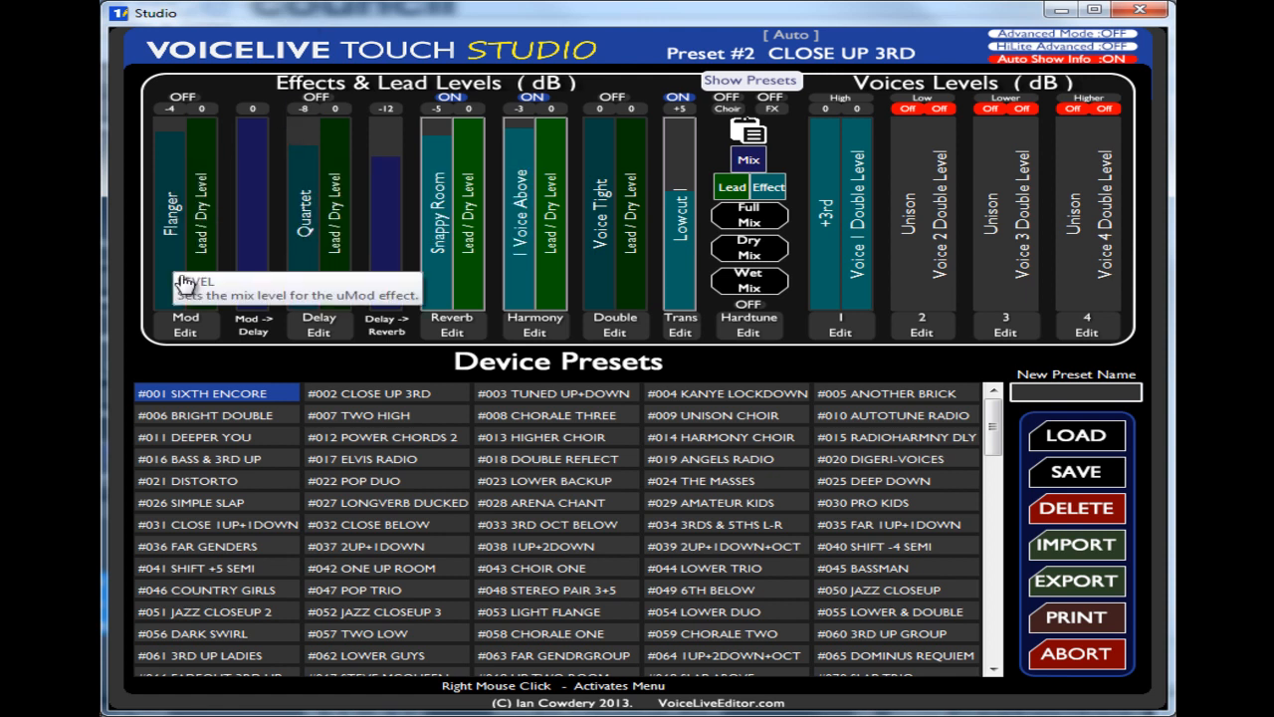
pyautogui.moveTo(204, 234)
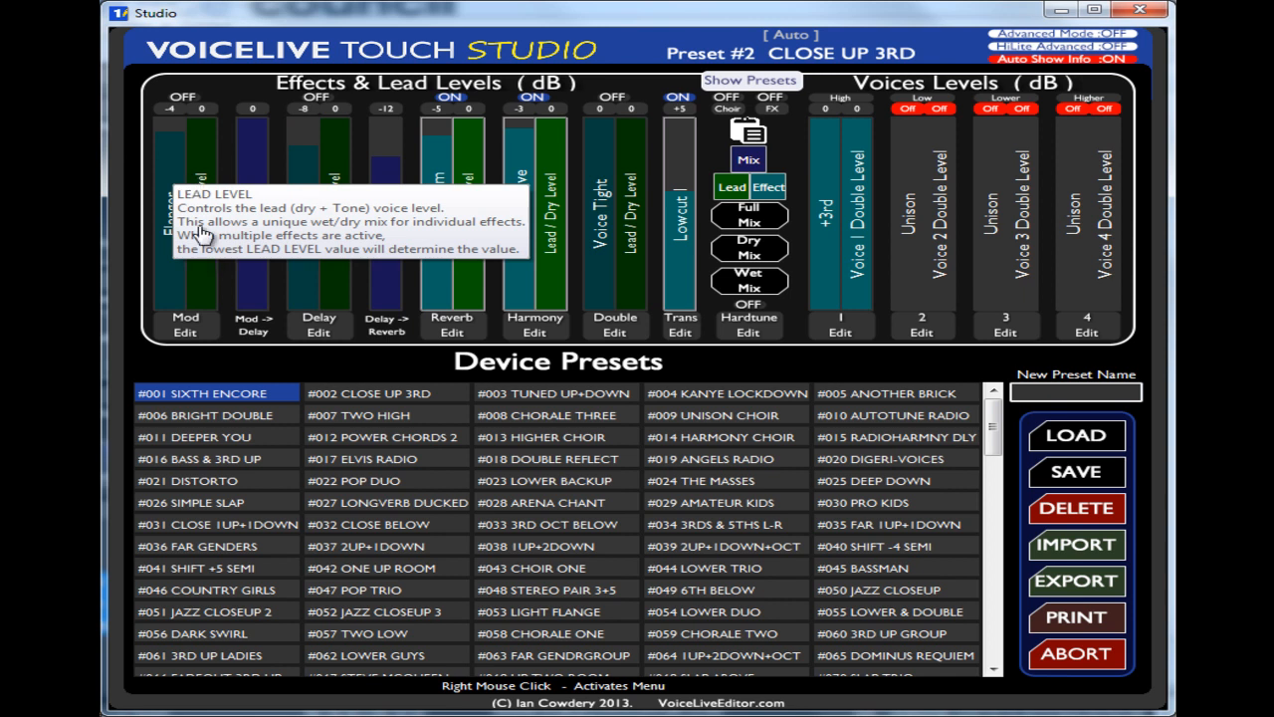
pyautogui.moveTo(548, 259)
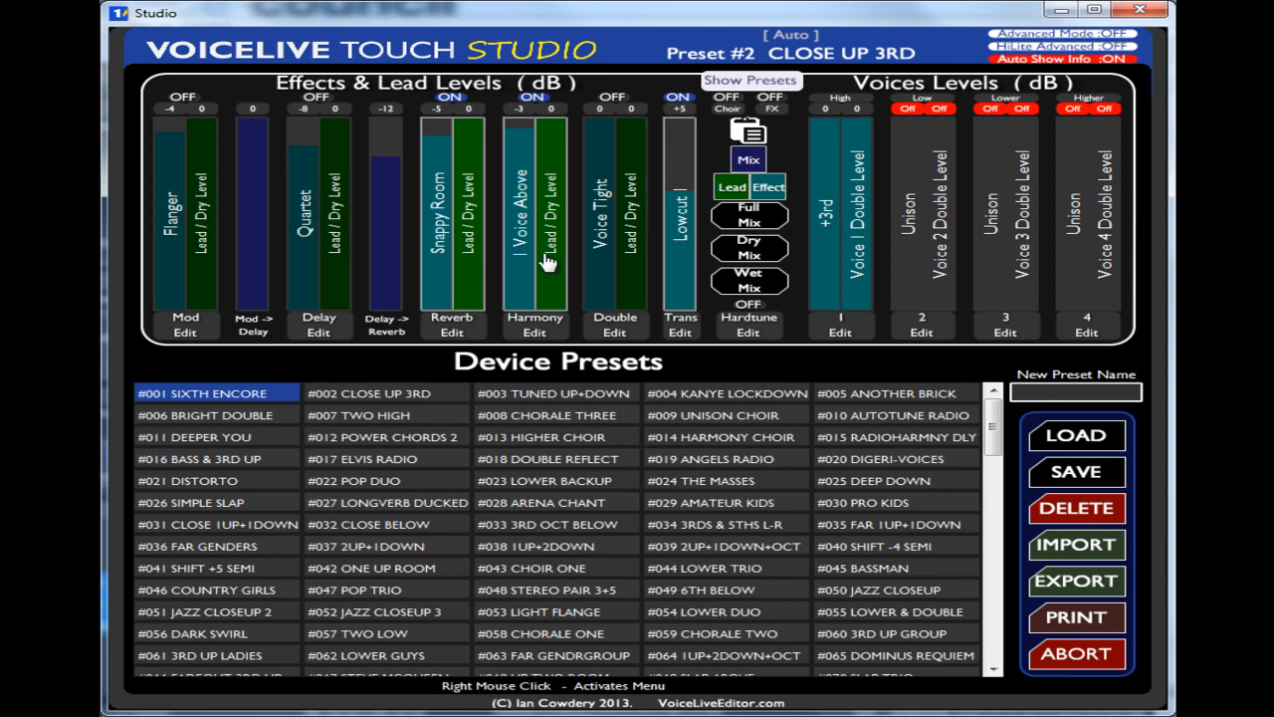
pyautogui.moveTo(189, 246)
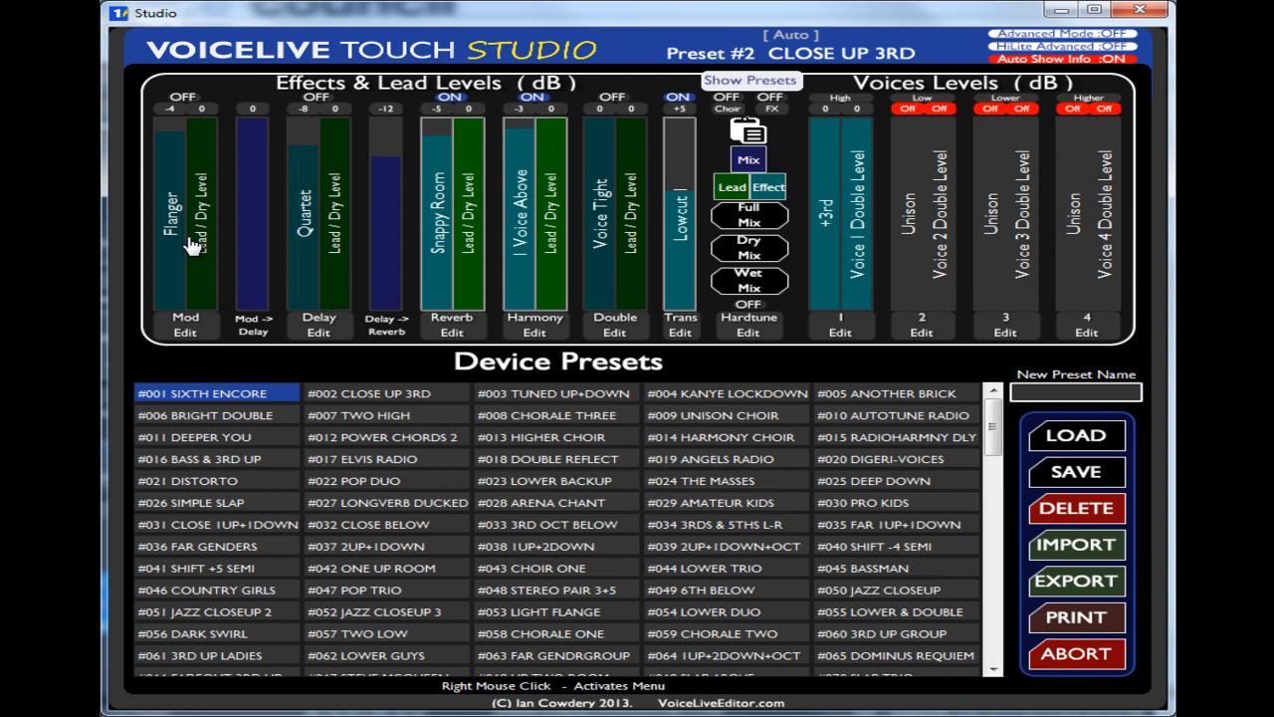
pyautogui.moveTo(171, 257)
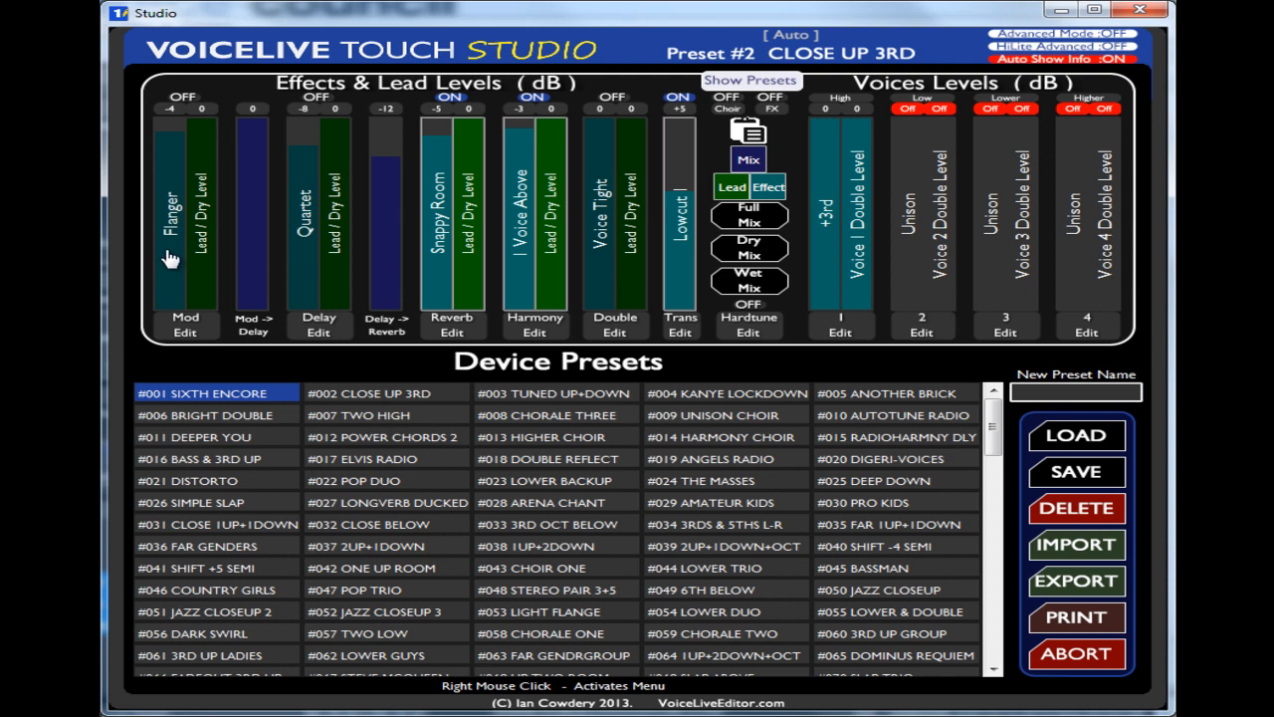
pyautogui.moveTo(204, 224)
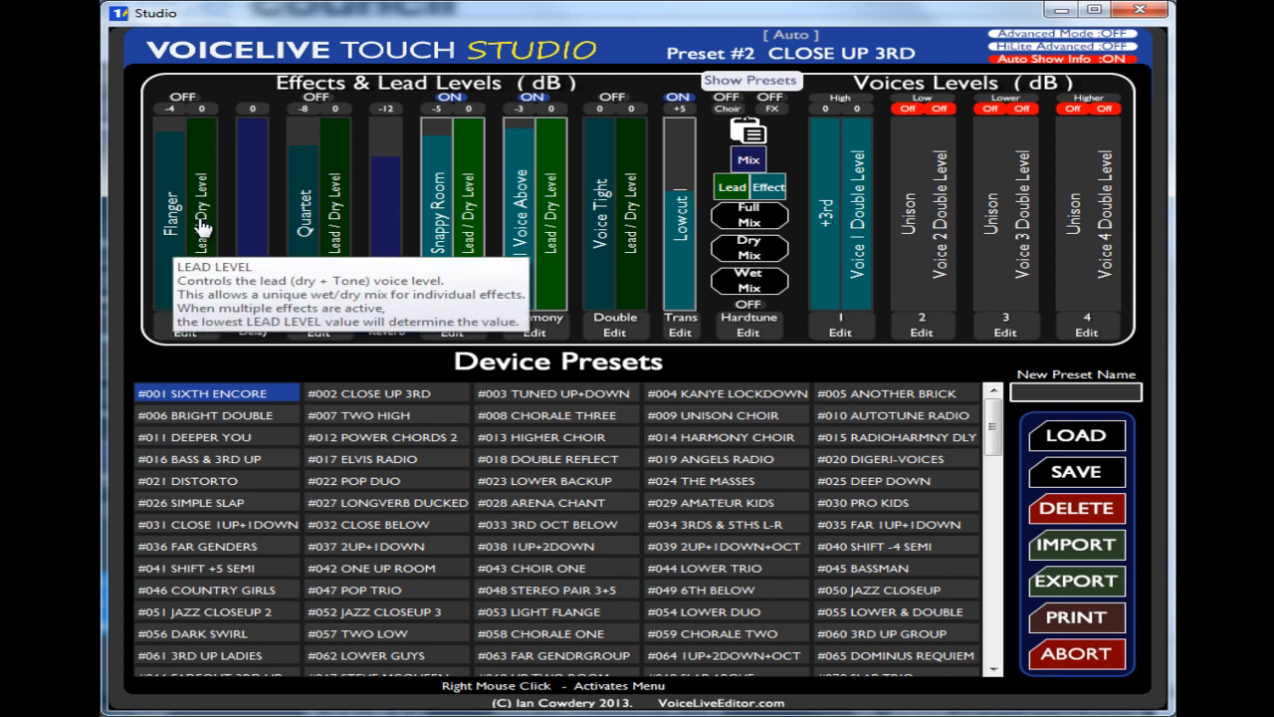
pyautogui.moveTo(336, 213)
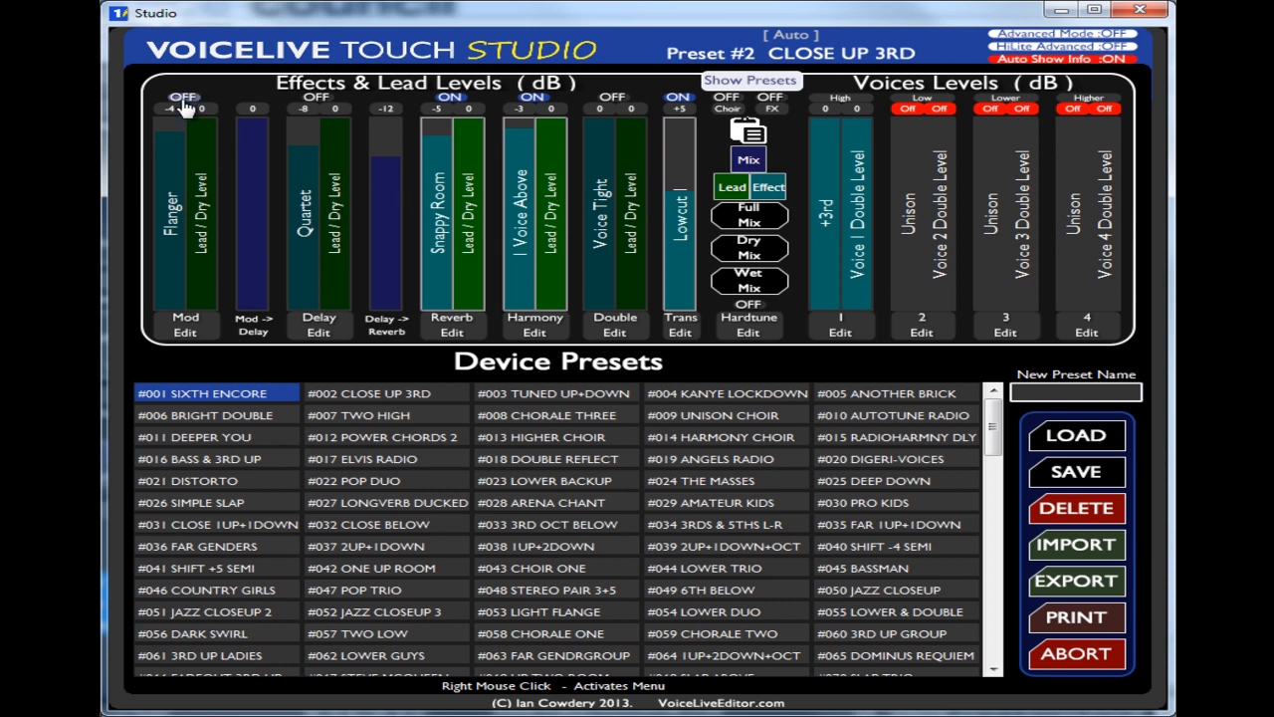
# Step: Toggle the Mod and Delay effects on and back off
pyautogui.click(184, 96)
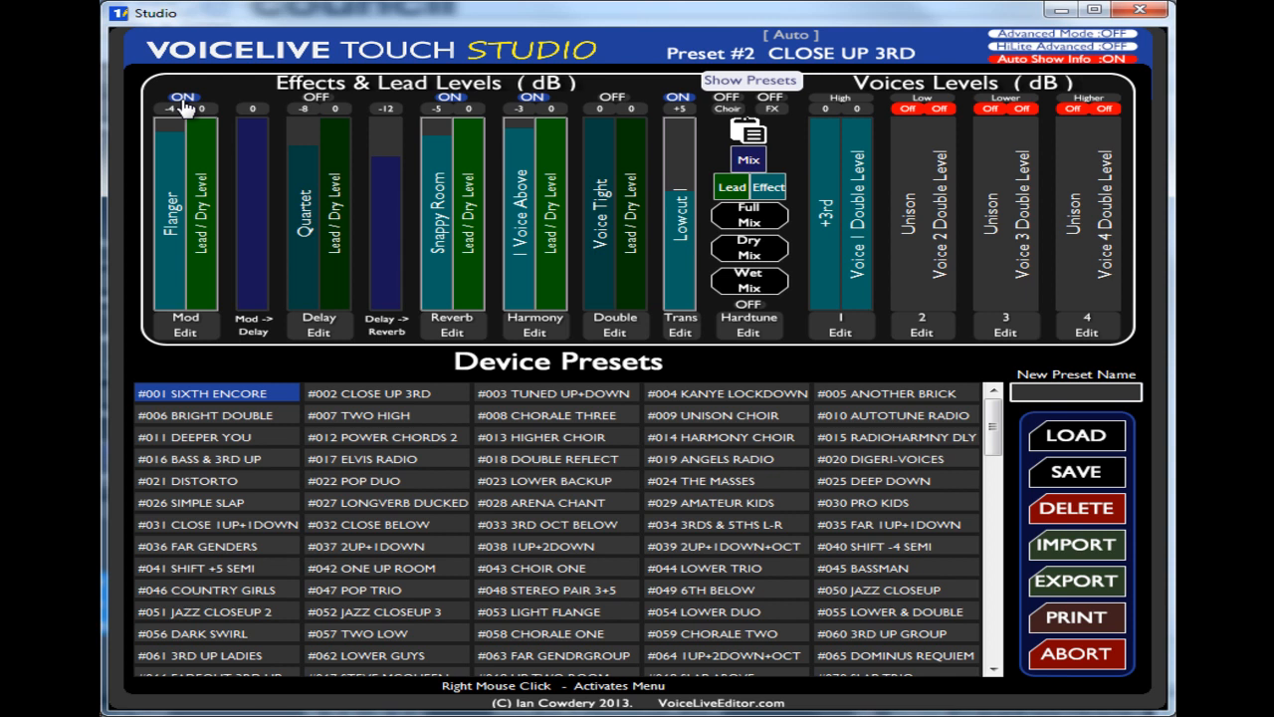
pyautogui.click(317, 97)
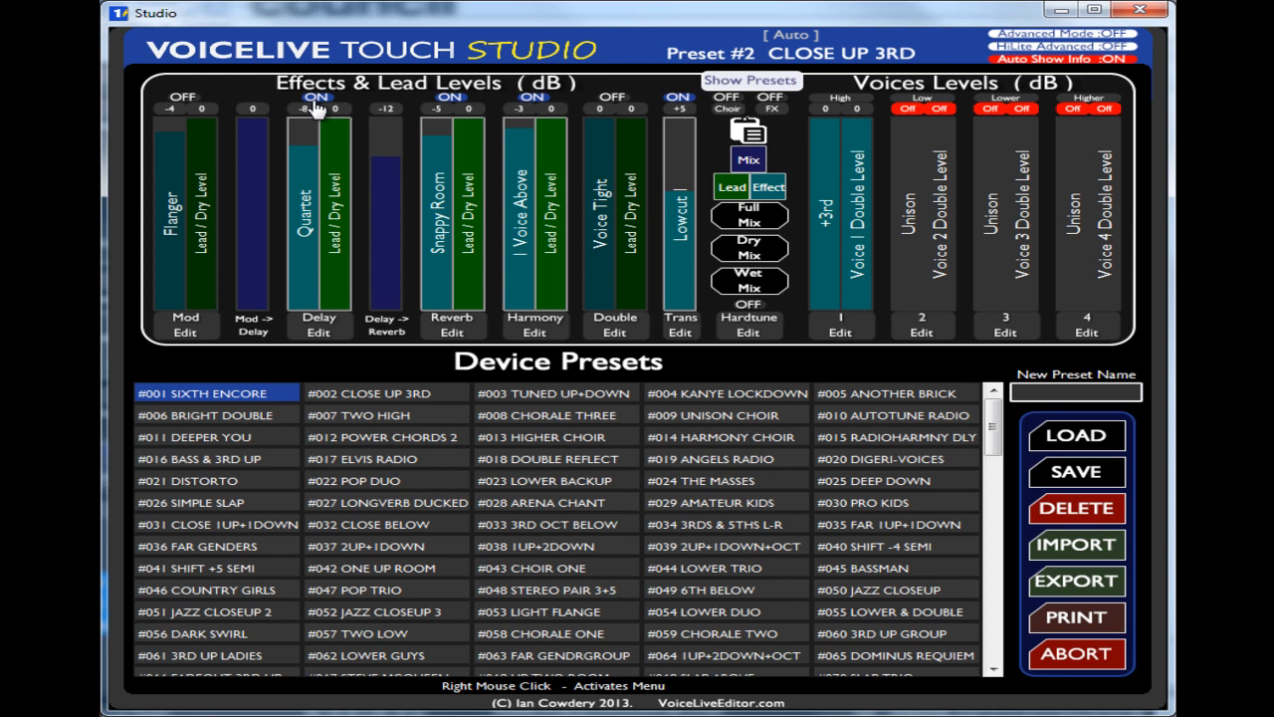
pyautogui.click(317, 95)
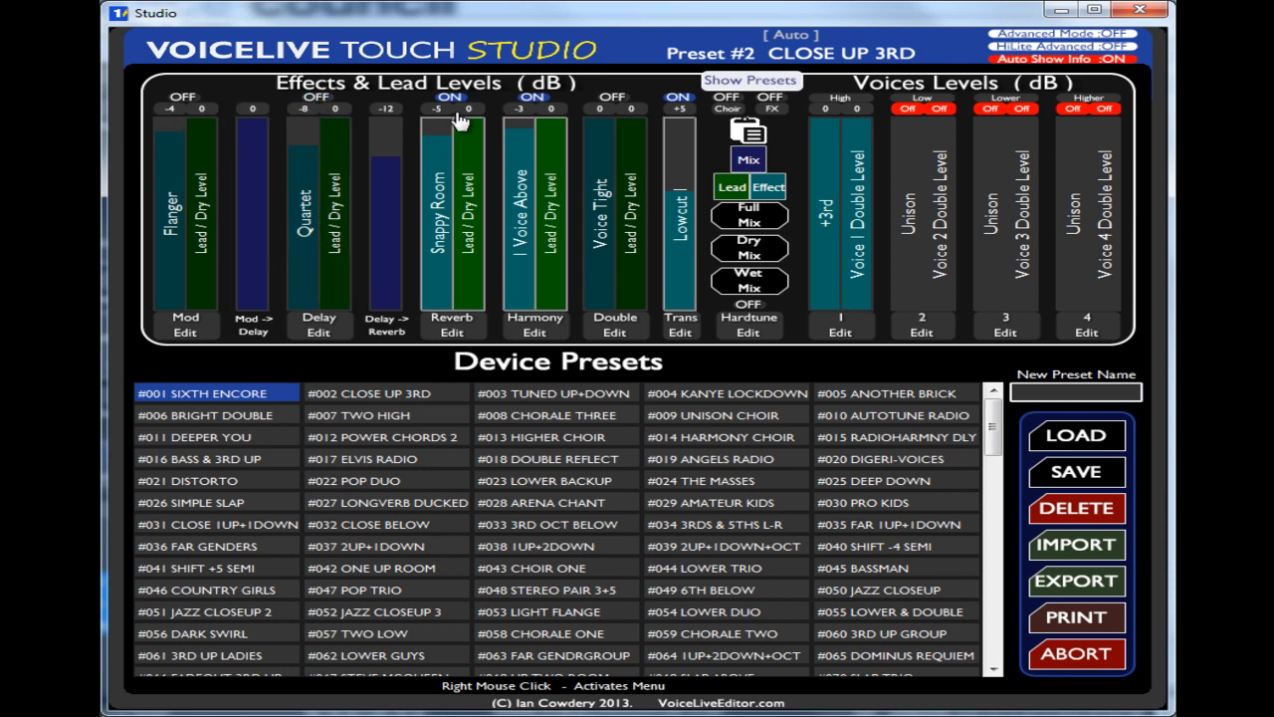
pyautogui.moveTo(174, 148)
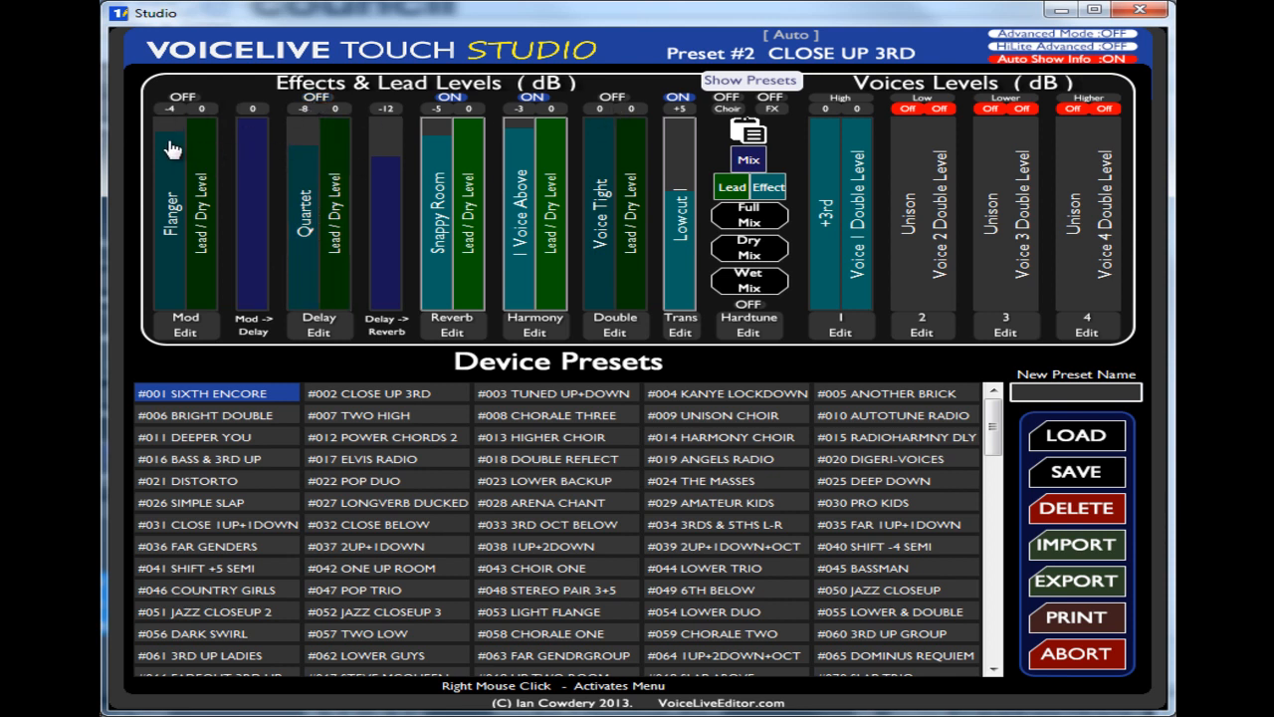
# Step: Set Mod, Delay and Reverb lead levels to -9 dB, ending on Snappy Room reverb settings
pyautogui.click(184, 323)
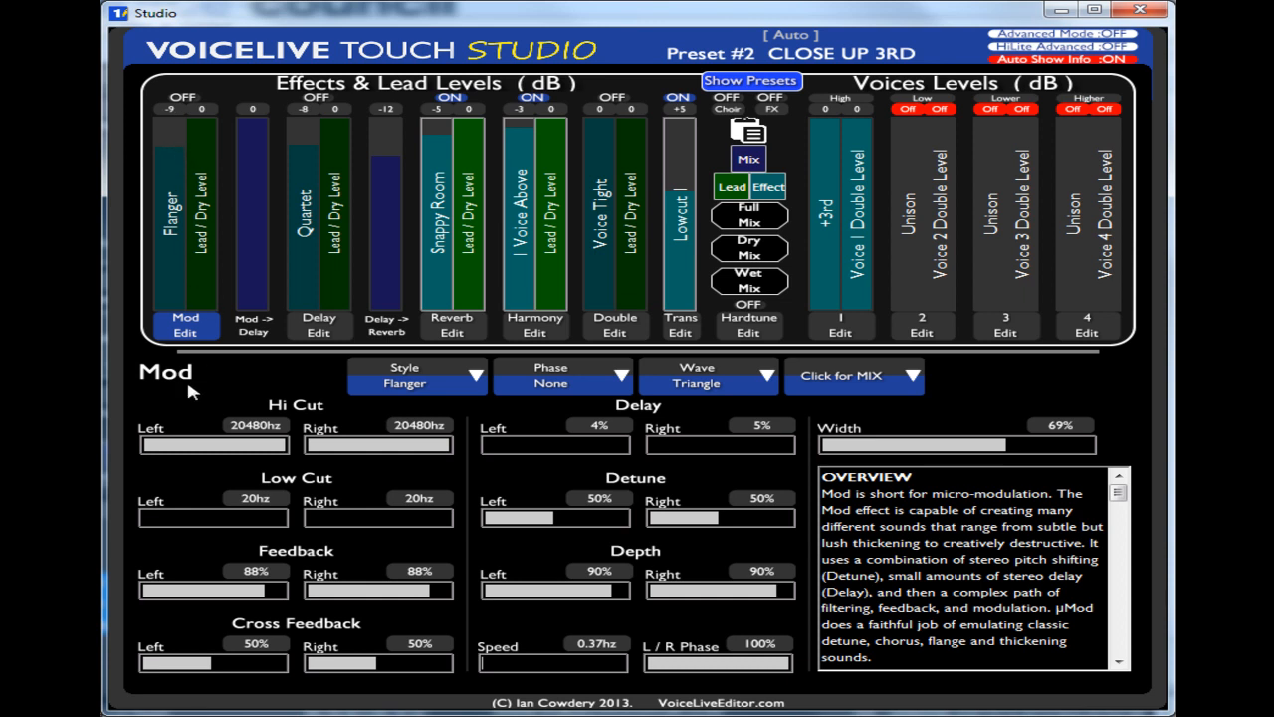
pyautogui.moveTo(983, 610)
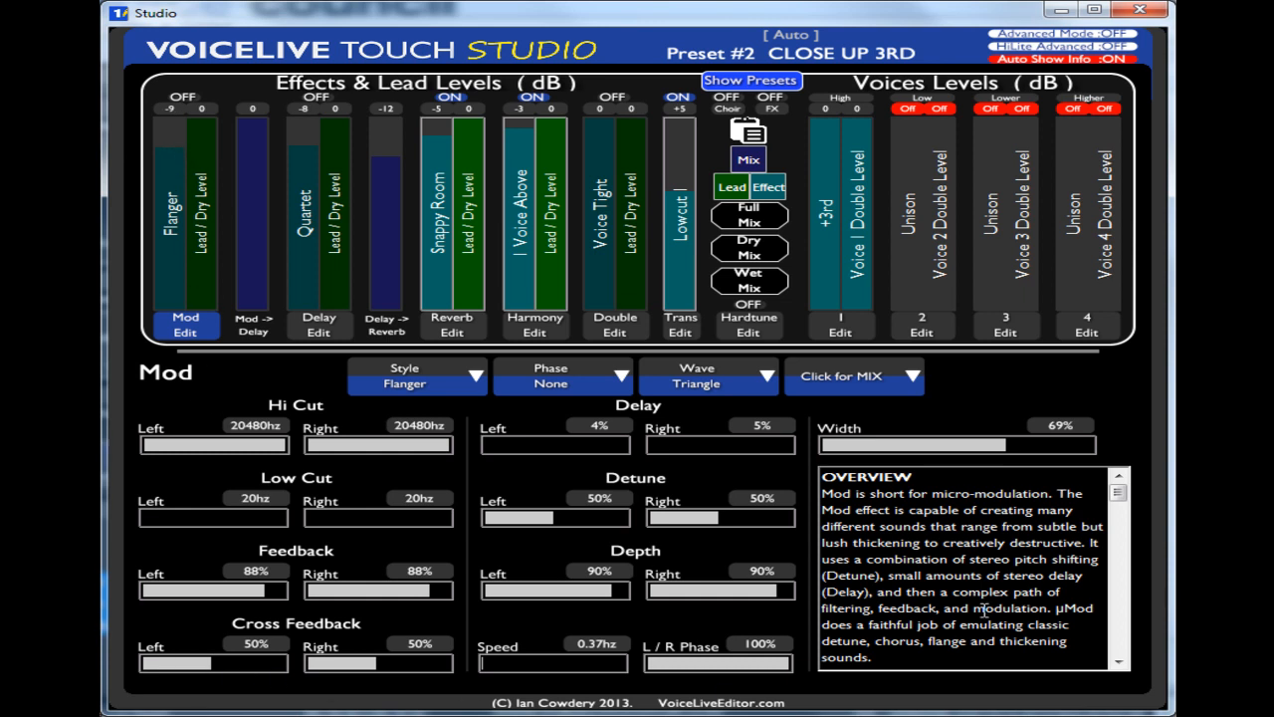
pyautogui.moveTo(169, 401)
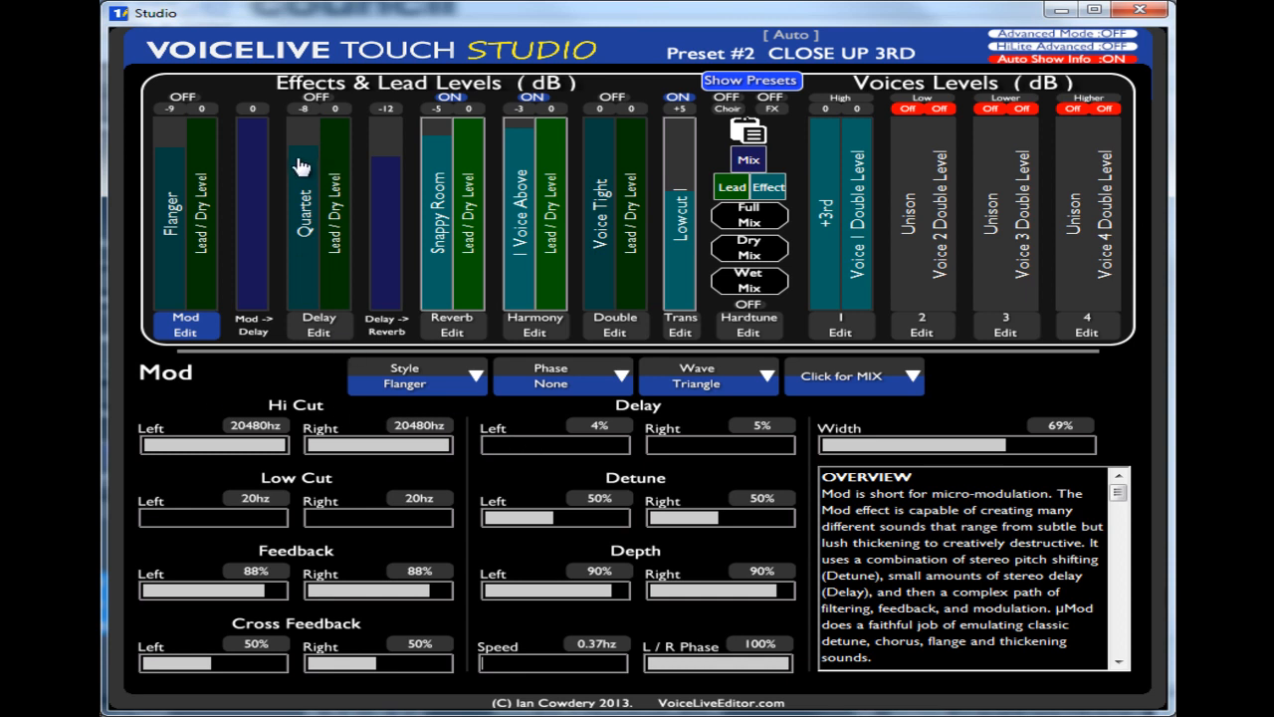
pyautogui.click(319, 323)
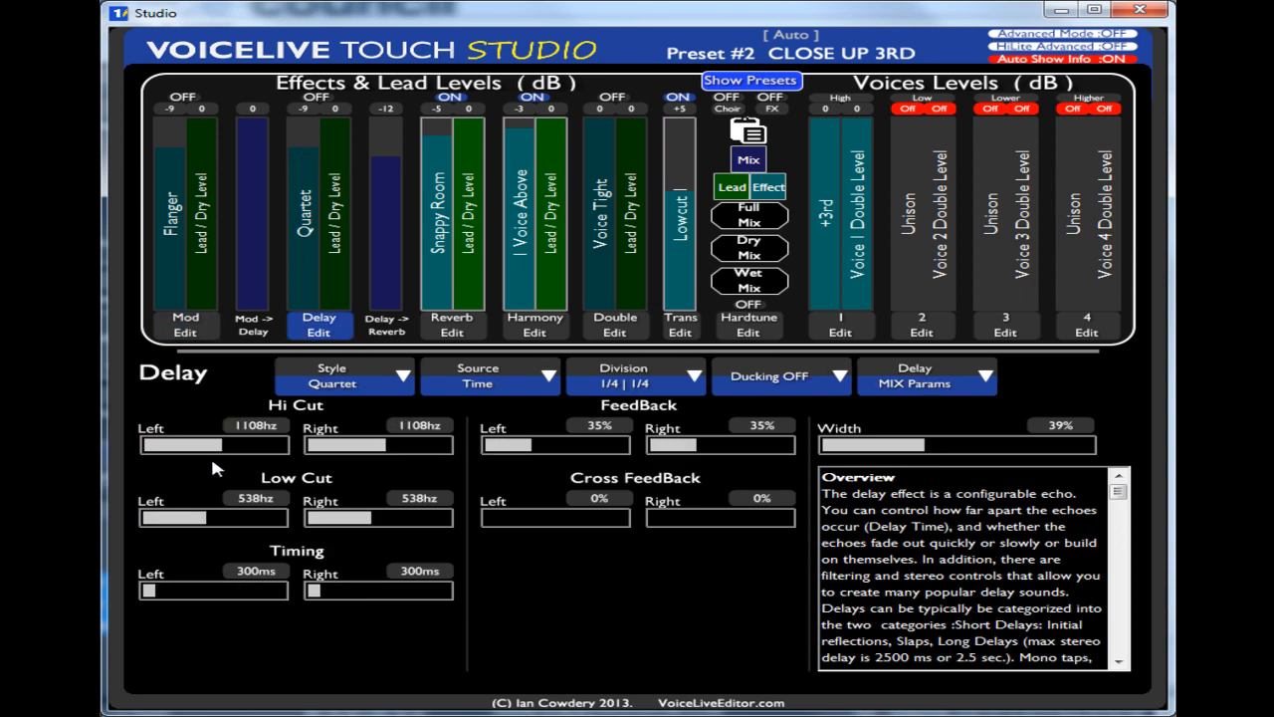
pyautogui.click(452, 324)
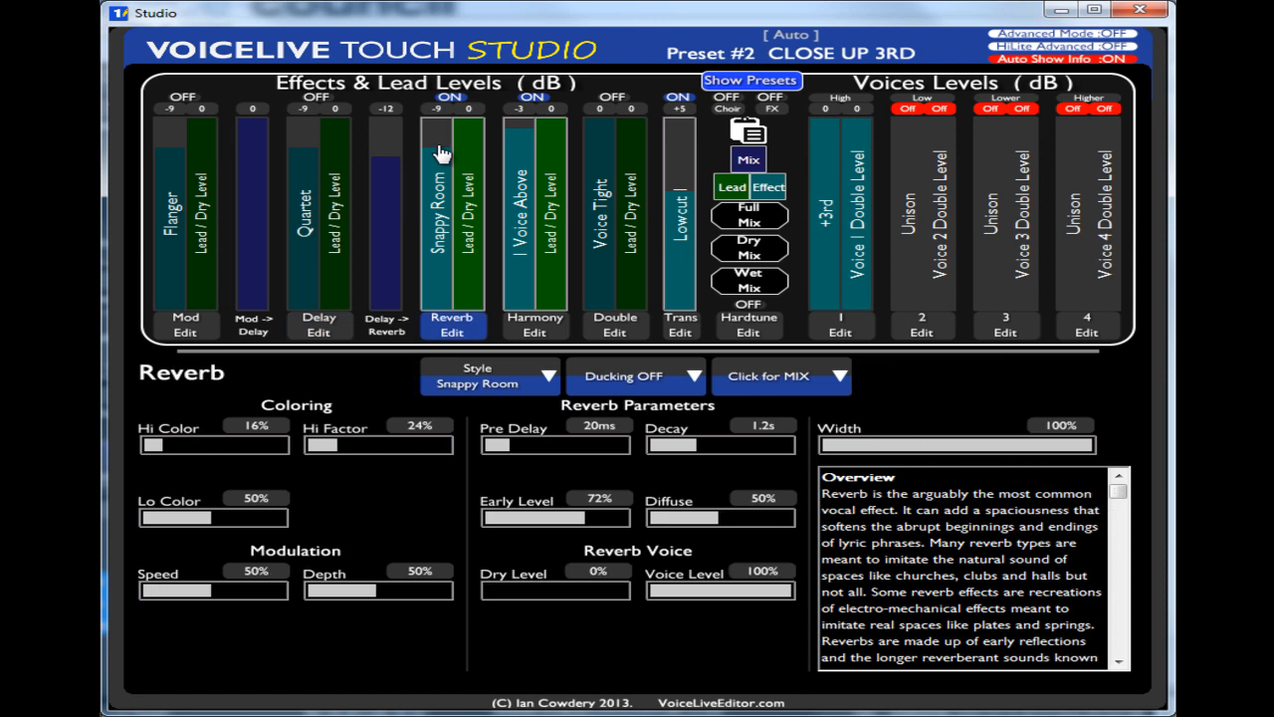
pyautogui.moveTo(409, 182)
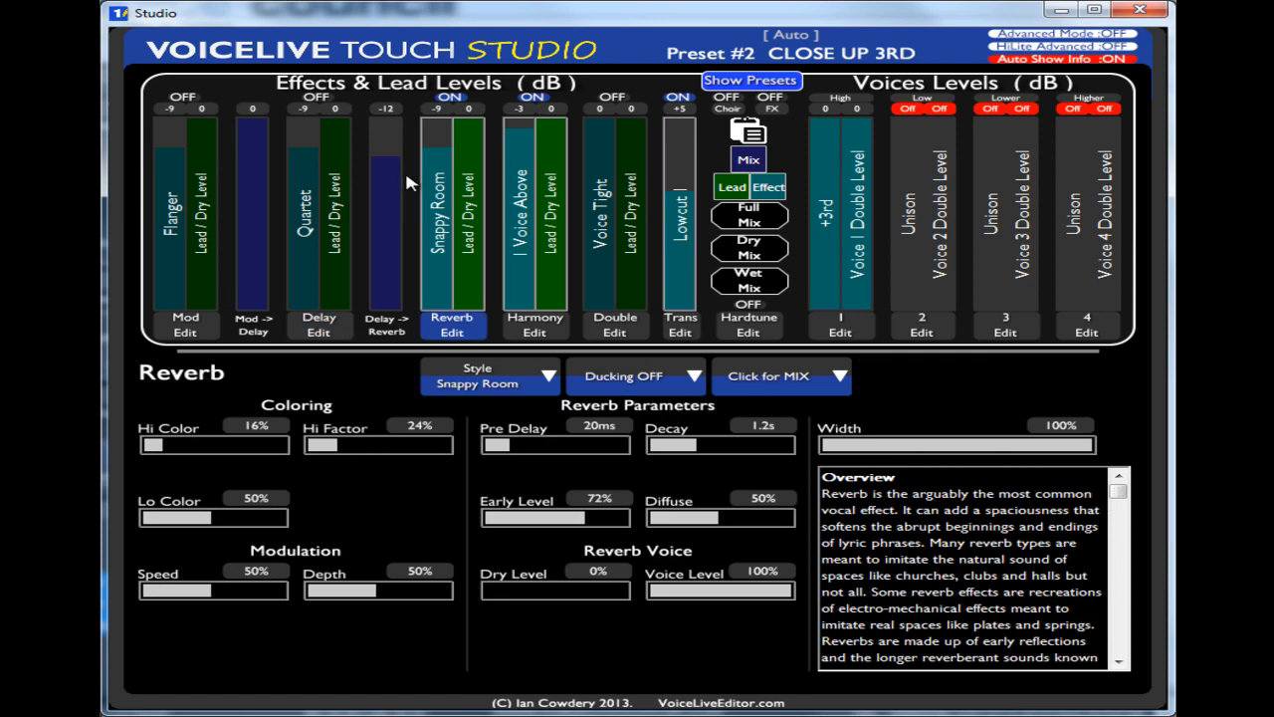
pyautogui.moveTo(990, 110)
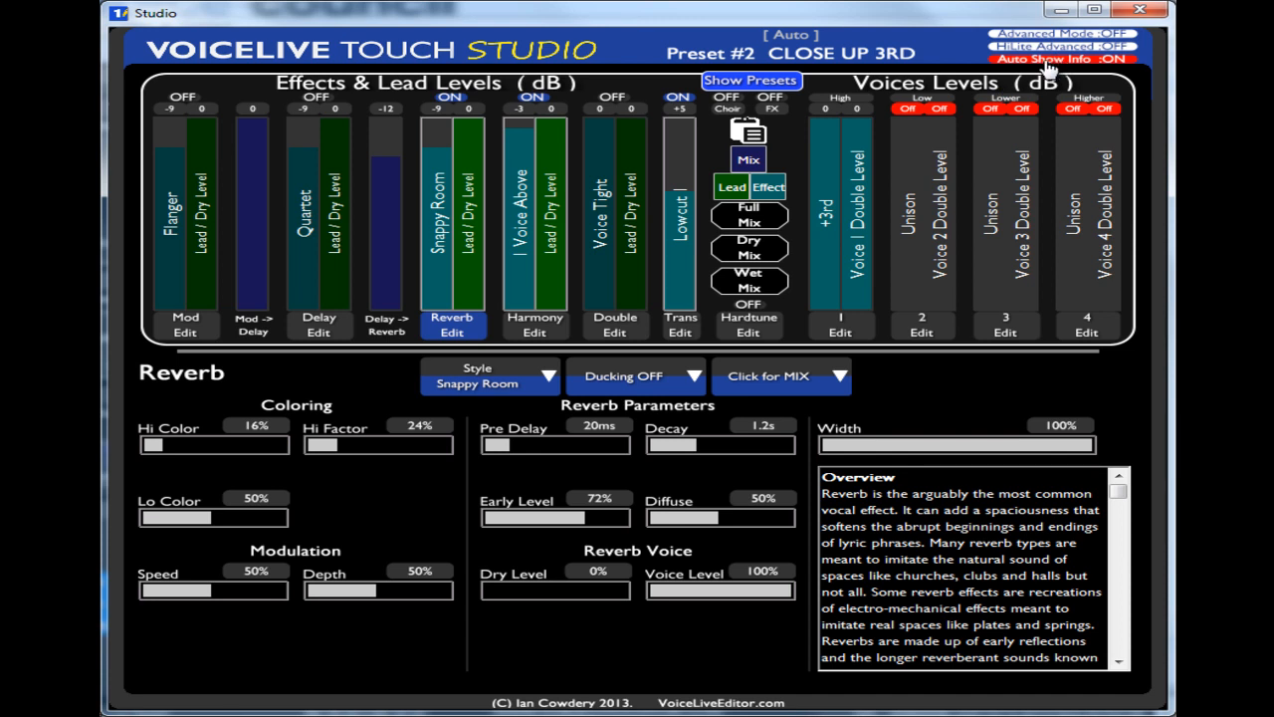
# Step: Turn off Auto Show Info, lower Mod to -13 dB, and show Delay's Quartet settings
pyautogui.click(1063, 58)
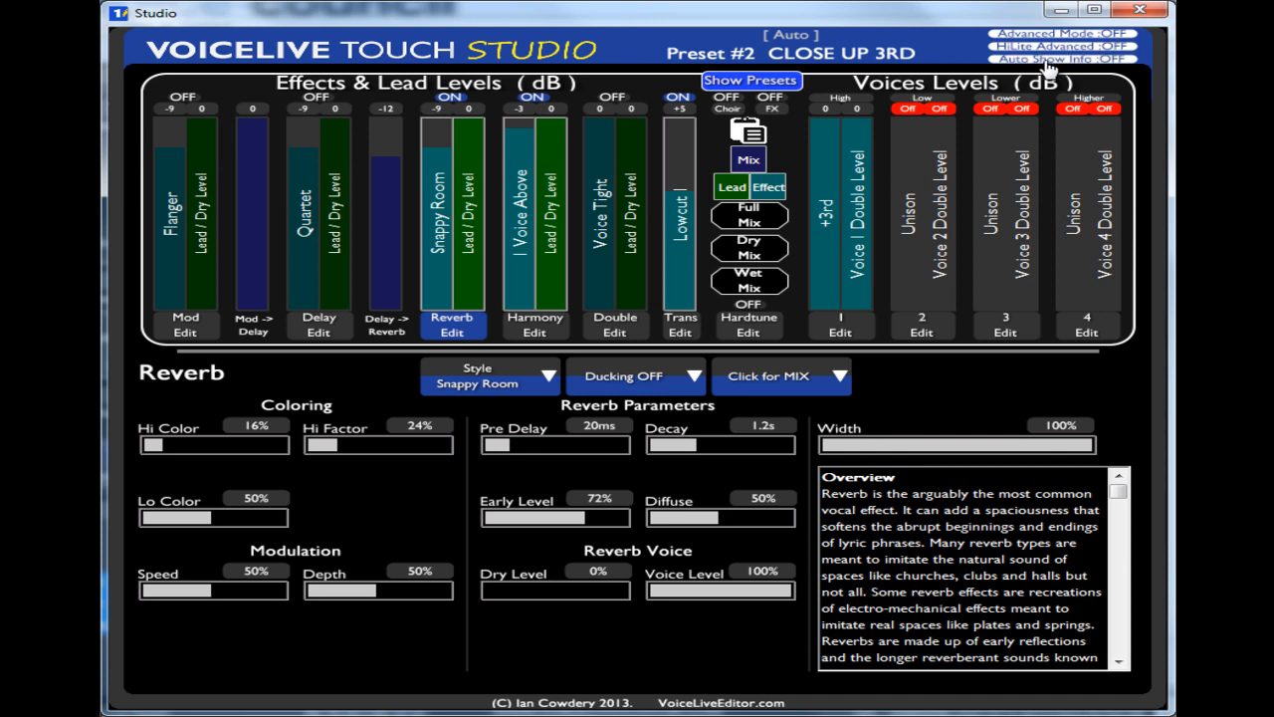
pyautogui.moveTo(452, 351)
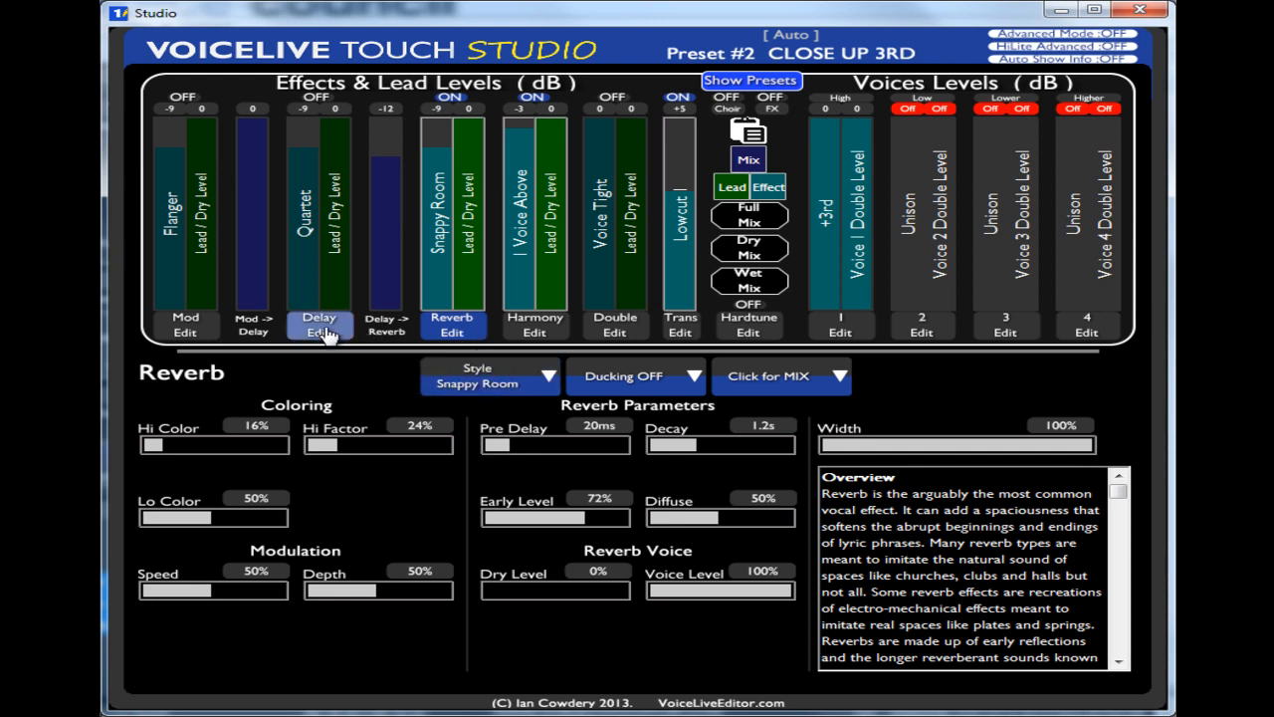
pyautogui.moveTo(298, 157)
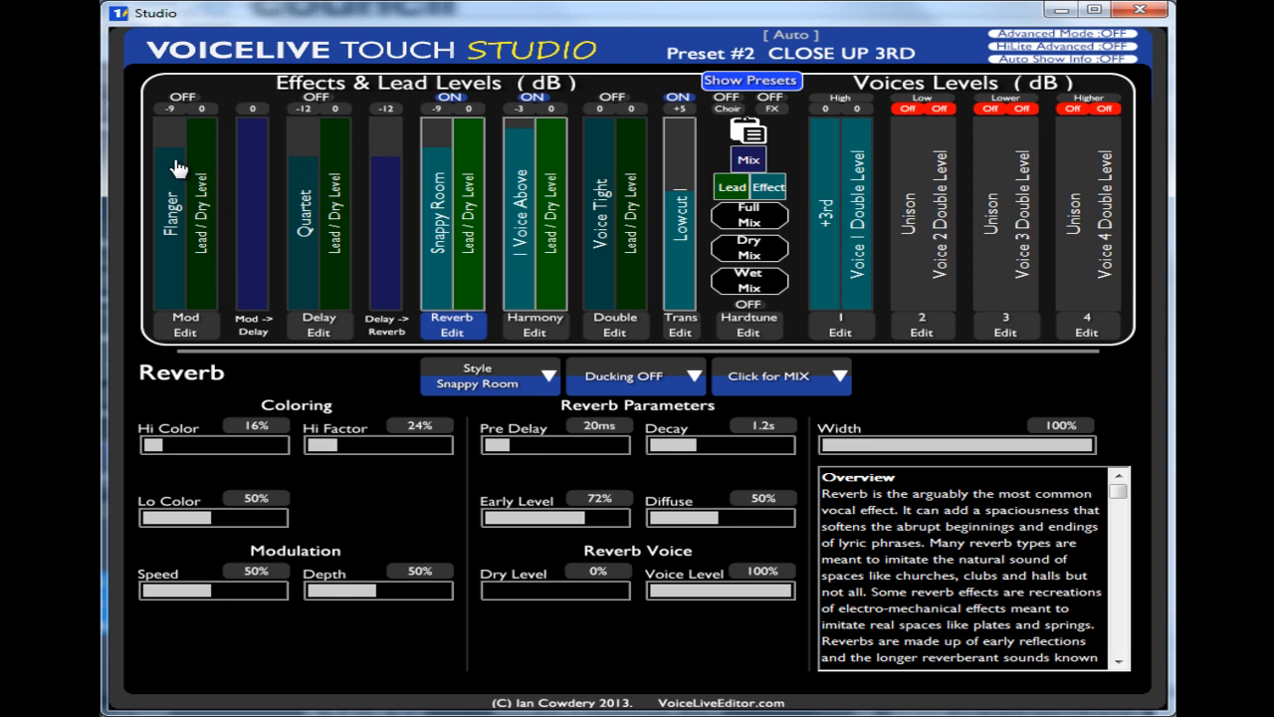
pyautogui.moveTo(169, 159); pyautogui.dragTo(170, 179)
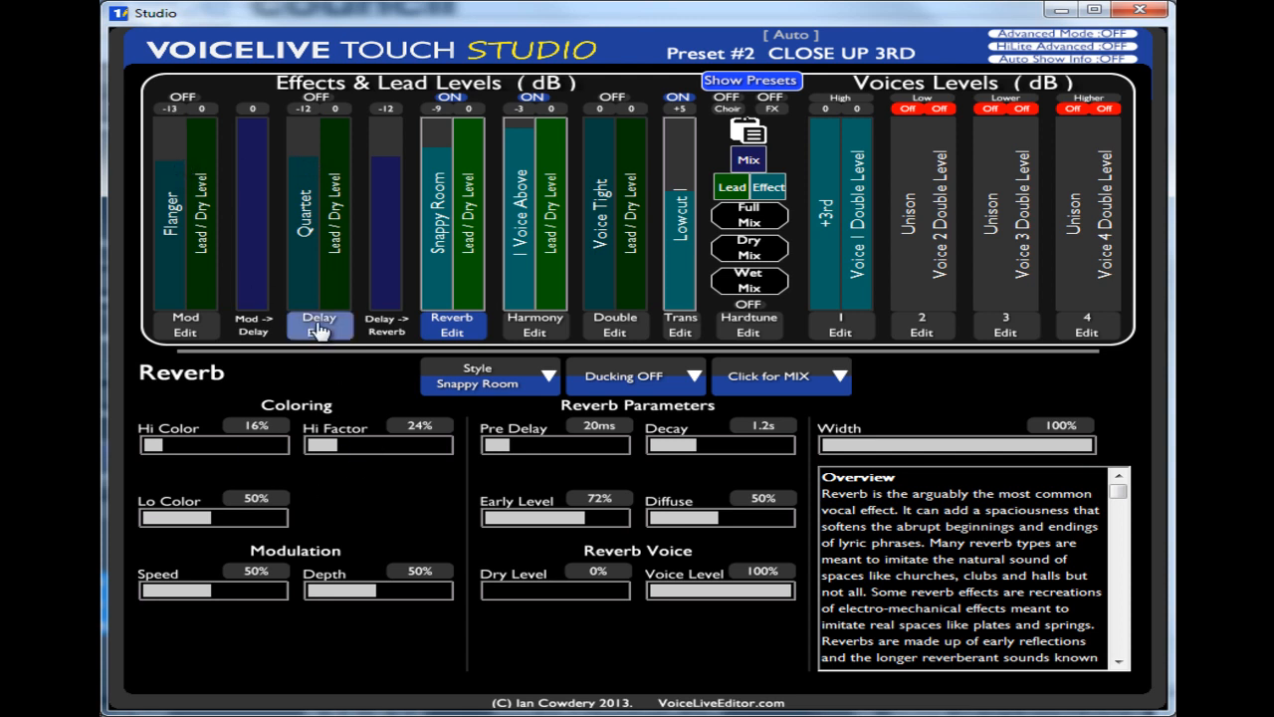
pyautogui.click(319, 323)
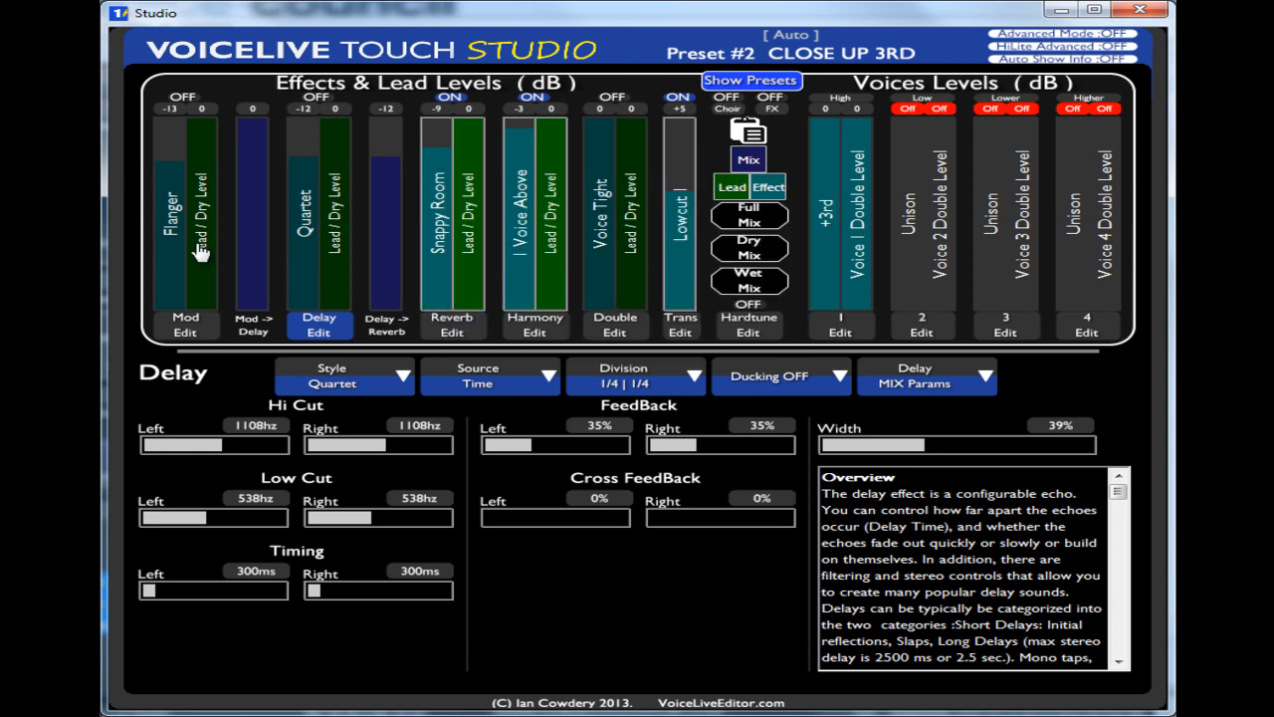
pyautogui.moveTo(567, 244)
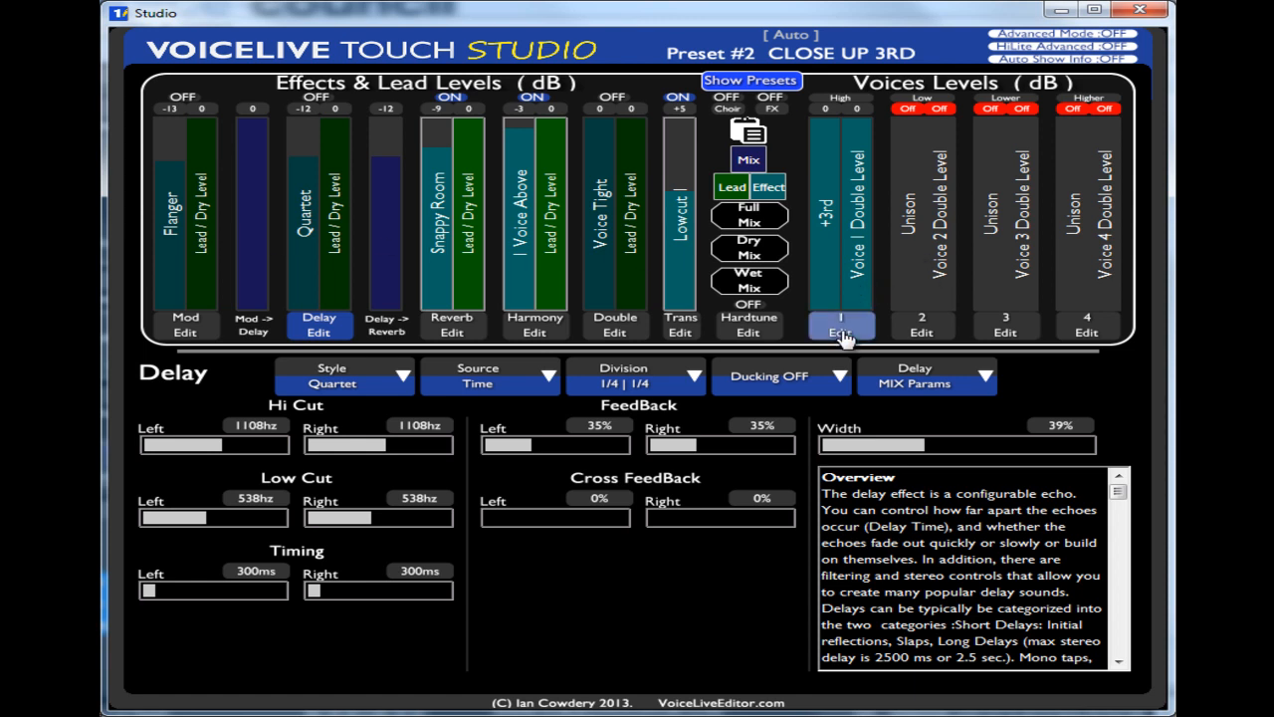
pyautogui.moveTo(1135, 337)
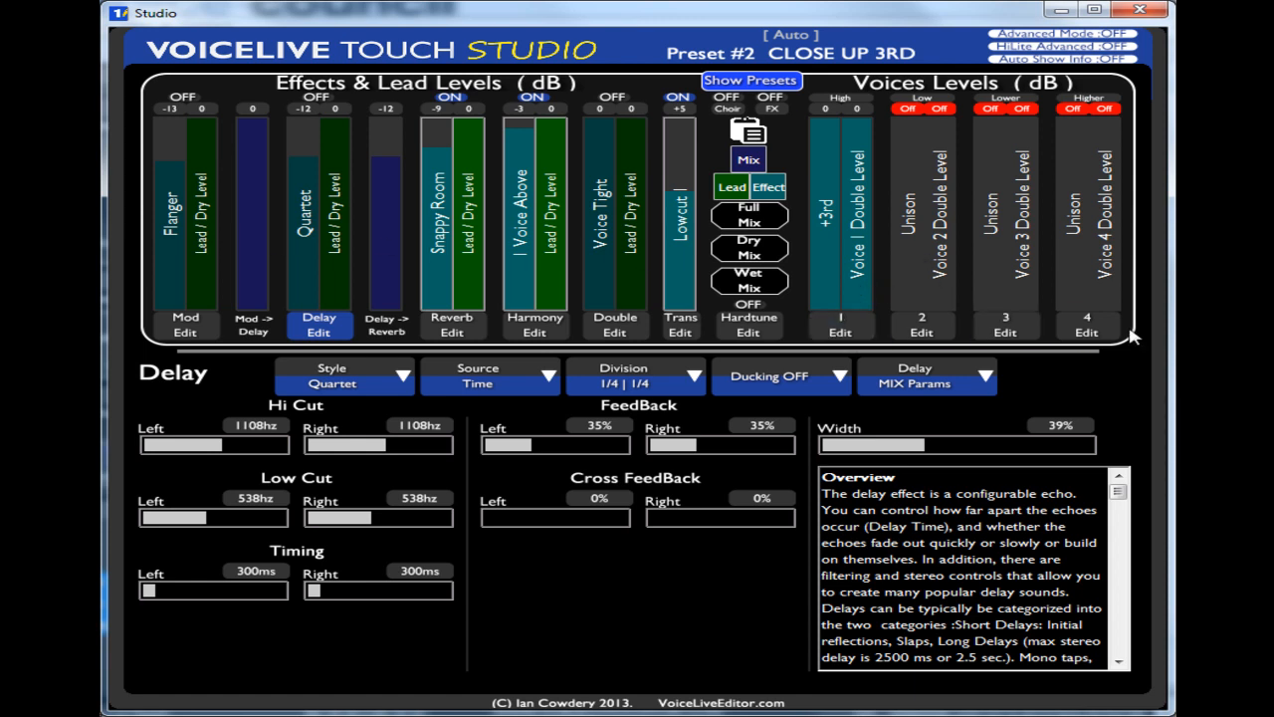
pyautogui.moveTo(904, 131)
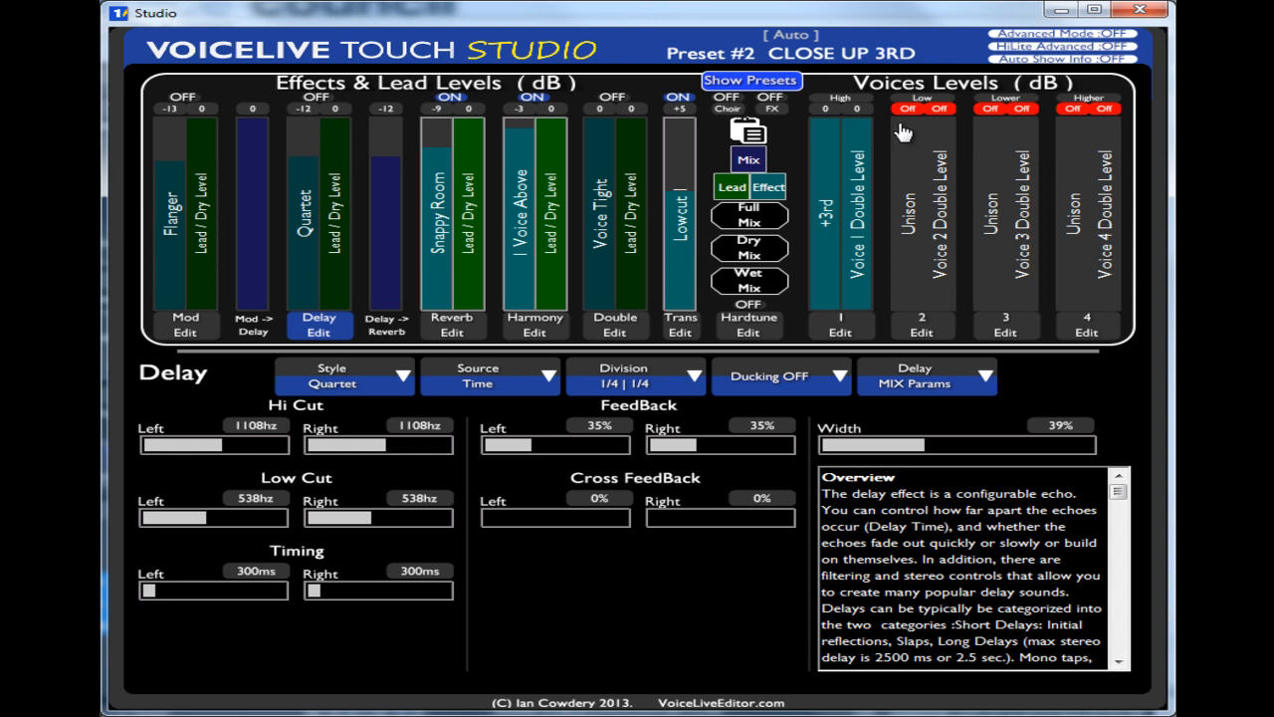
pyautogui.moveTo(843, 106)
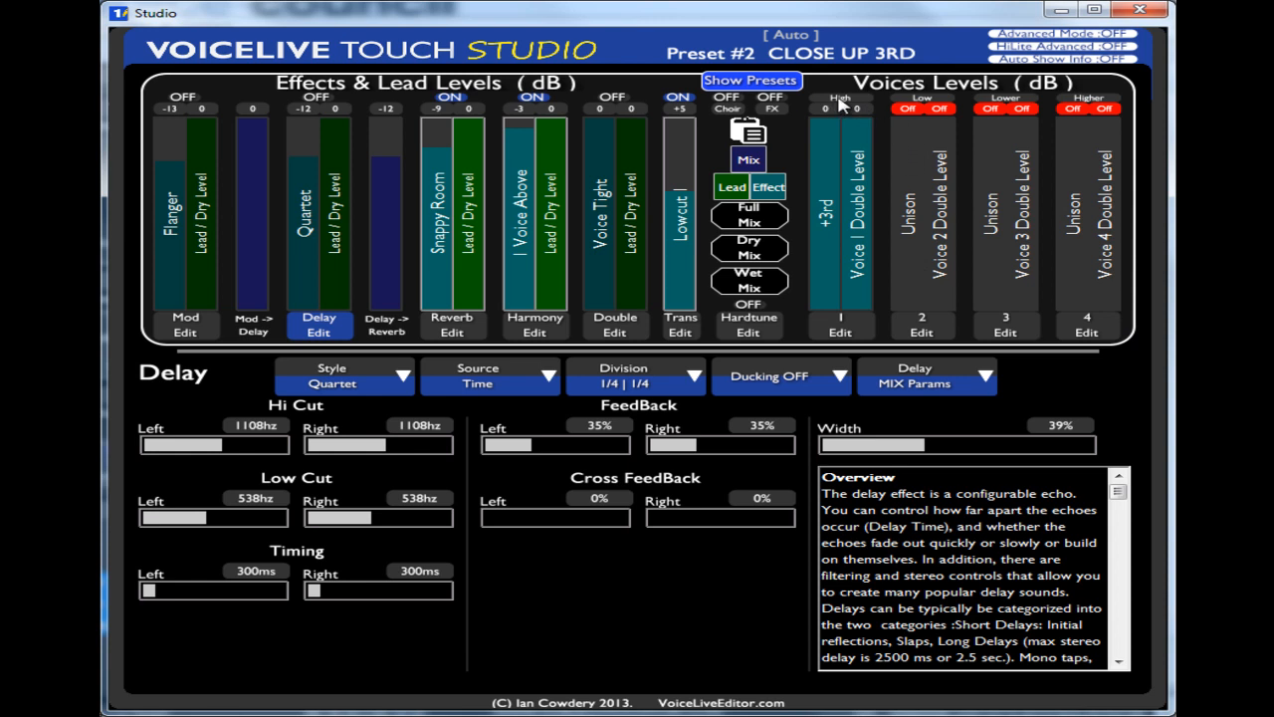
pyautogui.moveTo(1011, 104)
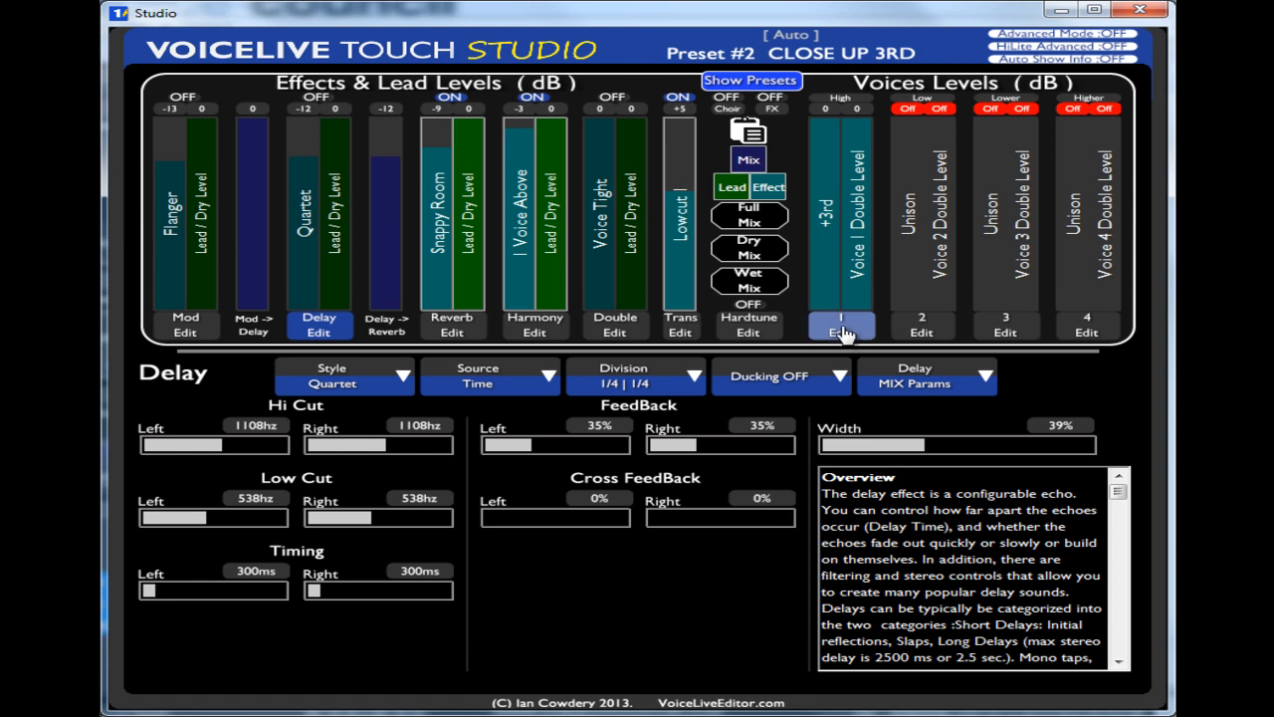
# Step: Show Voice 1's editor: +3rd style, High voicing, 90% smoothing, 15% portamento
pyautogui.click(841, 331)
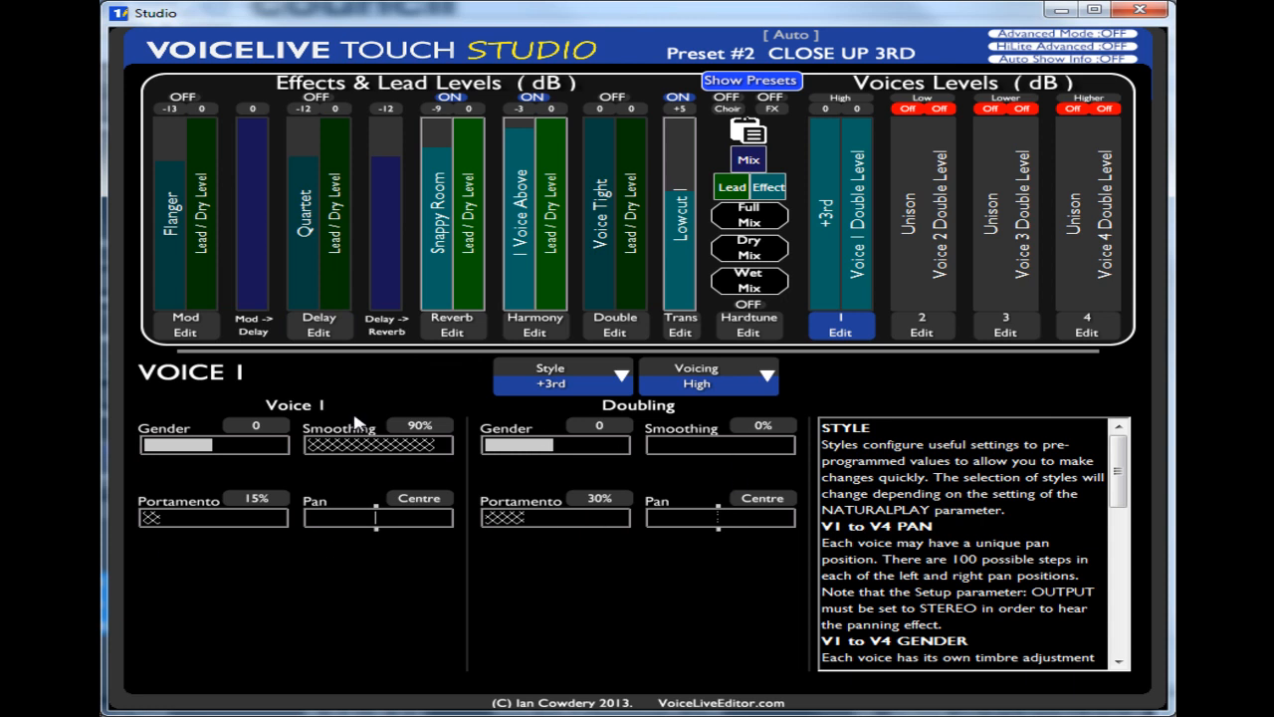
pyautogui.moveTo(376, 454)
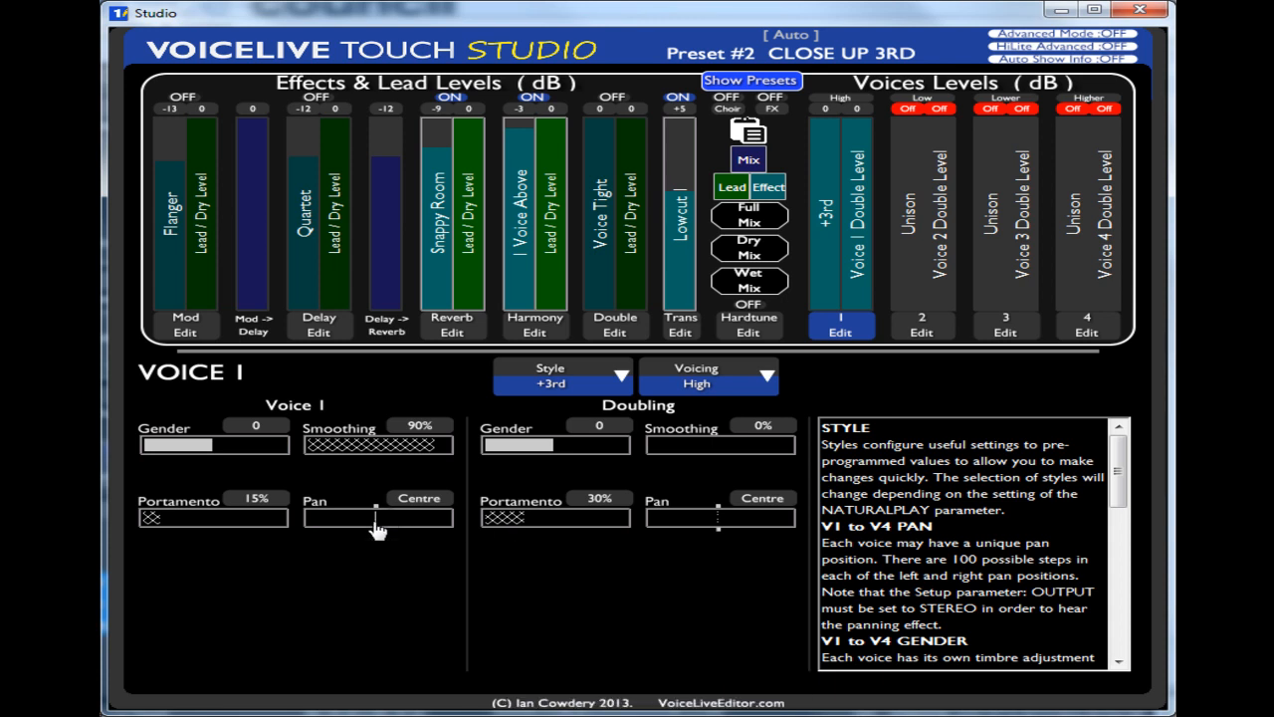
pyautogui.moveTo(494, 500)
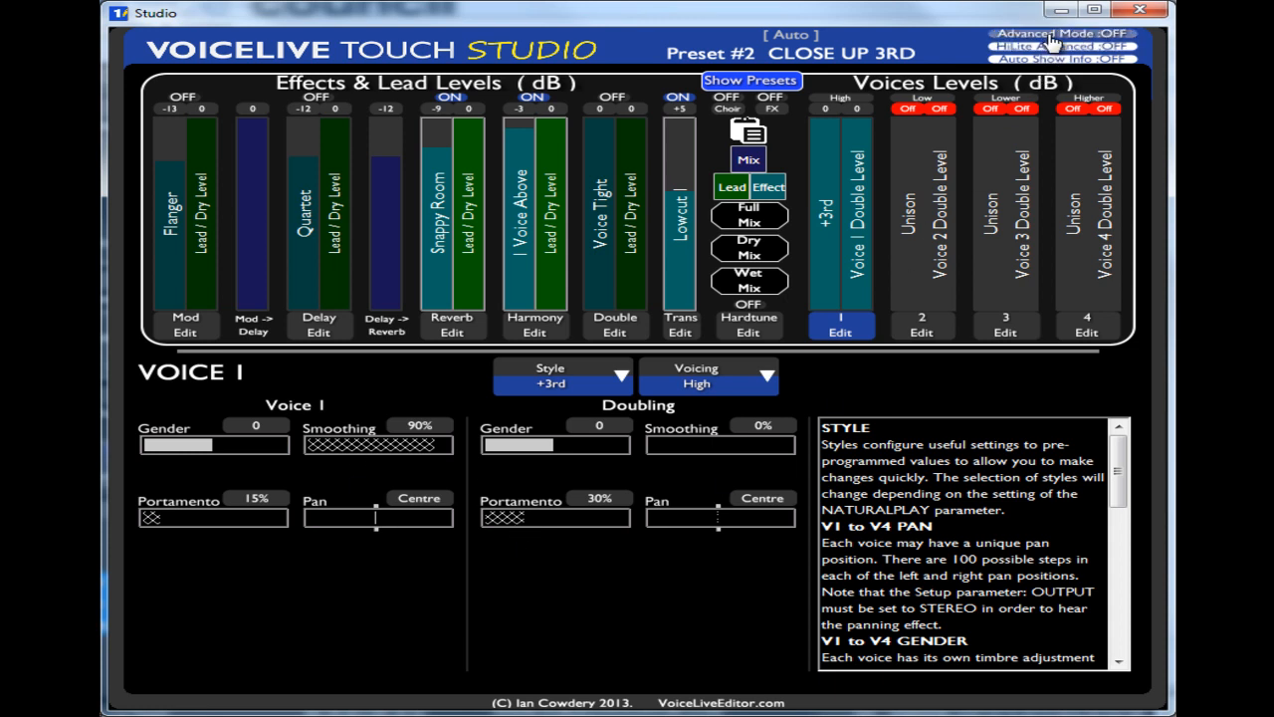
# Step: Turn on advanced mode and raise Voice 1 portamento to 37%
pyautogui.click(1063, 33)
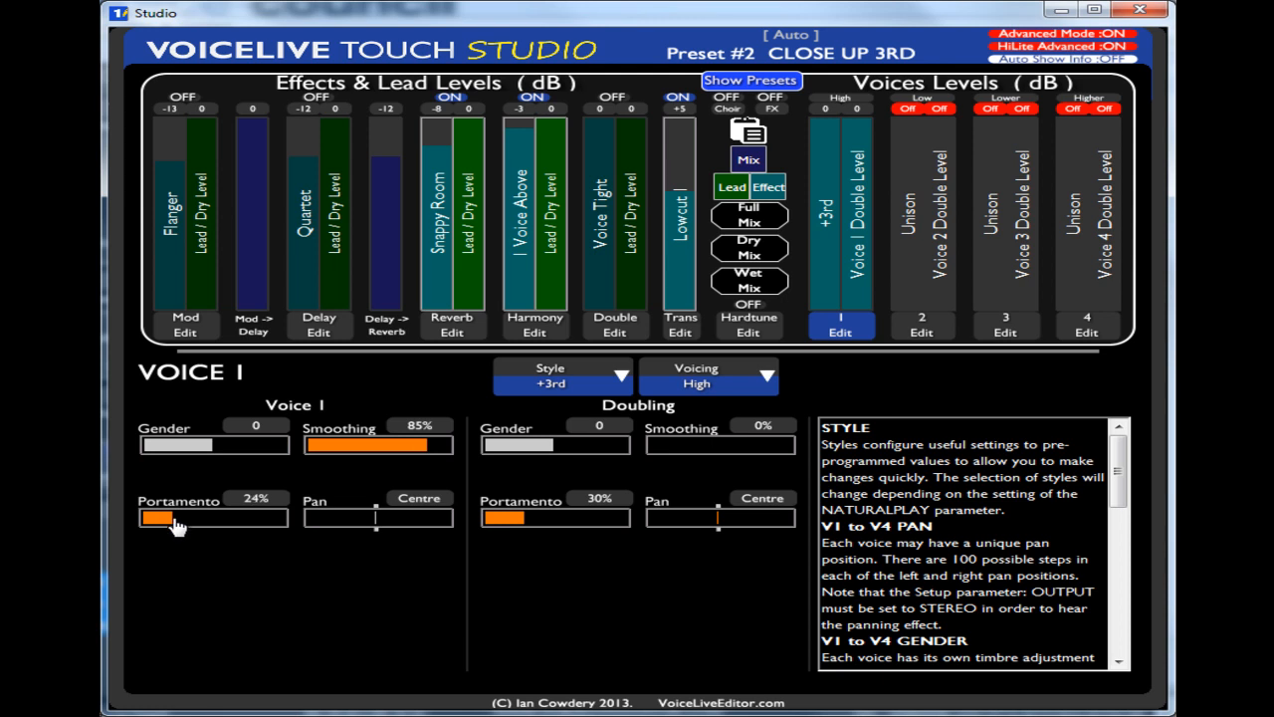
pyautogui.moveTo(177, 517); pyautogui.dragTo(184, 517)
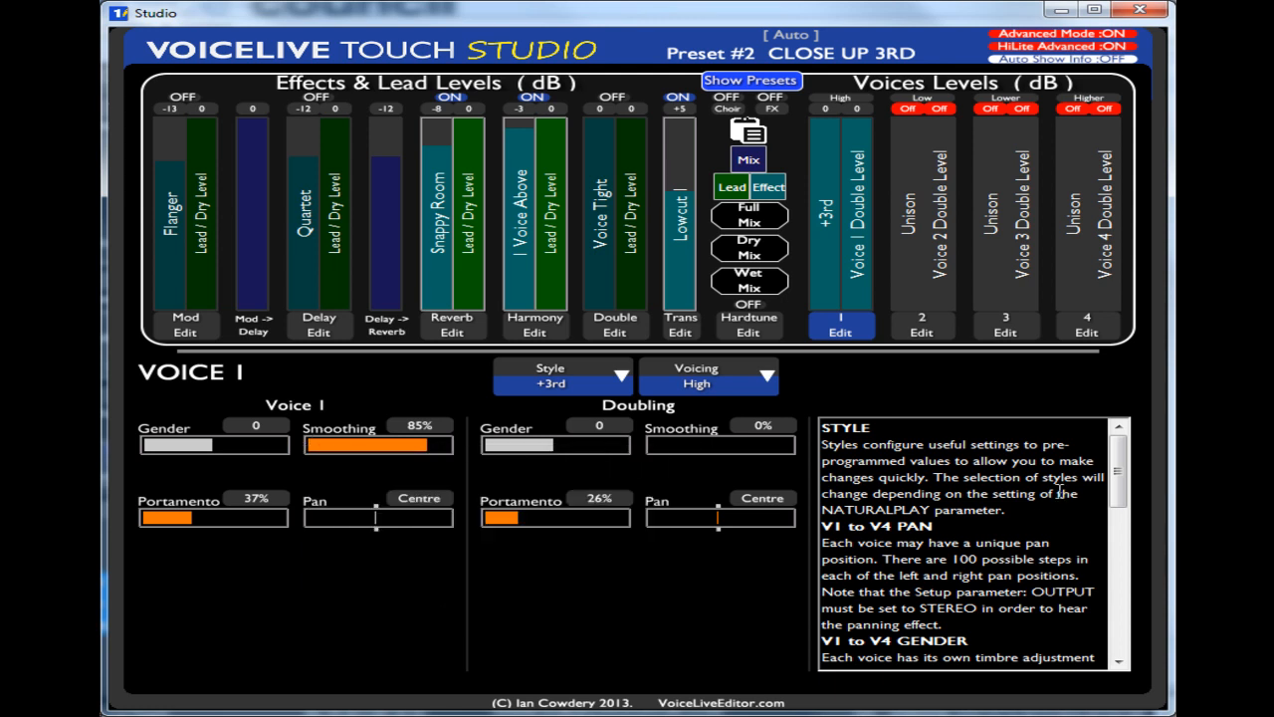
pyautogui.scroll(-3)
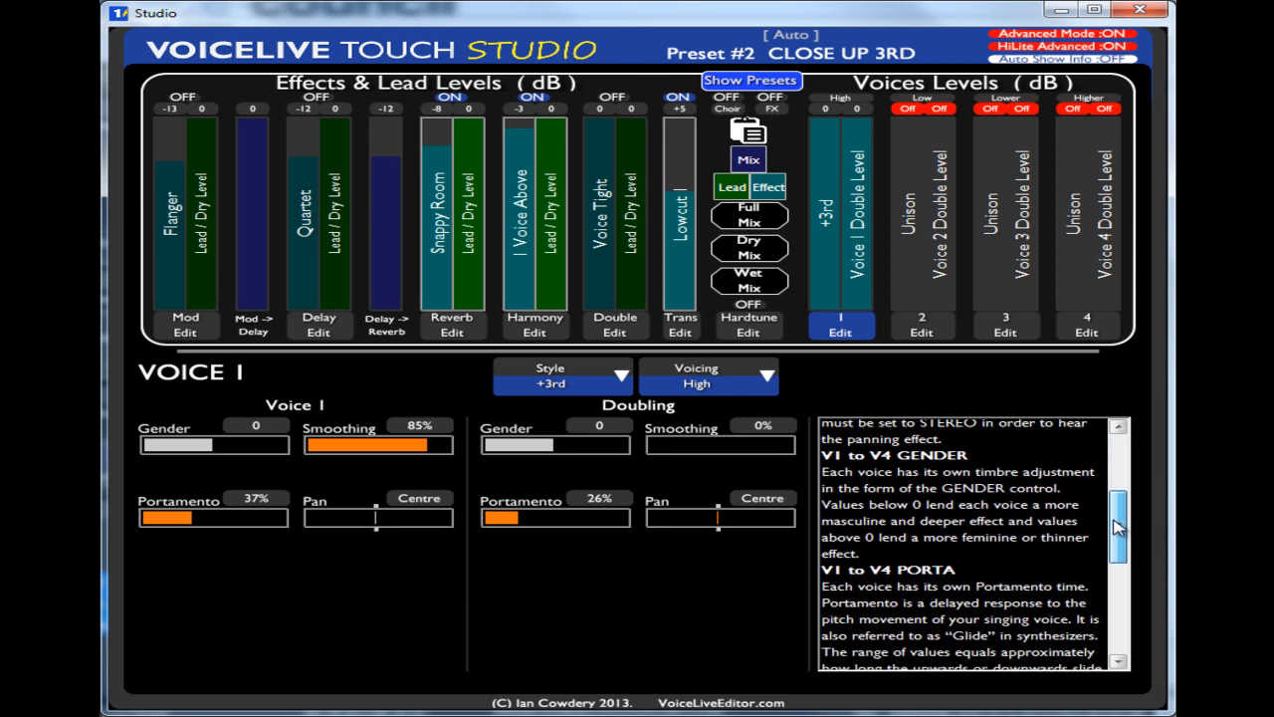
pyautogui.scroll(-3)
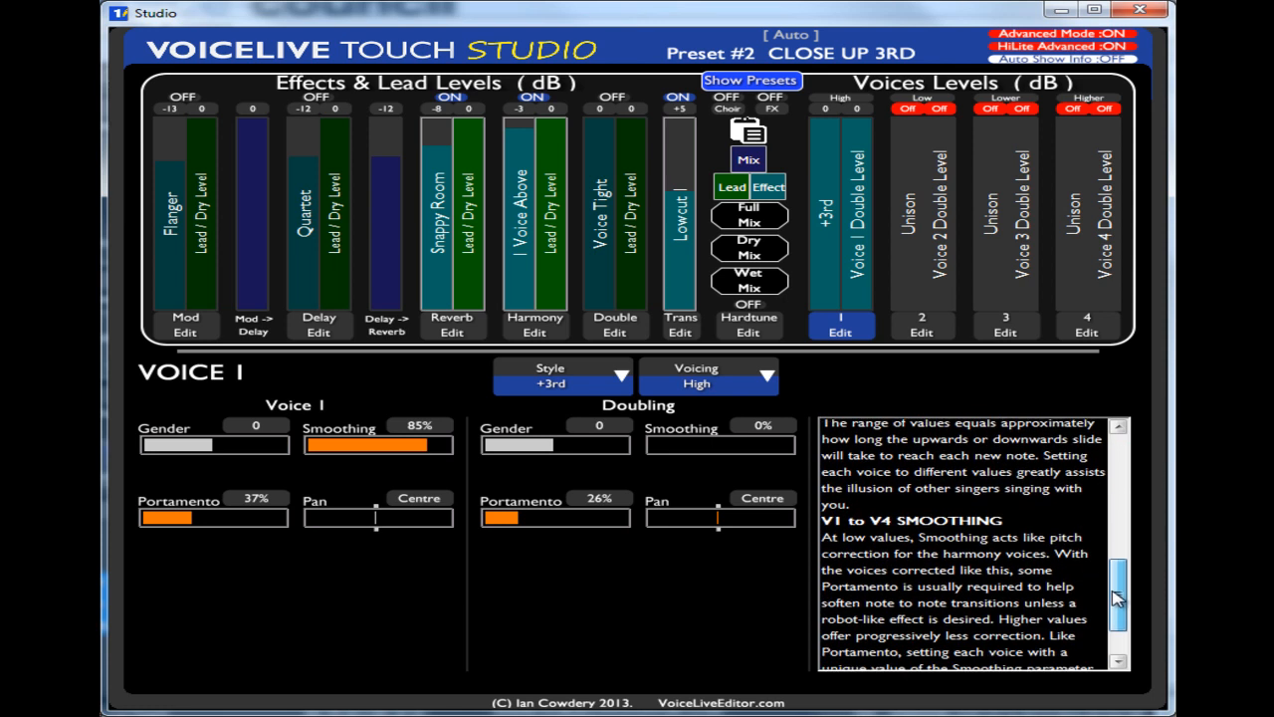
pyautogui.scroll(3)
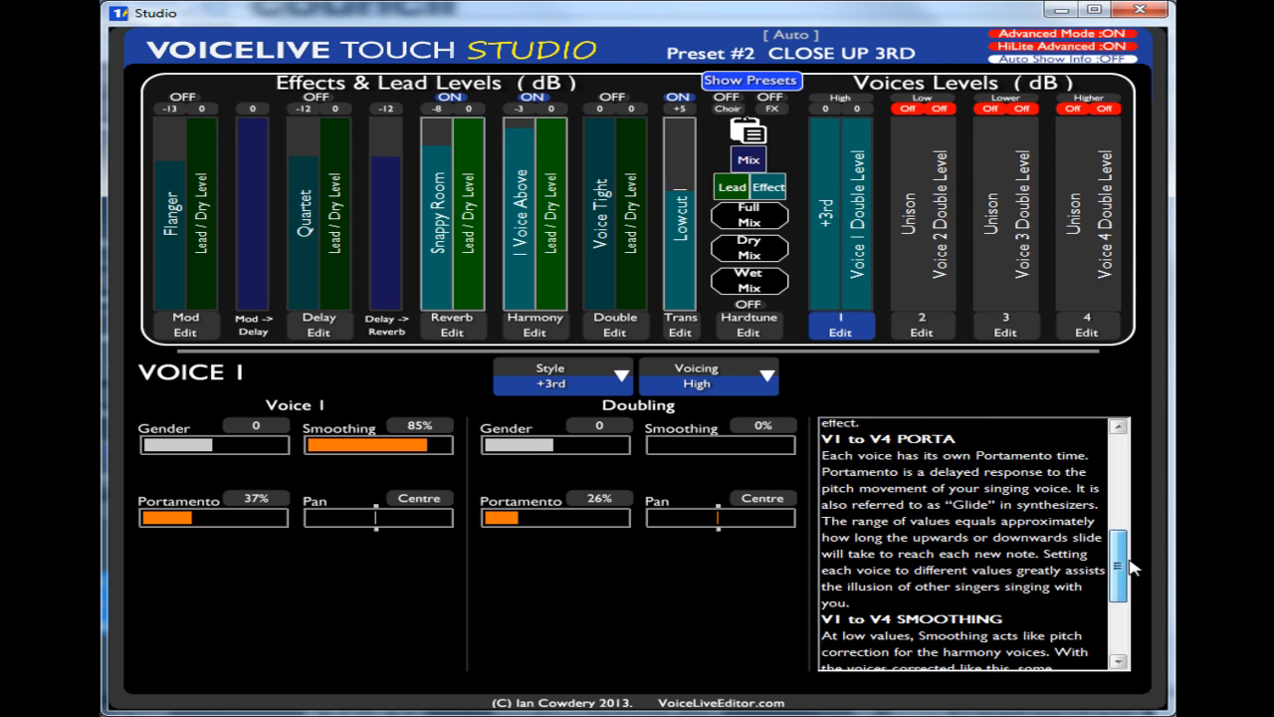
pyautogui.scroll(3)
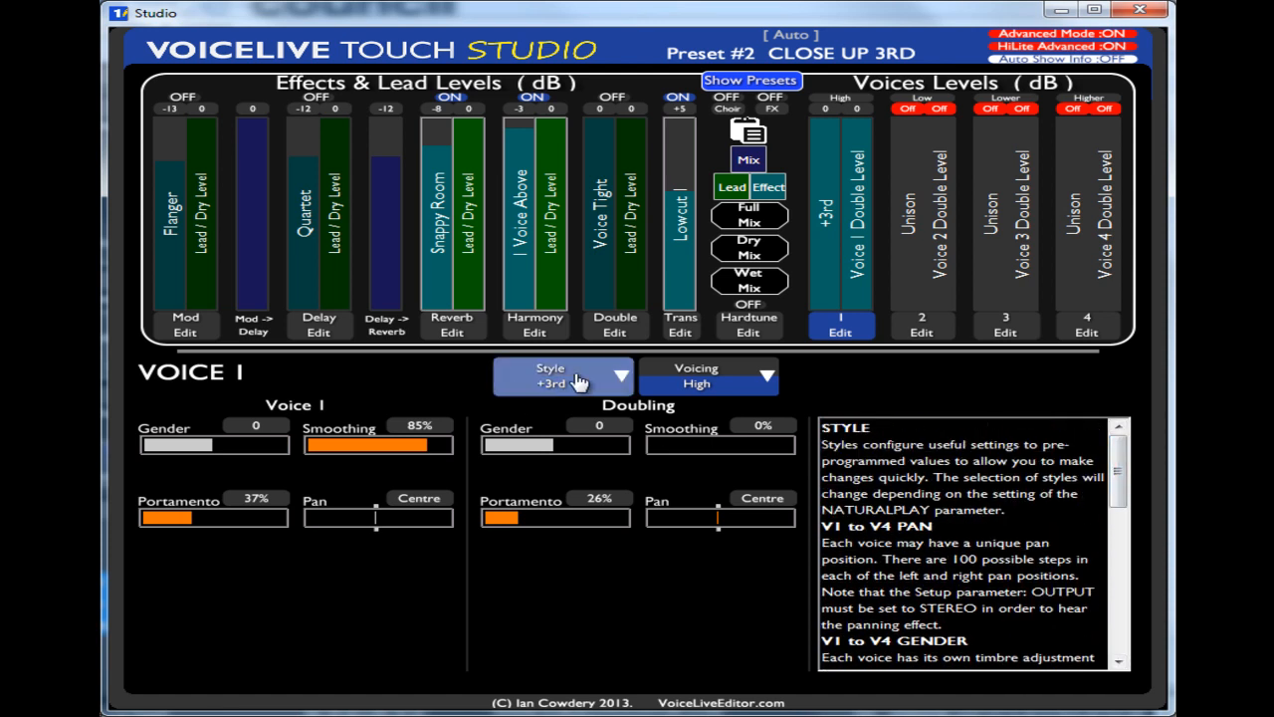
# Step: Keep Voice 1 on +3rd and show Voice 2's Unison, Low voicing, 80% smoothing settings
pyautogui.click(562, 377)
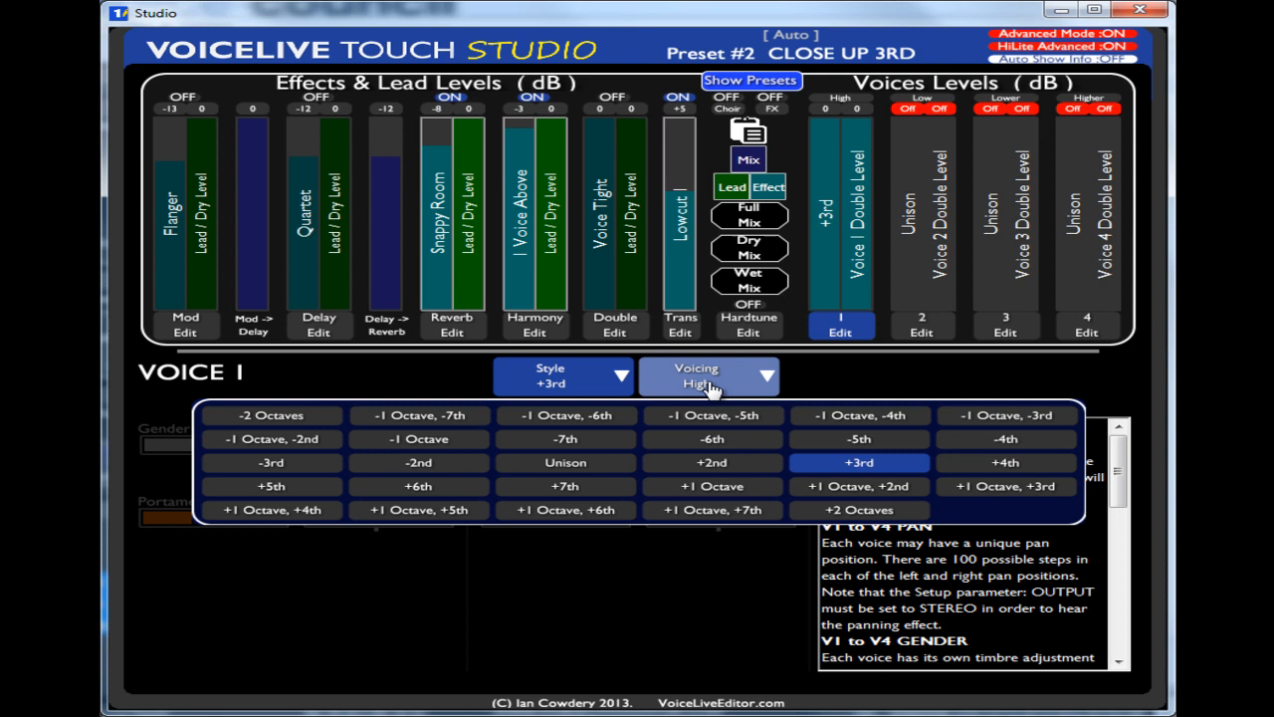
pyautogui.click(709, 376)
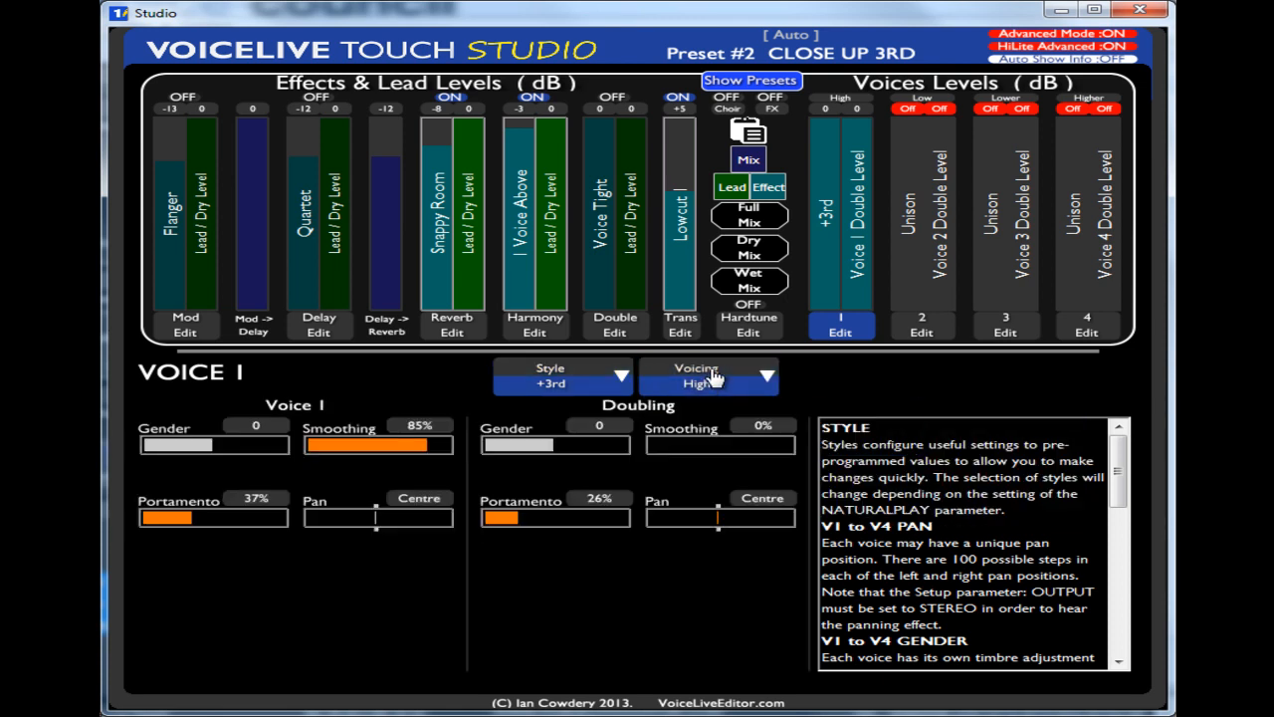
pyautogui.click(921, 328)
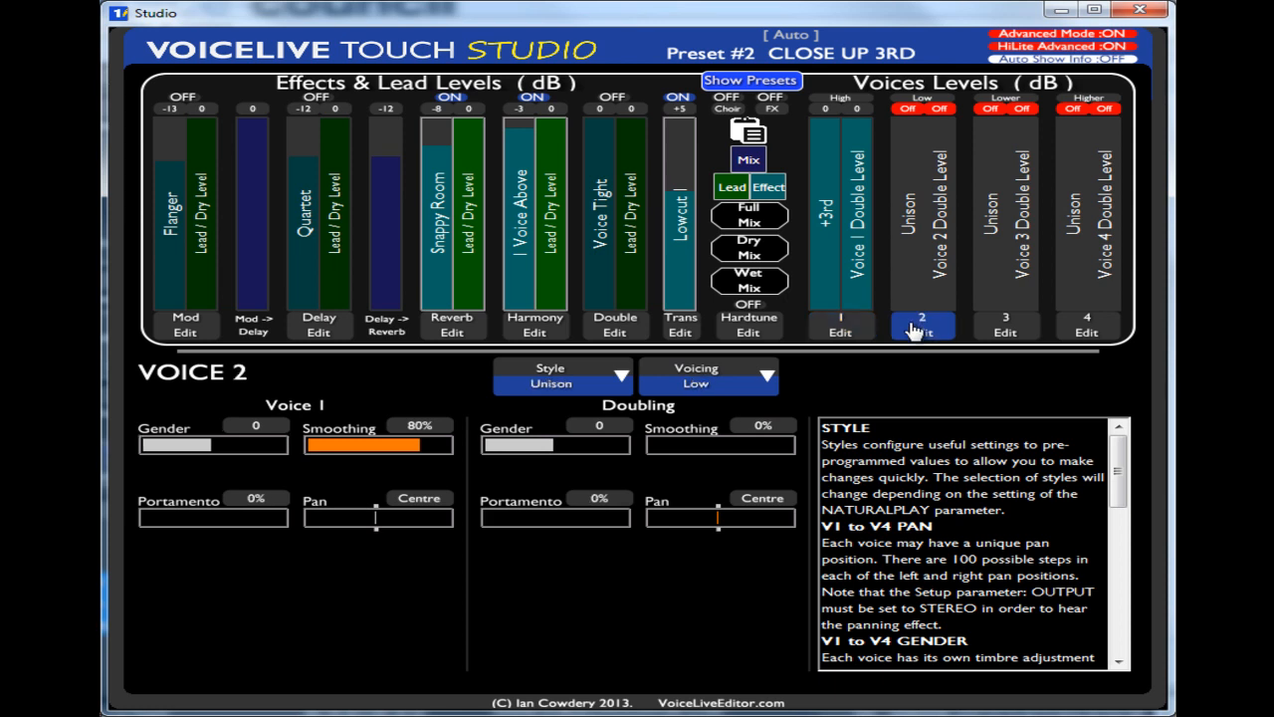
# Step: View Voice 3's settings, then Voice 4's: Unison, Higher voicing, 80% smoothing
pyautogui.click(1003, 332)
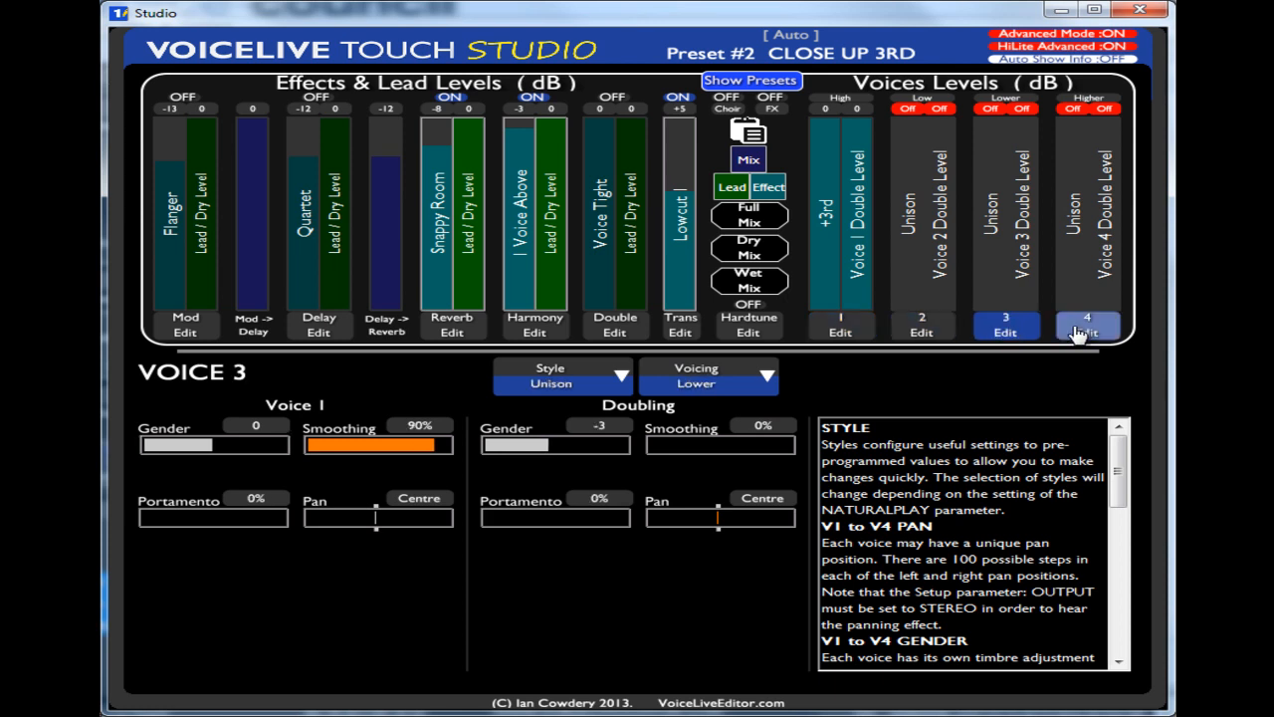
pyautogui.click(1087, 331)
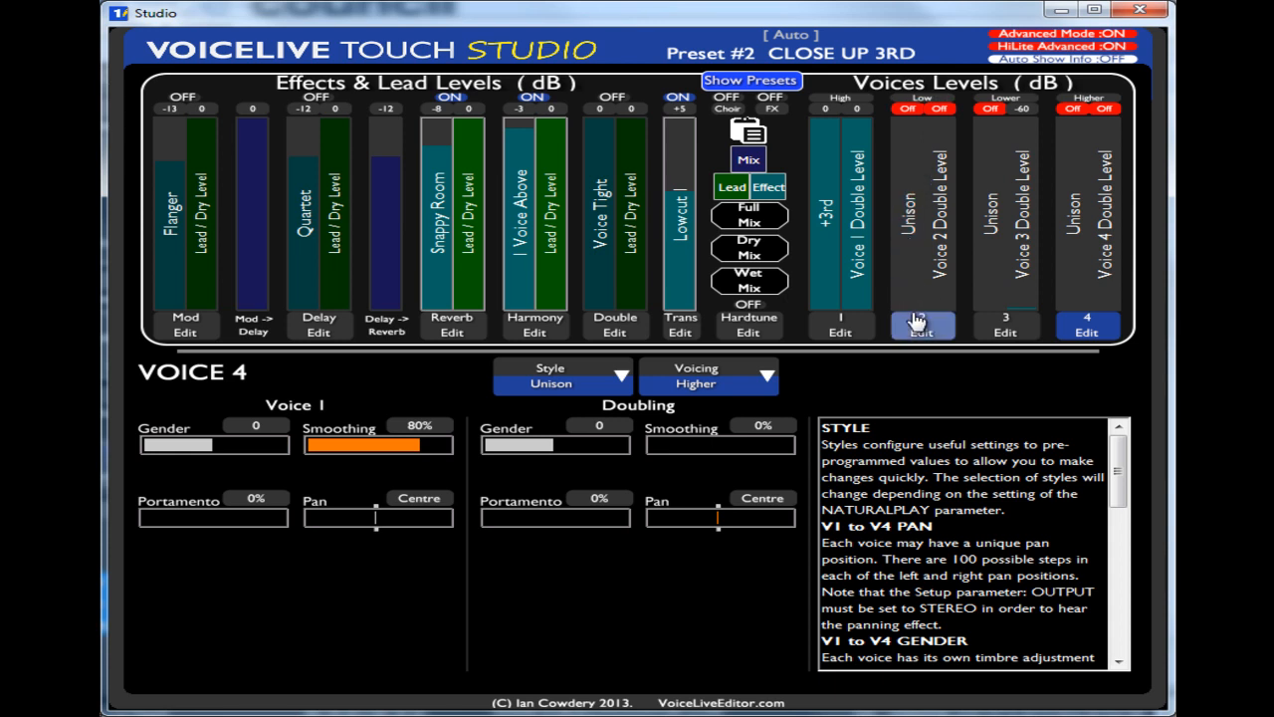
pyautogui.moveTo(970, 314)
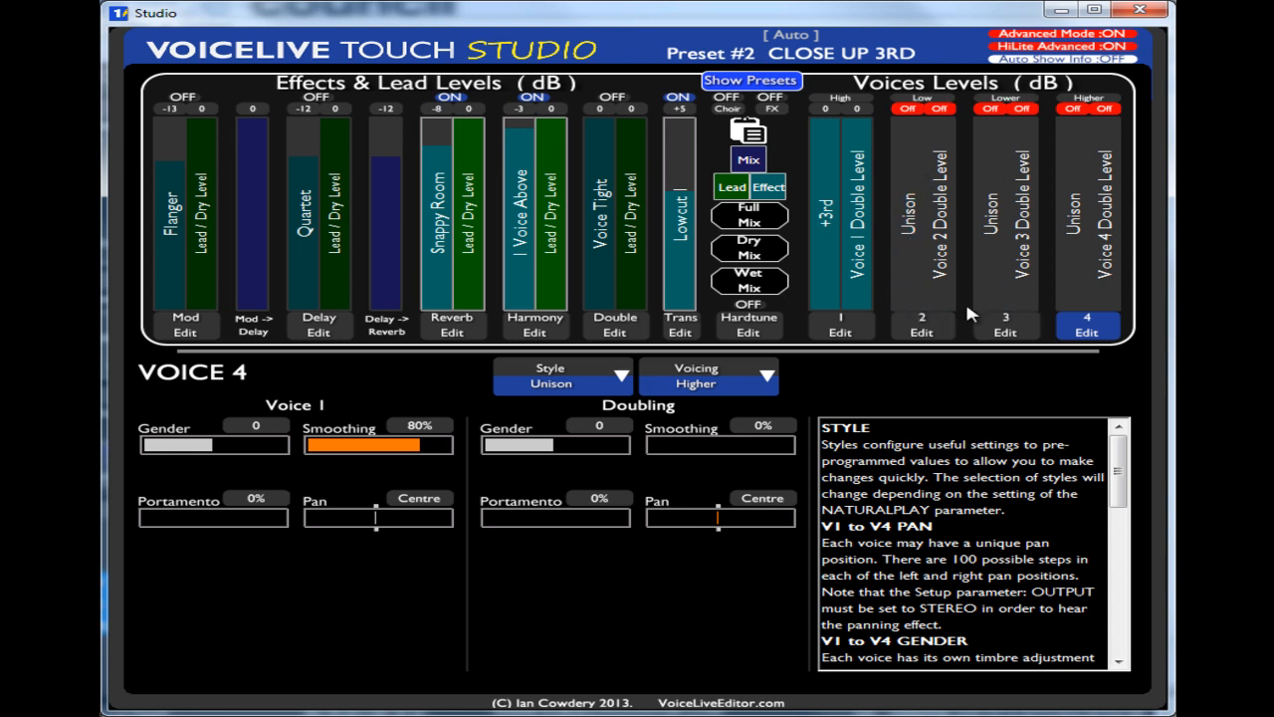
pyautogui.moveTo(1085, 120)
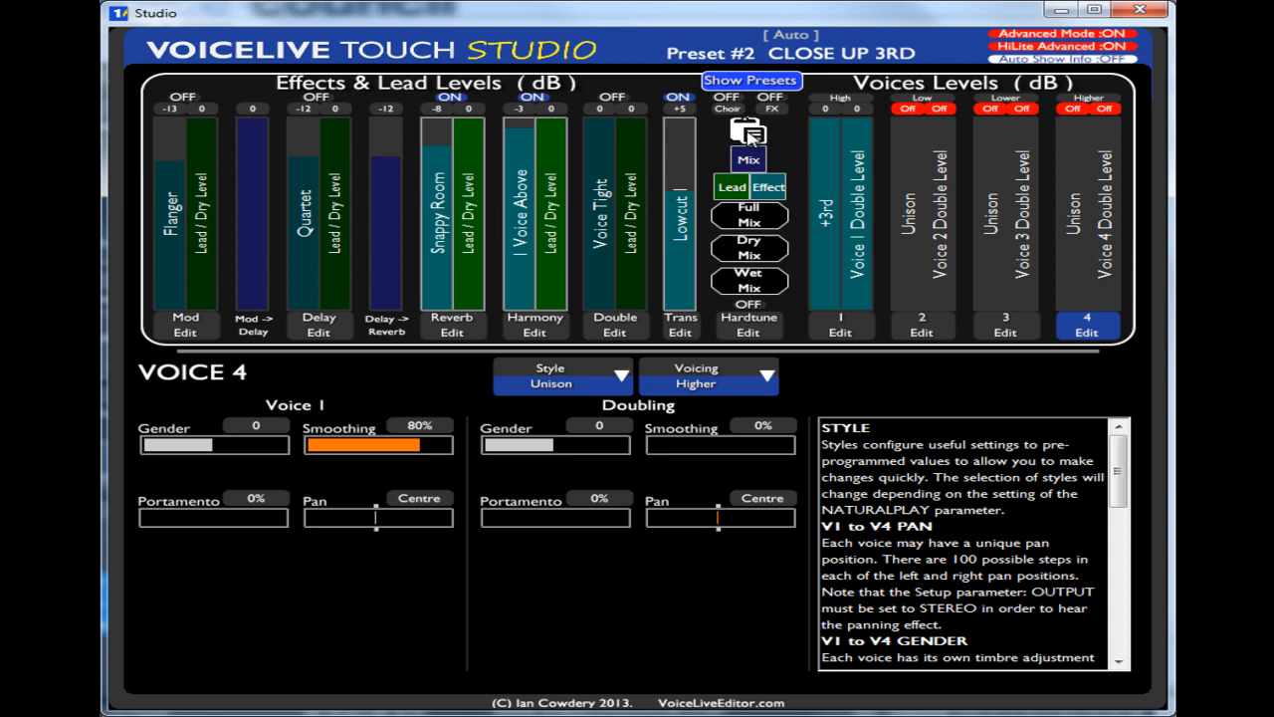
pyautogui.click(749, 133)
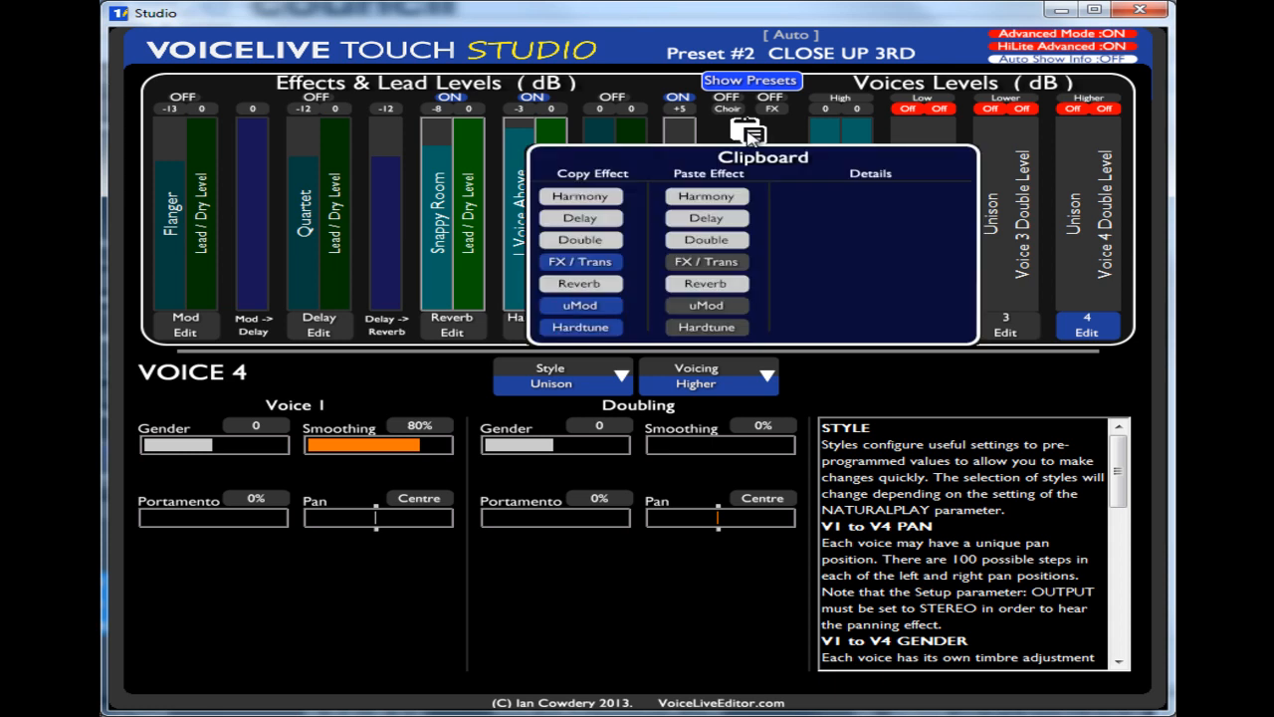
pyautogui.moveTo(581, 196)
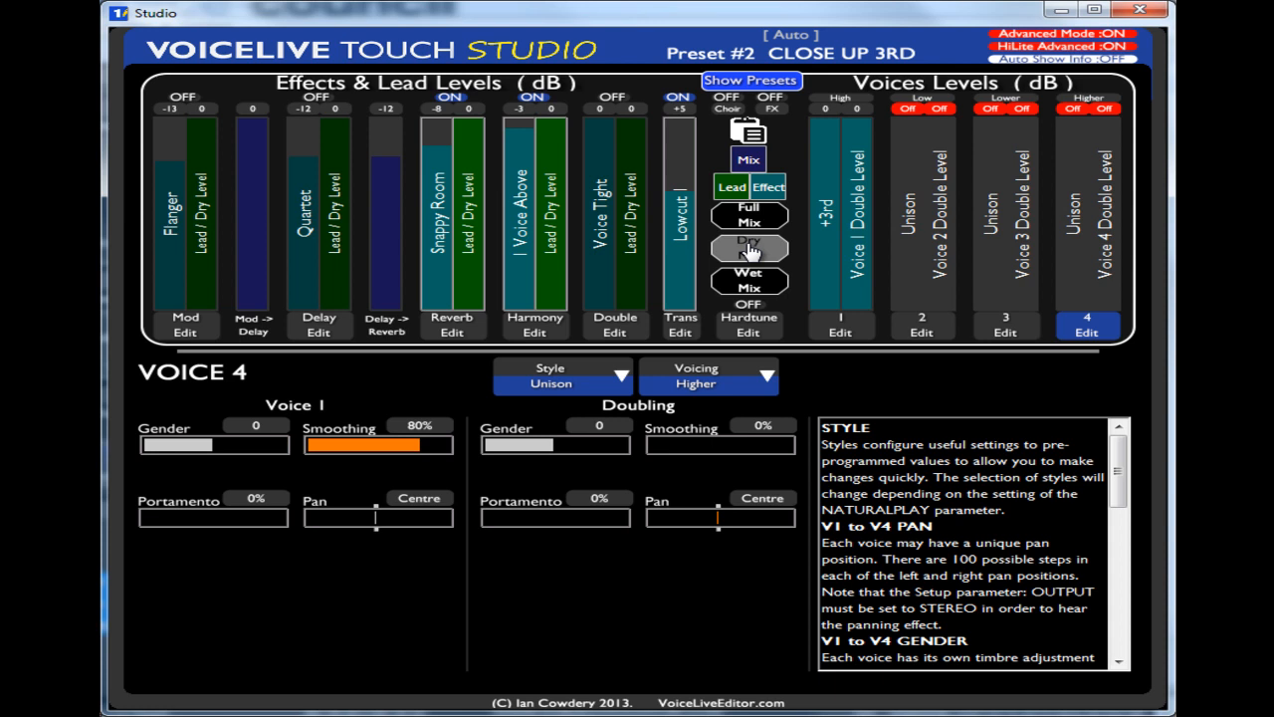
pyautogui.moveTo(749, 248)
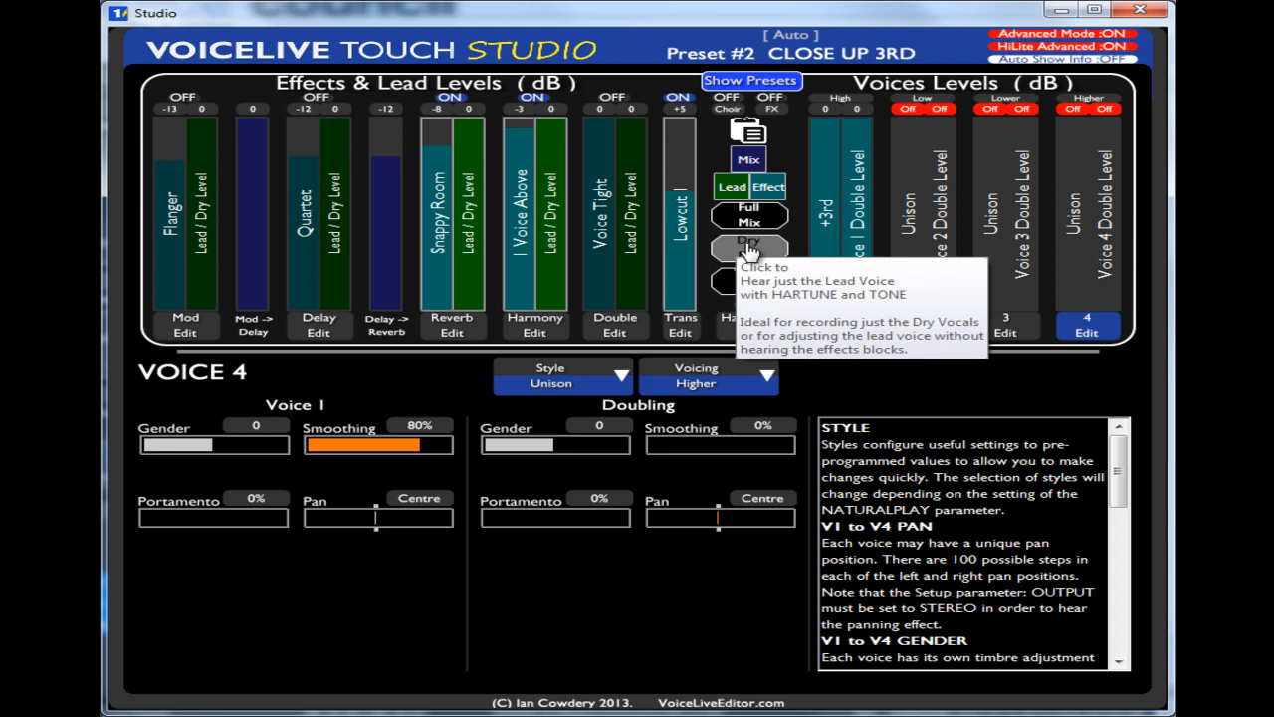
# Step: Audition the dry and wet mixes, return to Full Mix, and show the Harmony editor
pyautogui.click(749, 243)
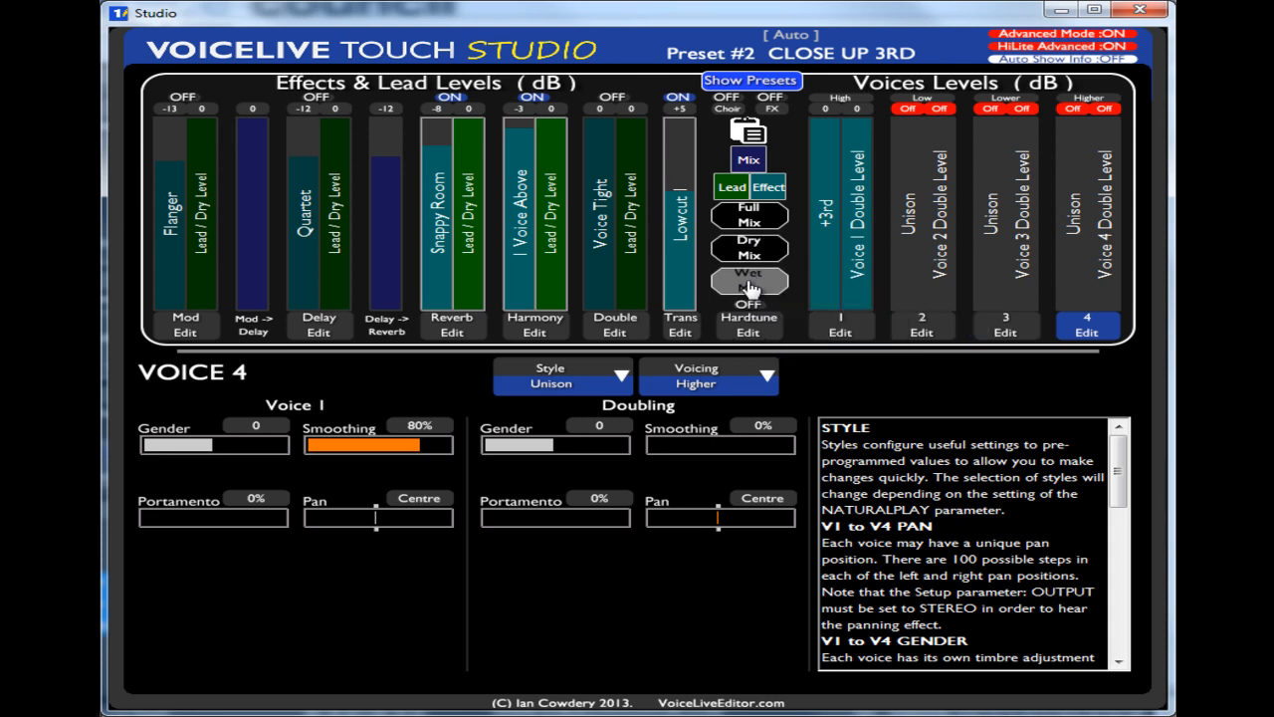
pyautogui.click(748, 242)
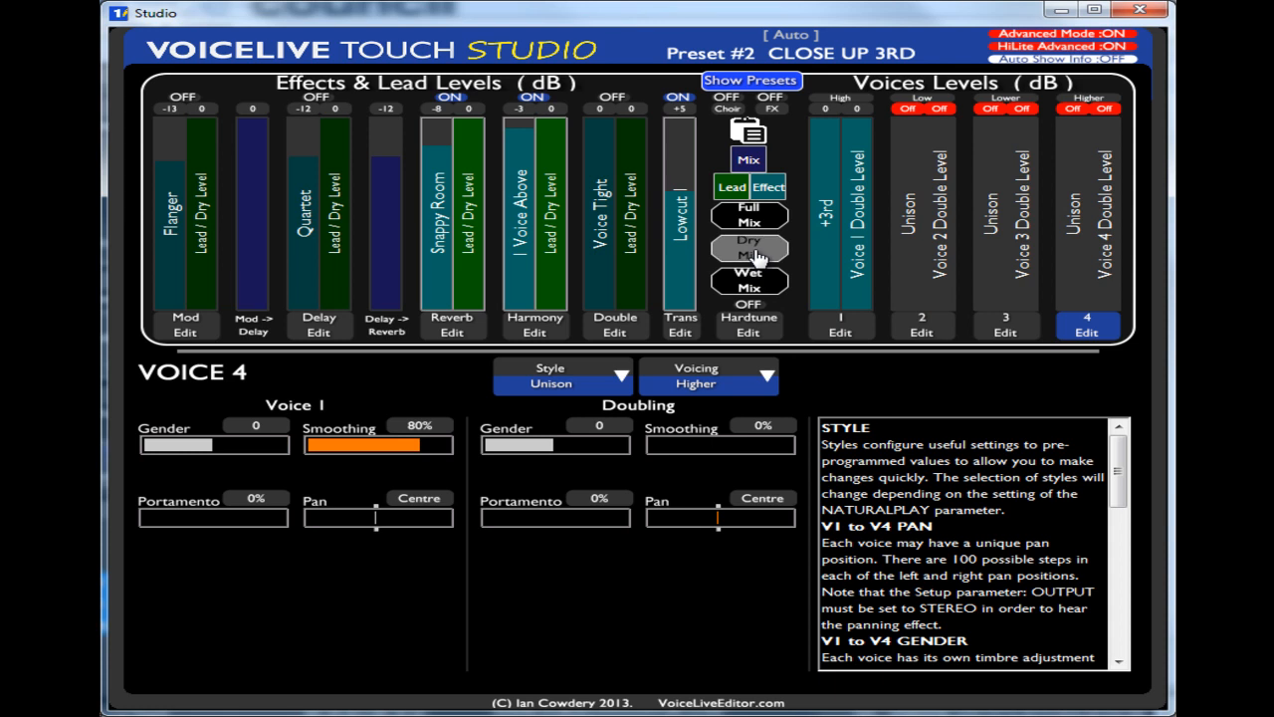
pyautogui.moveTo(748, 247)
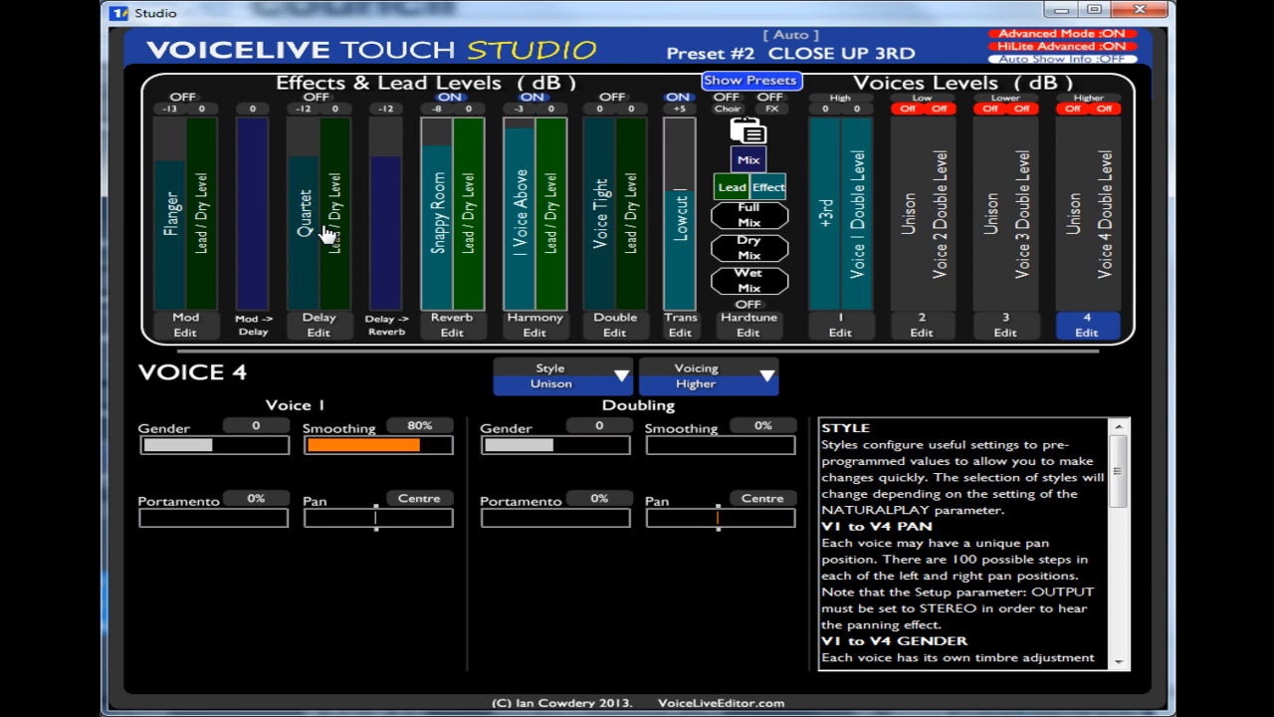
pyautogui.moveTo(488, 219)
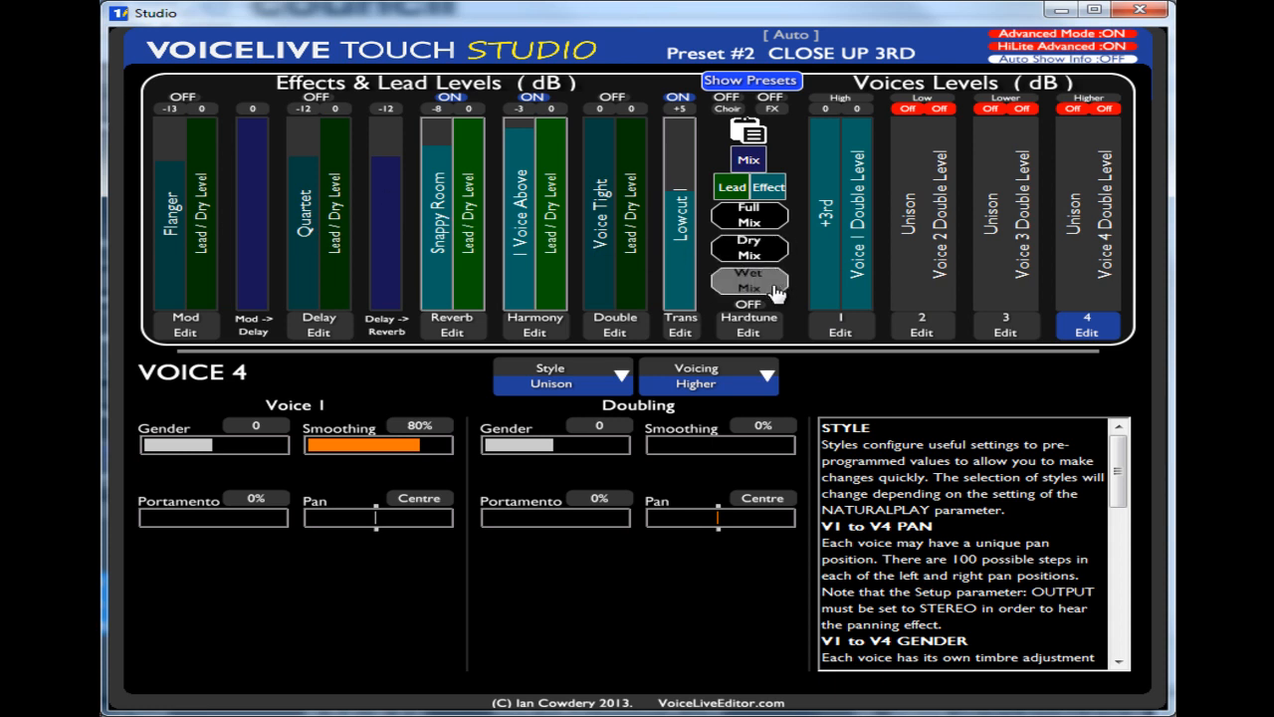
pyautogui.moveTo(748, 244)
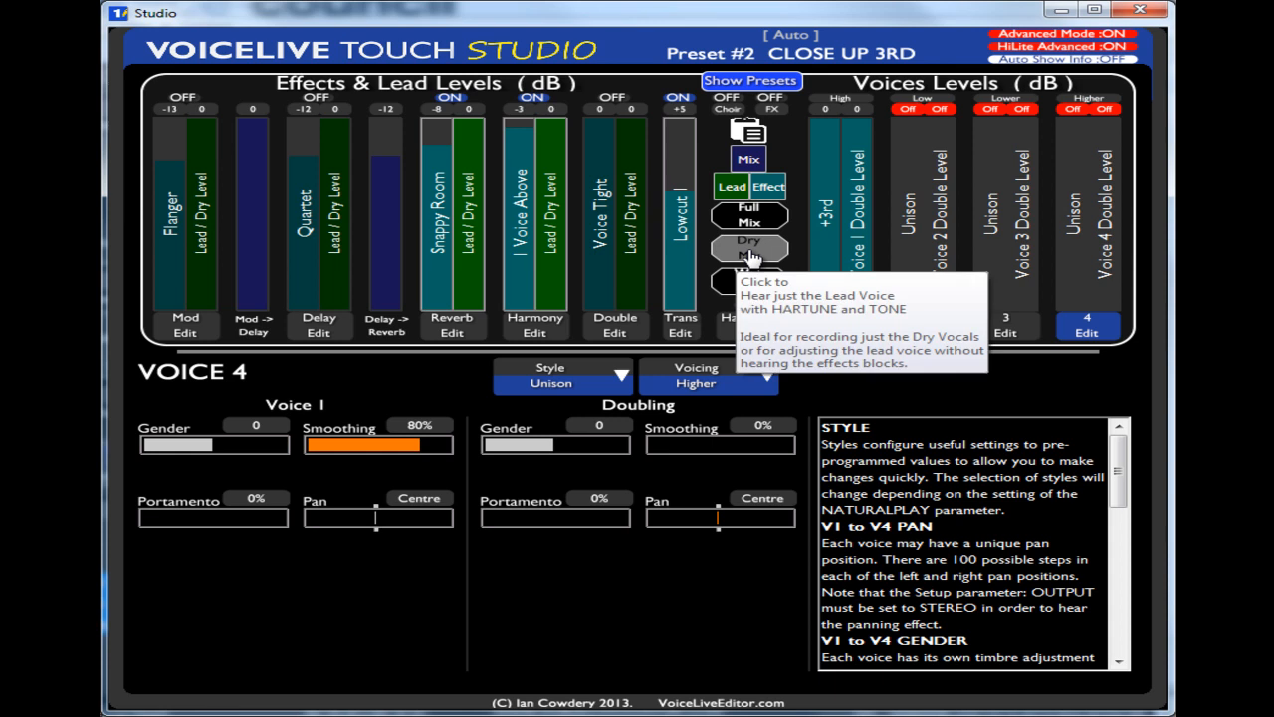
pyautogui.click(749, 246)
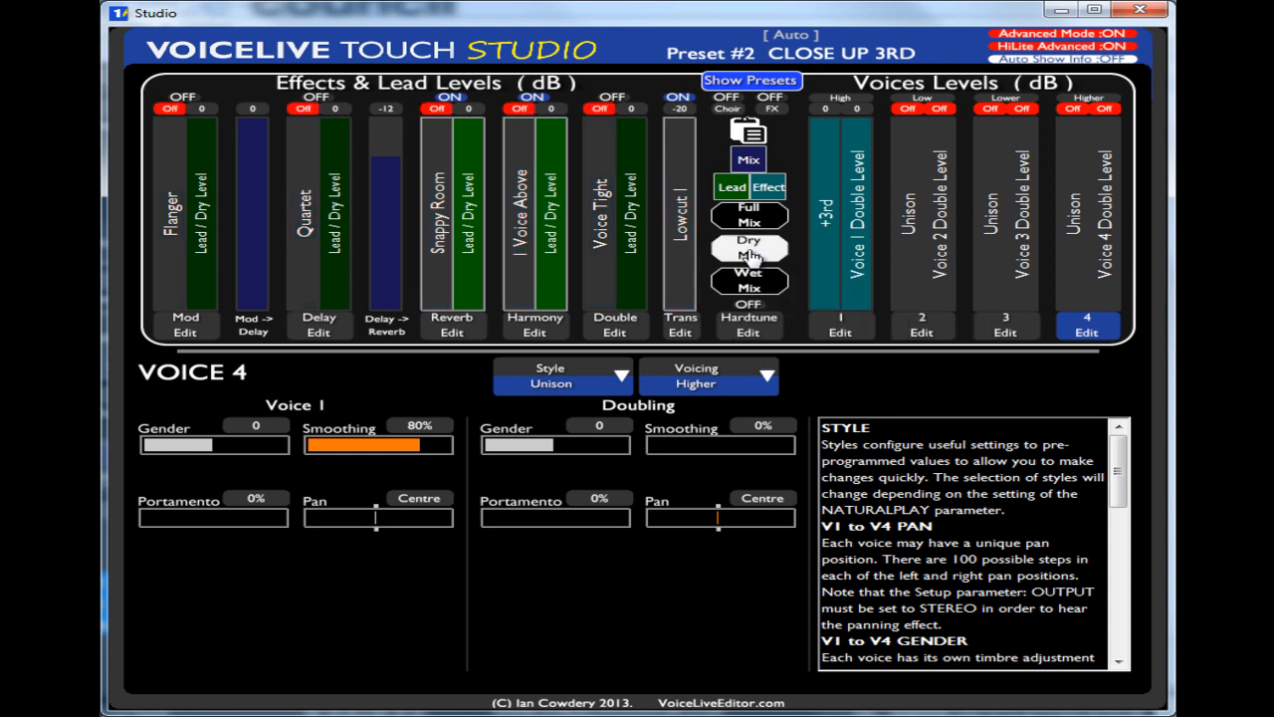
pyautogui.moveTo(748, 280)
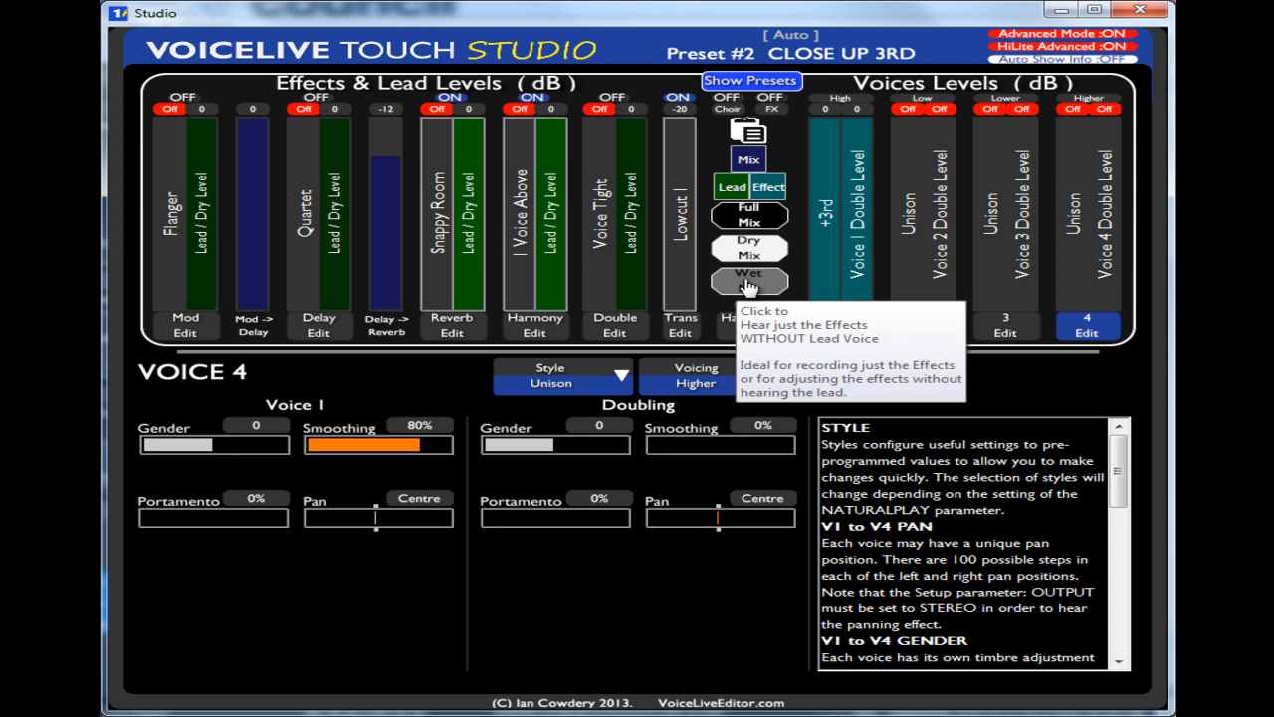
pyautogui.click(749, 280)
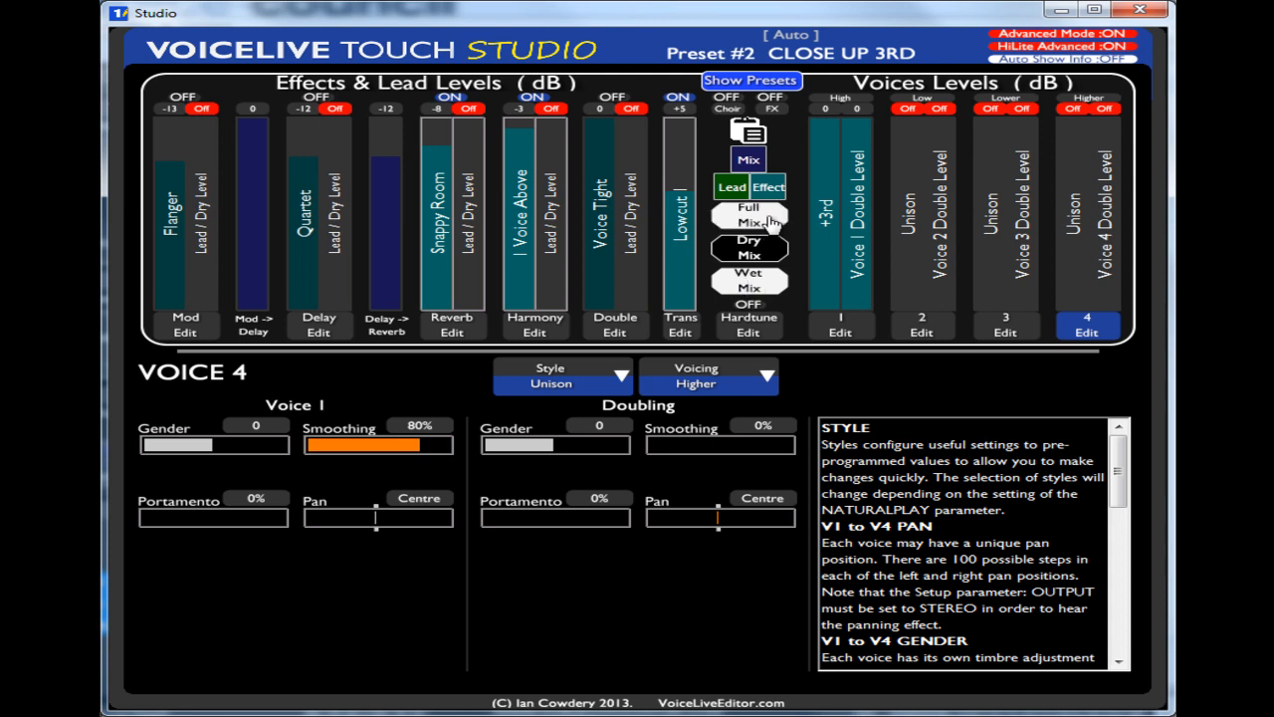
pyautogui.click(749, 215)
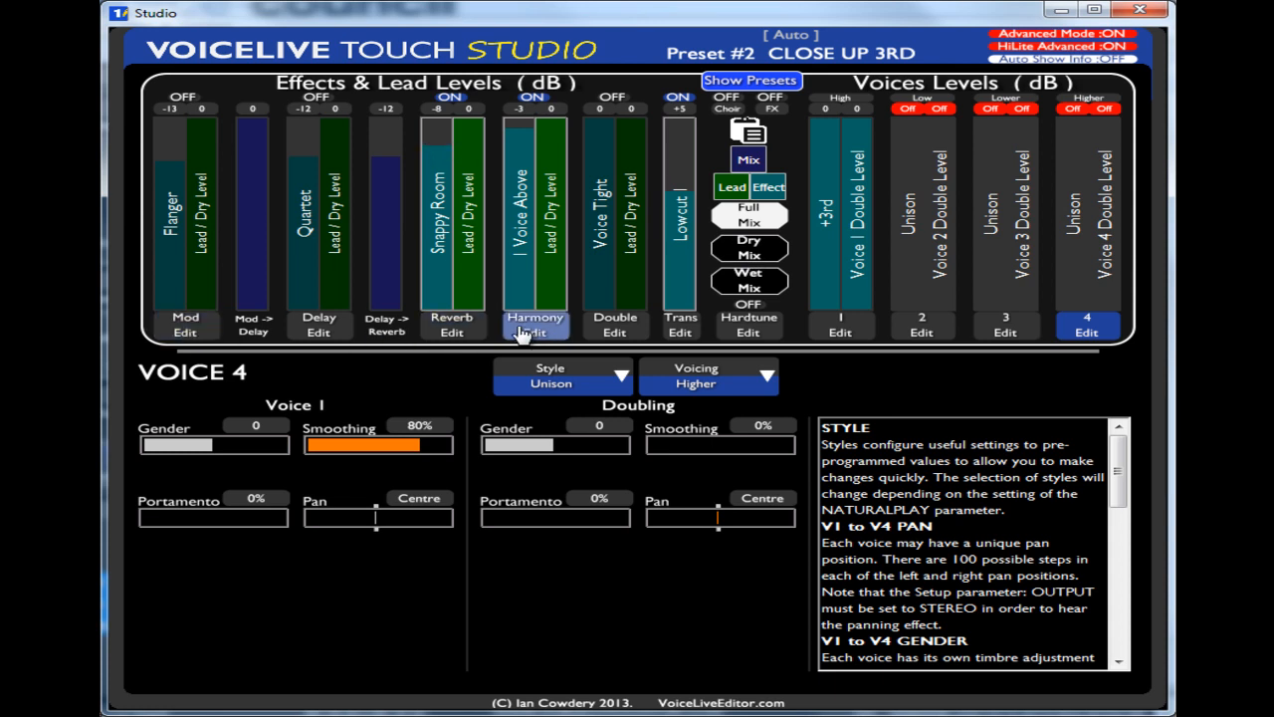
pyautogui.click(534, 331)
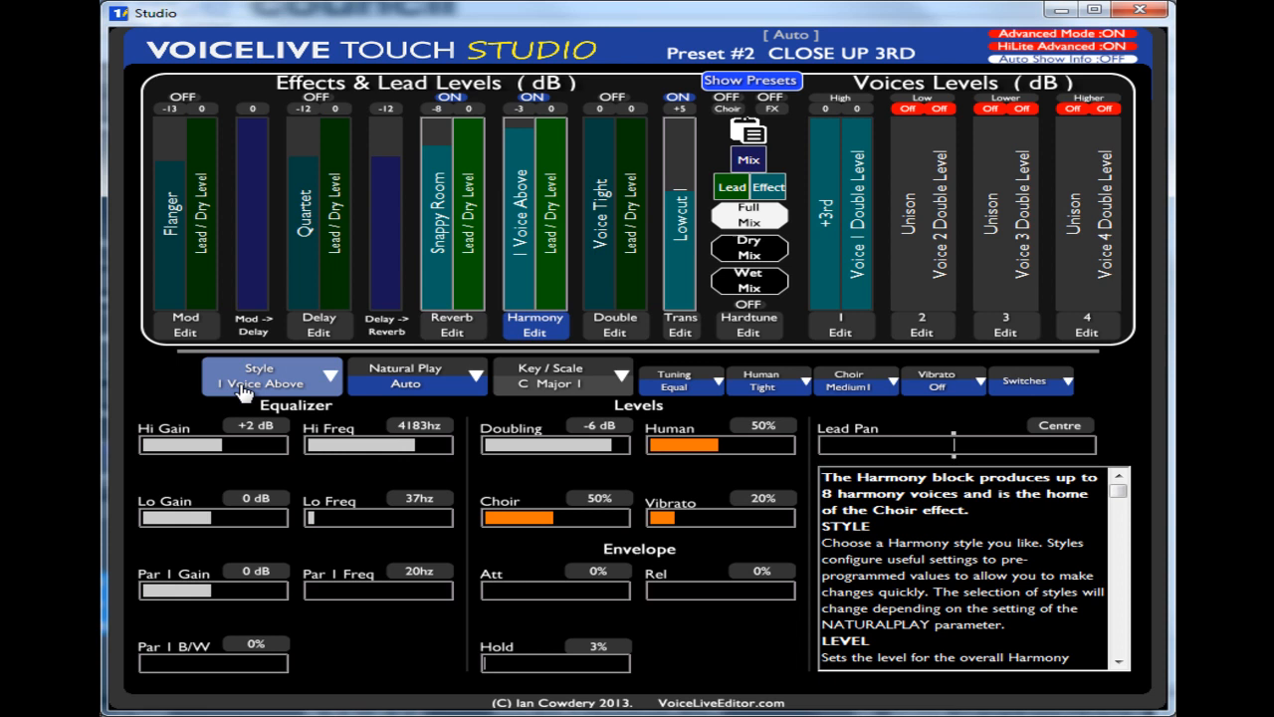
pyautogui.moveTo(934, 382)
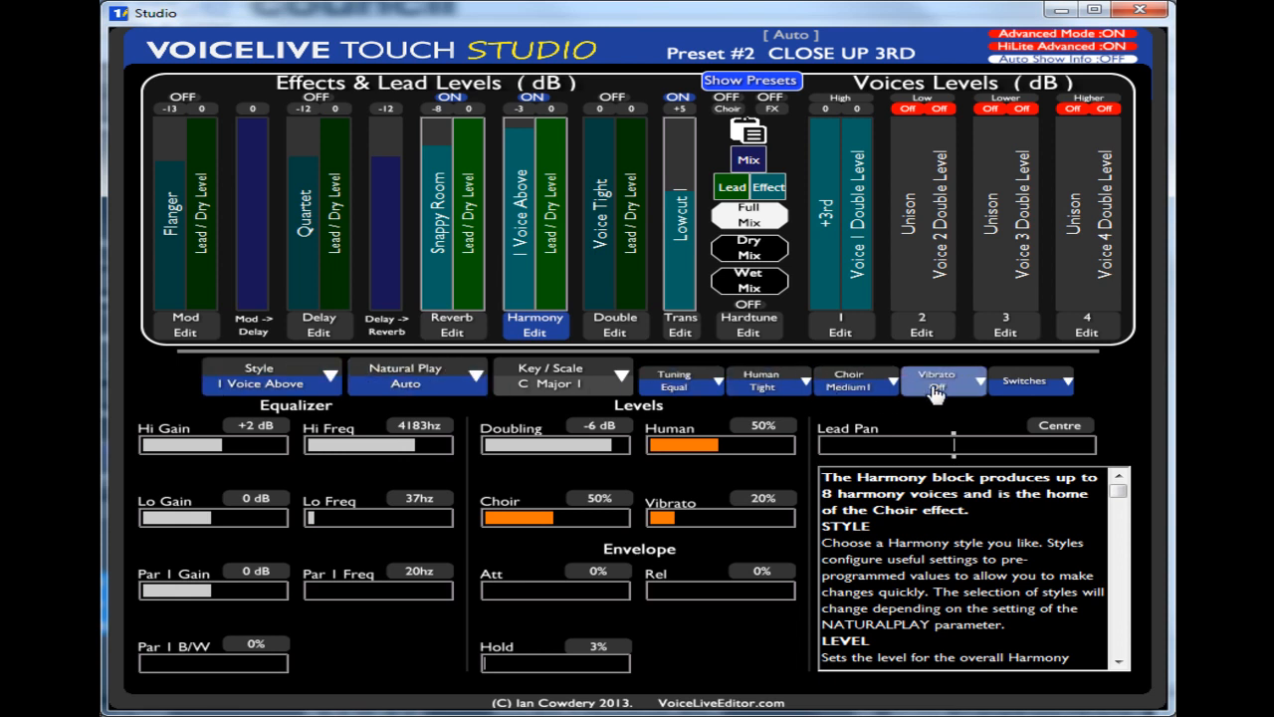
pyautogui.moveTo(369, 388)
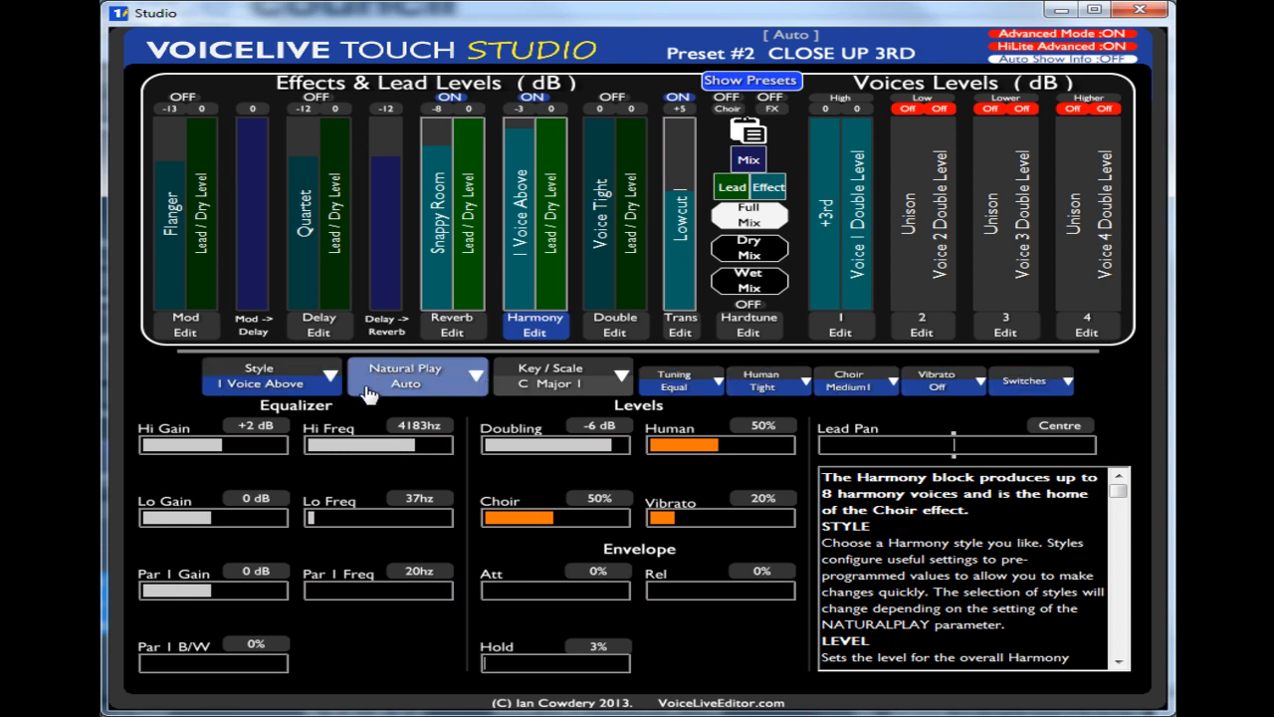
# Step: Open the Harmony Style list, showing 1 Voice Above through Bass Boys
pyautogui.click(271, 380)
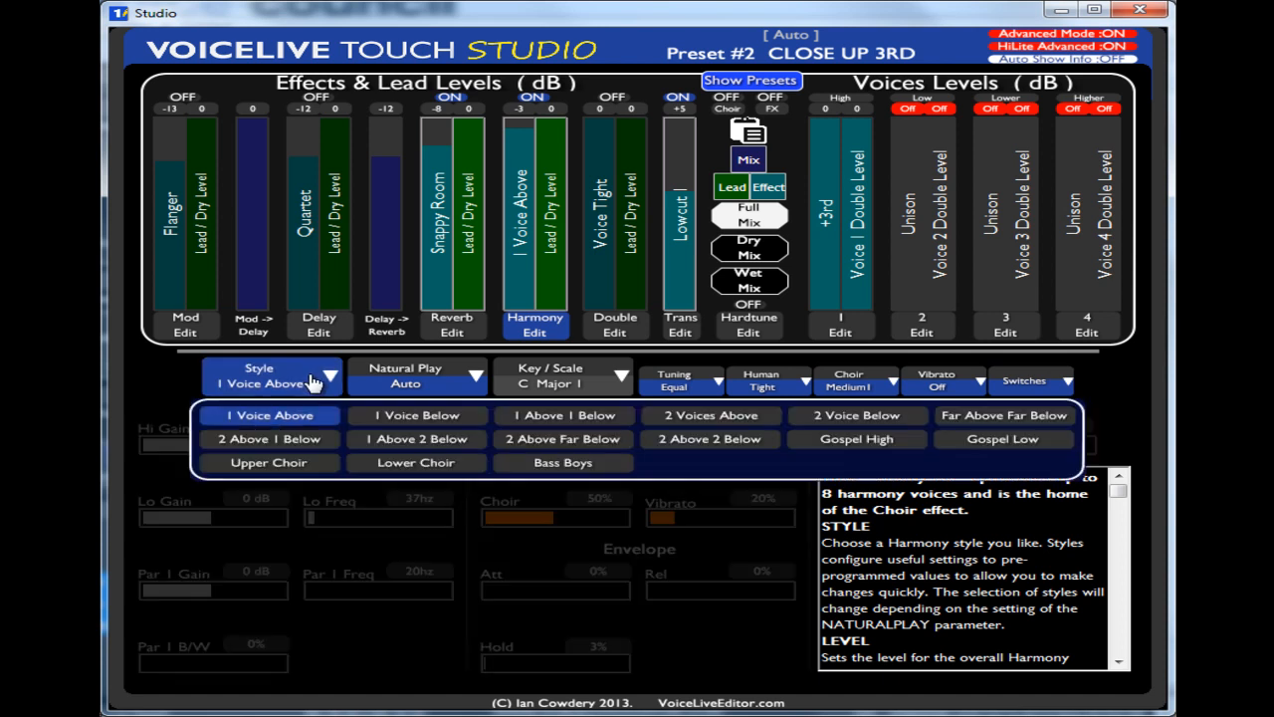
pyautogui.moveTo(545, 543)
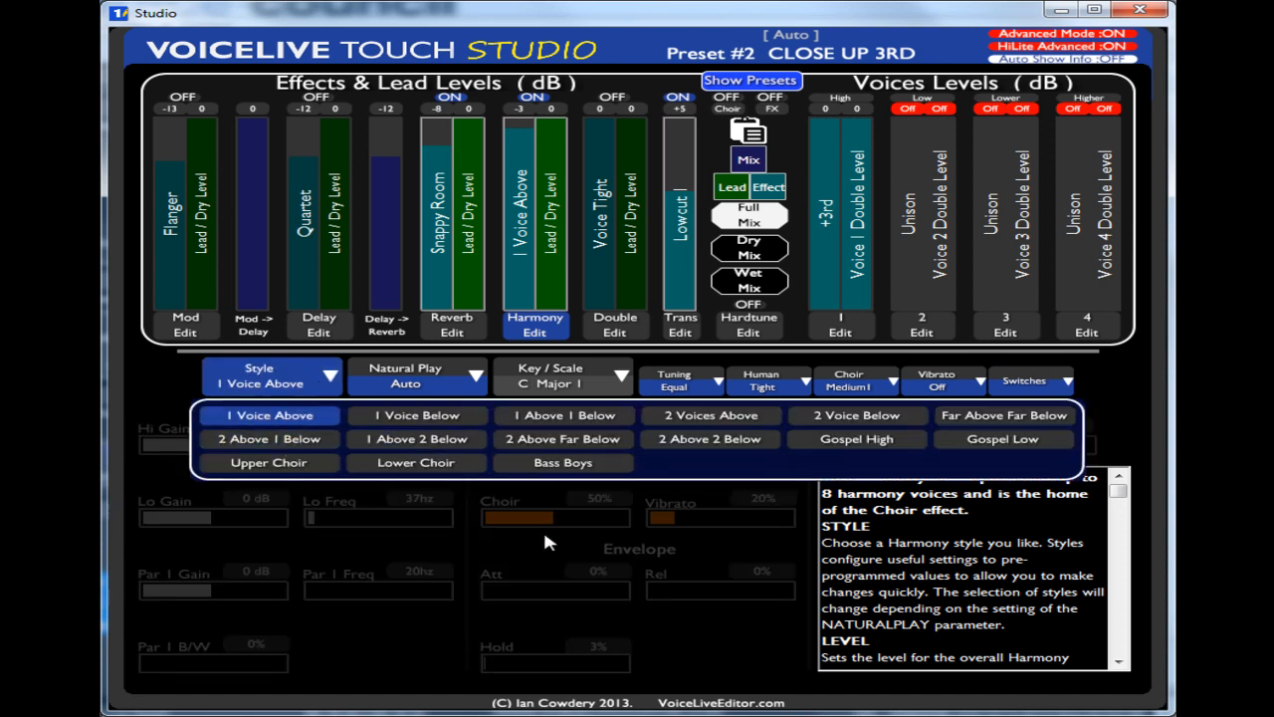
pyautogui.moveTo(185, 462)
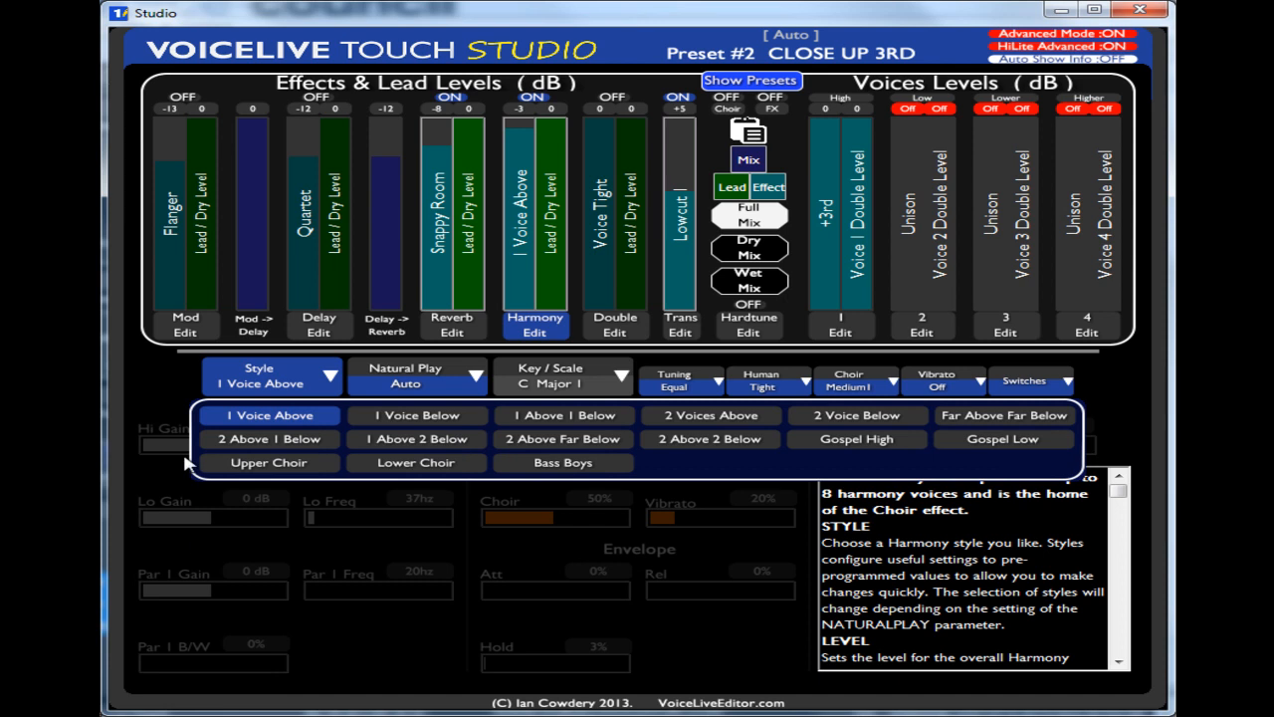
pyautogui.moveTo(629, 602)
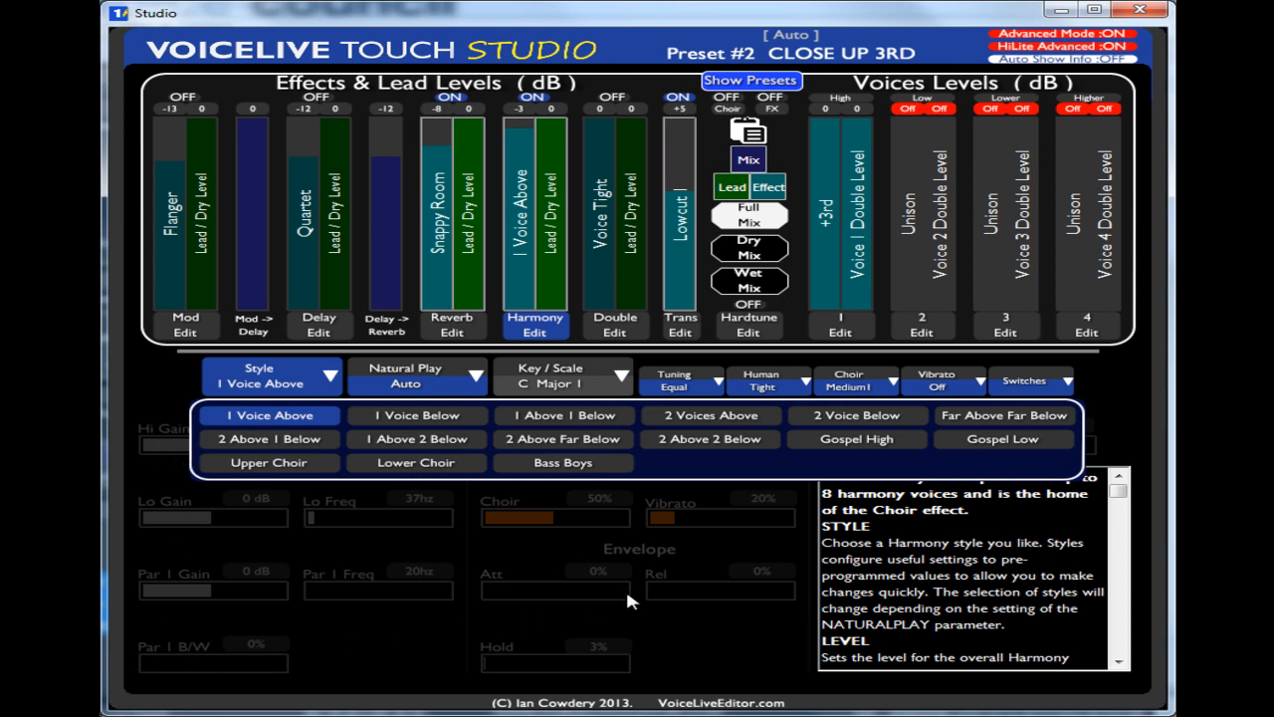
pyautogui.moveTo(334, 507)
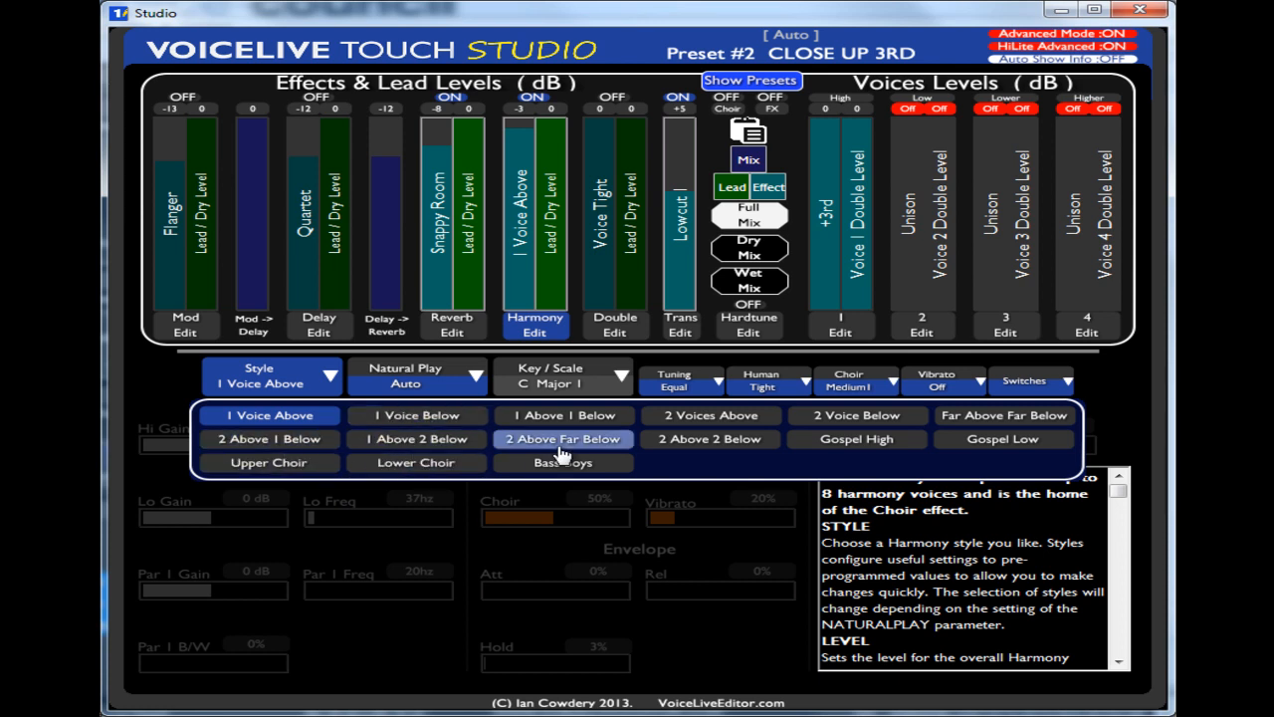
pyautogui.click(709, 439)
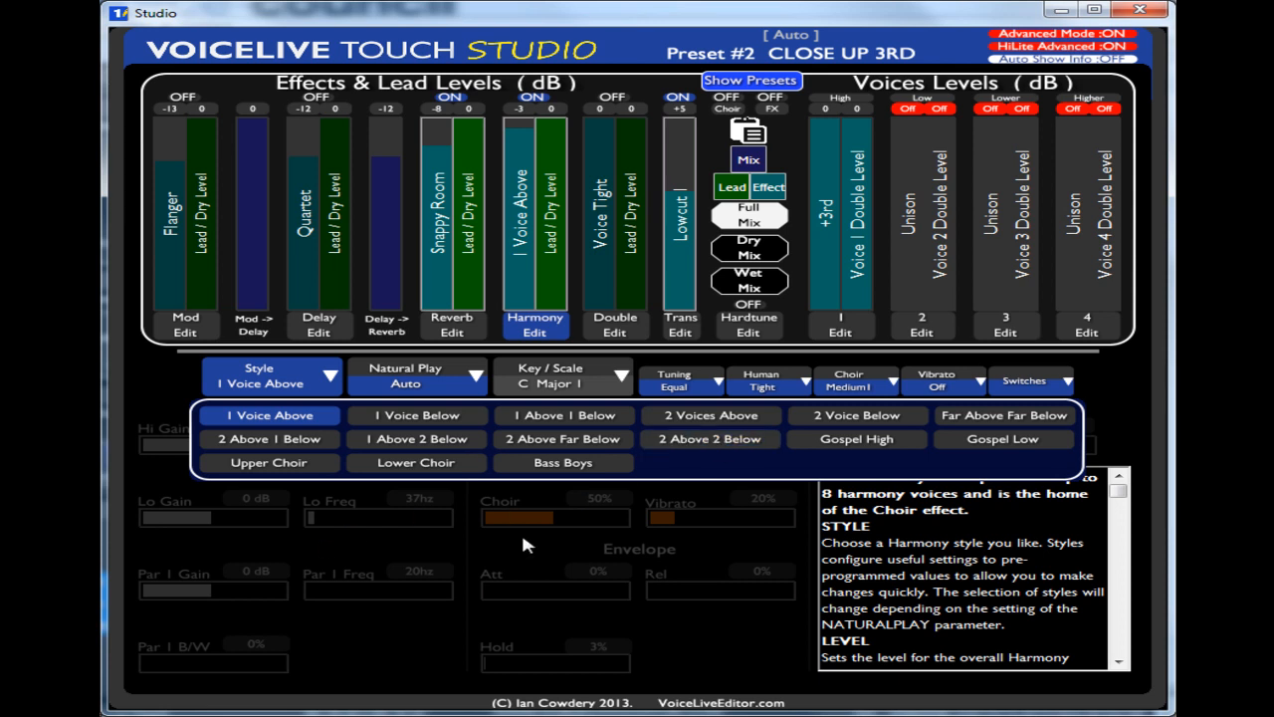
pyautogui.click(710, 439)
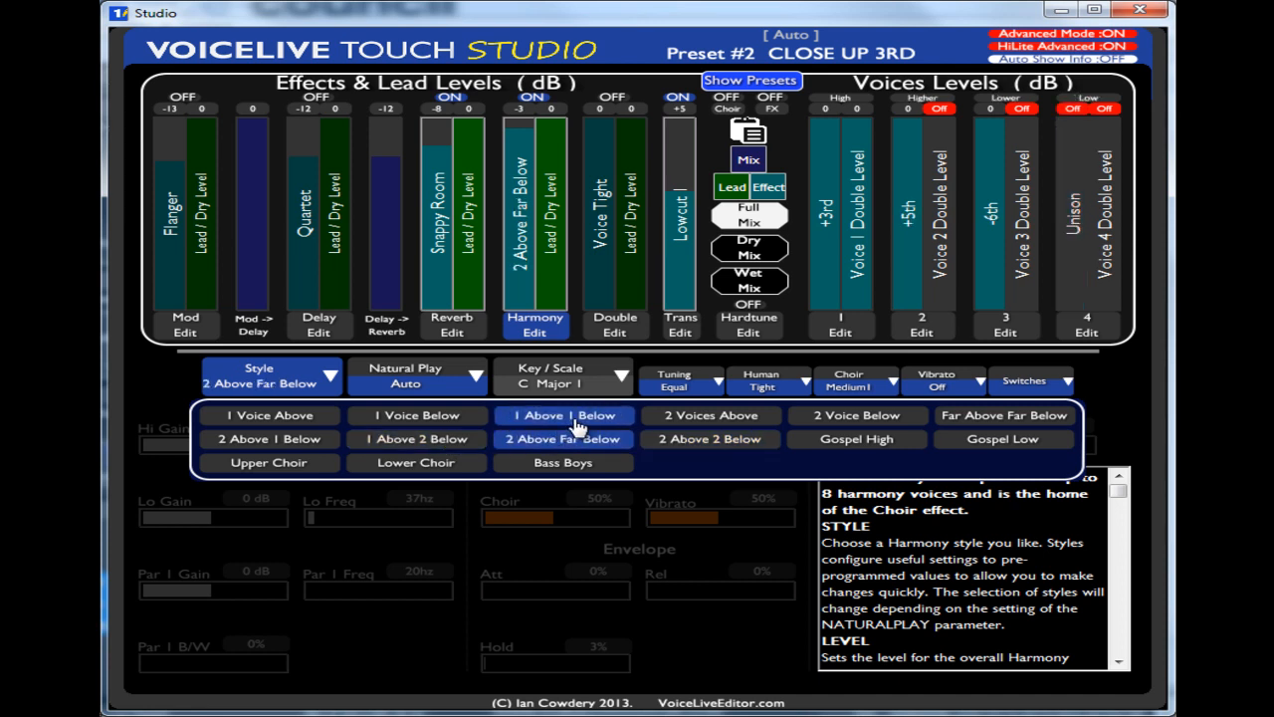
pyautogui.click(710, 415)
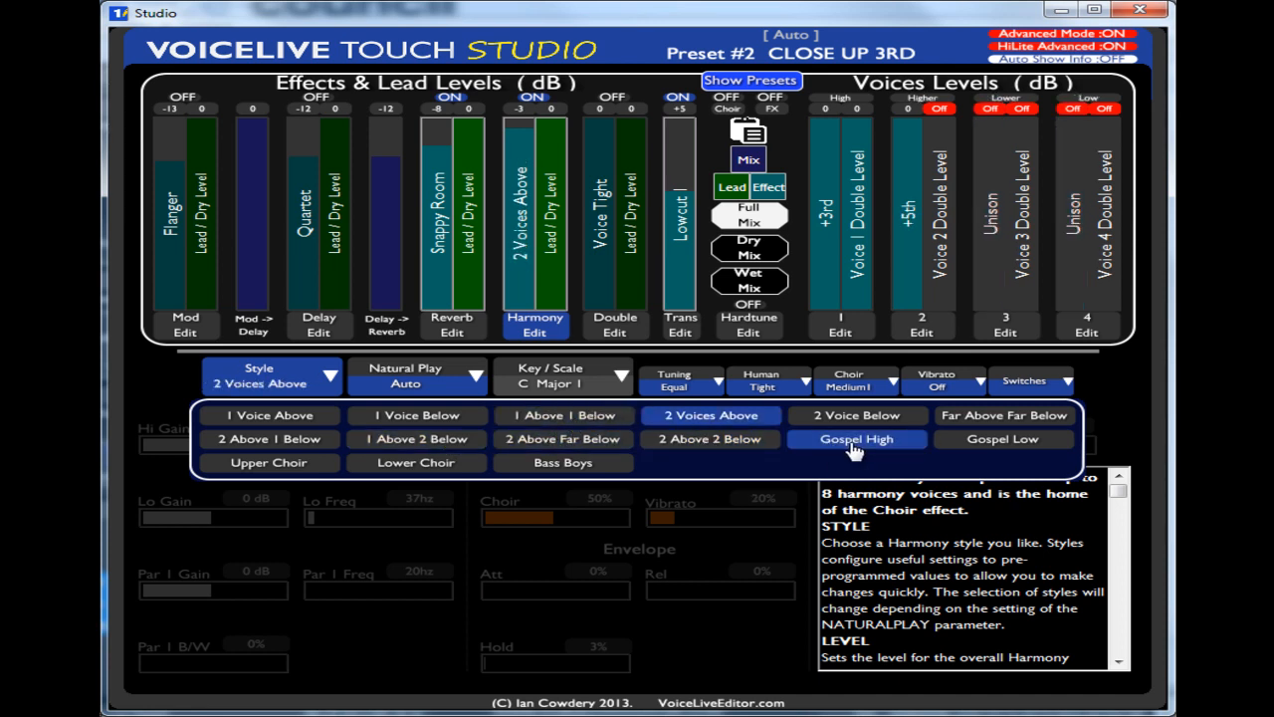
pyautogui.click(1003, 439)
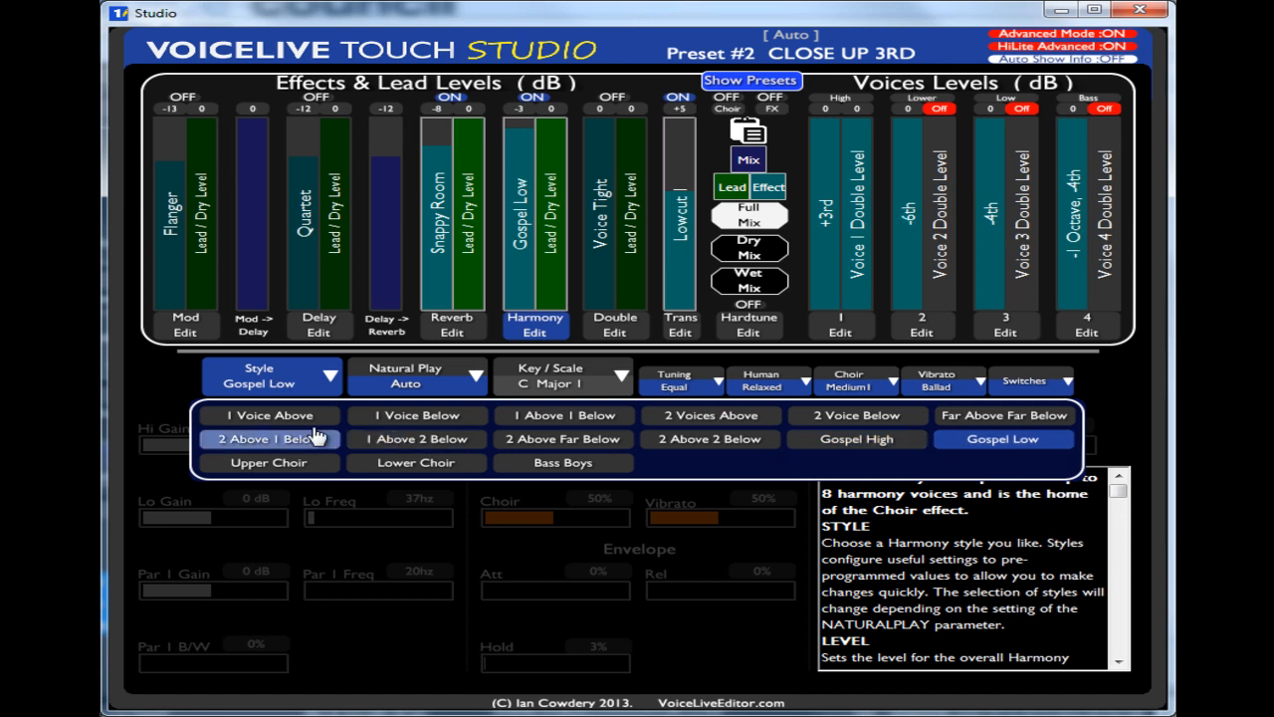
pyautogui.click(268, 415)
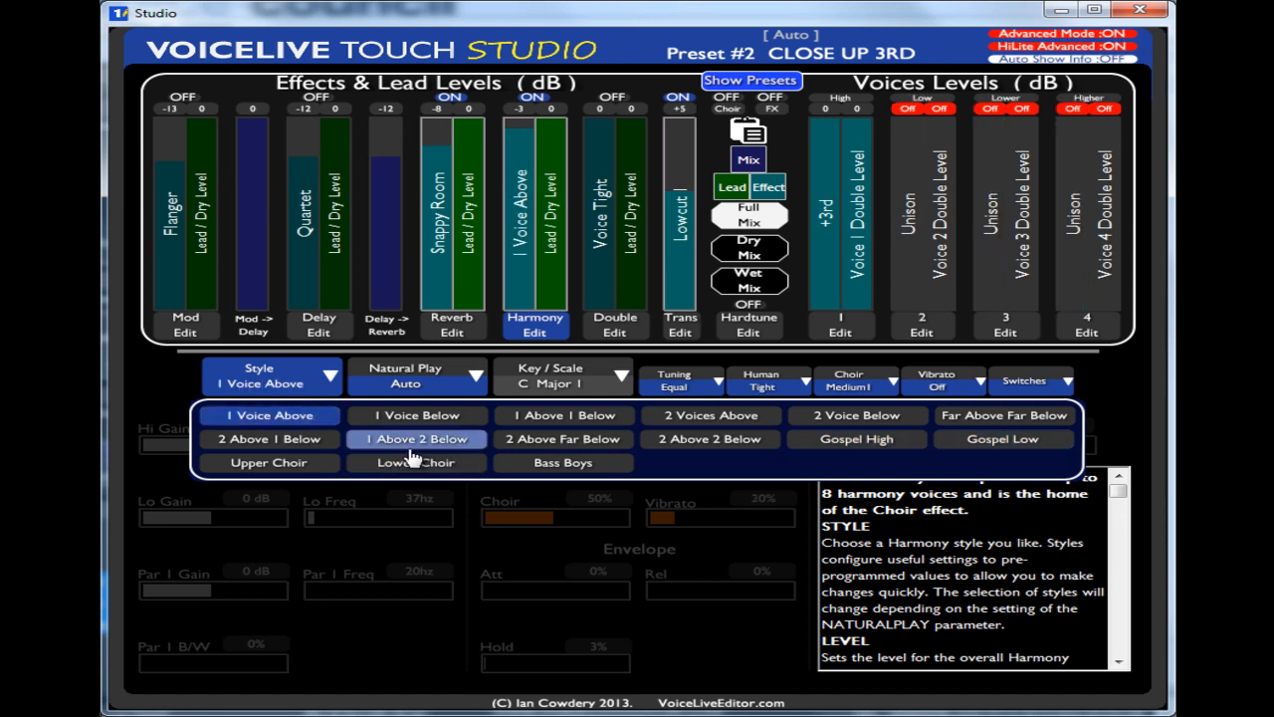
pyautogui.click(709, 439)
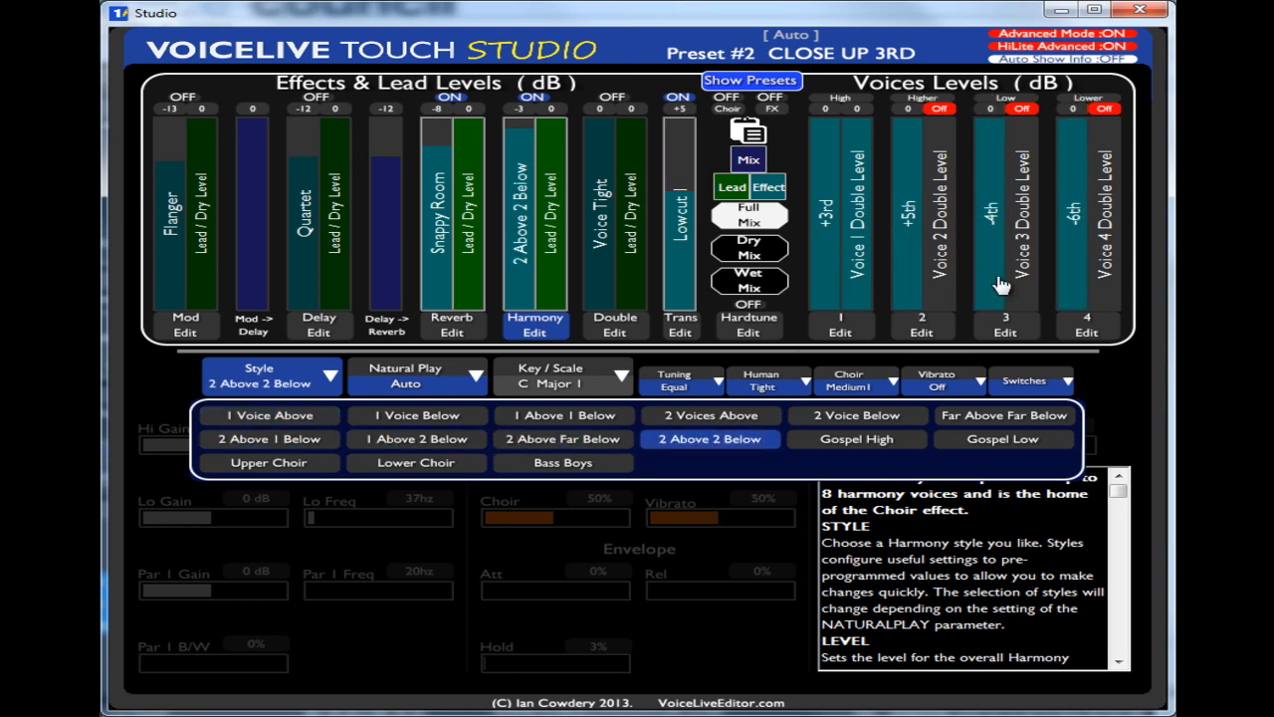
pyautogui.click(564, 415)
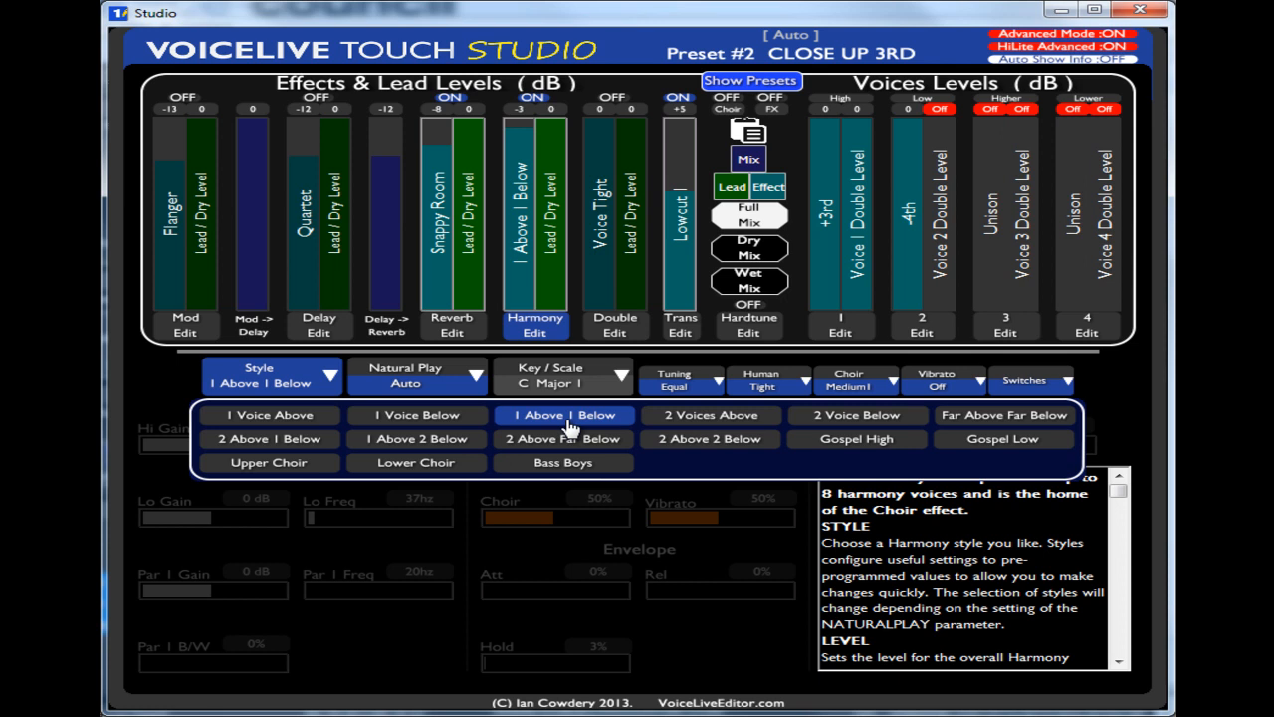
pyautogui.click(270, 415)
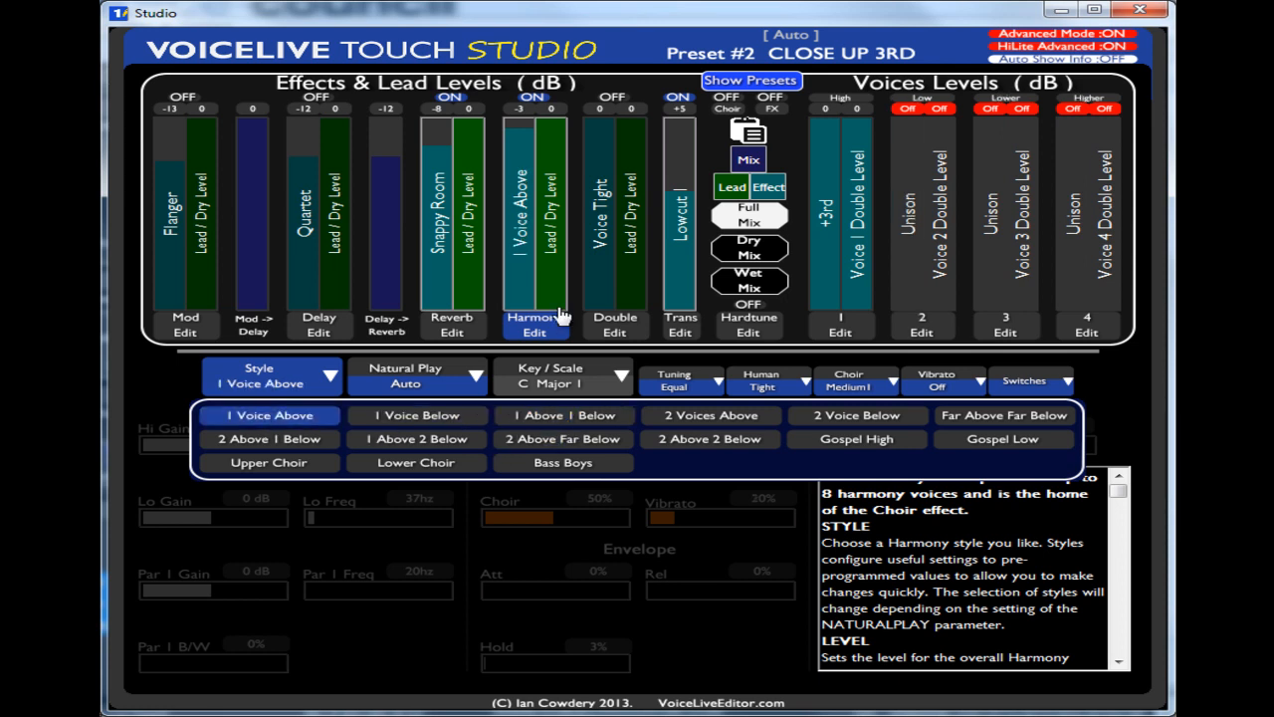
pyautogui.moveTo(565, 403)
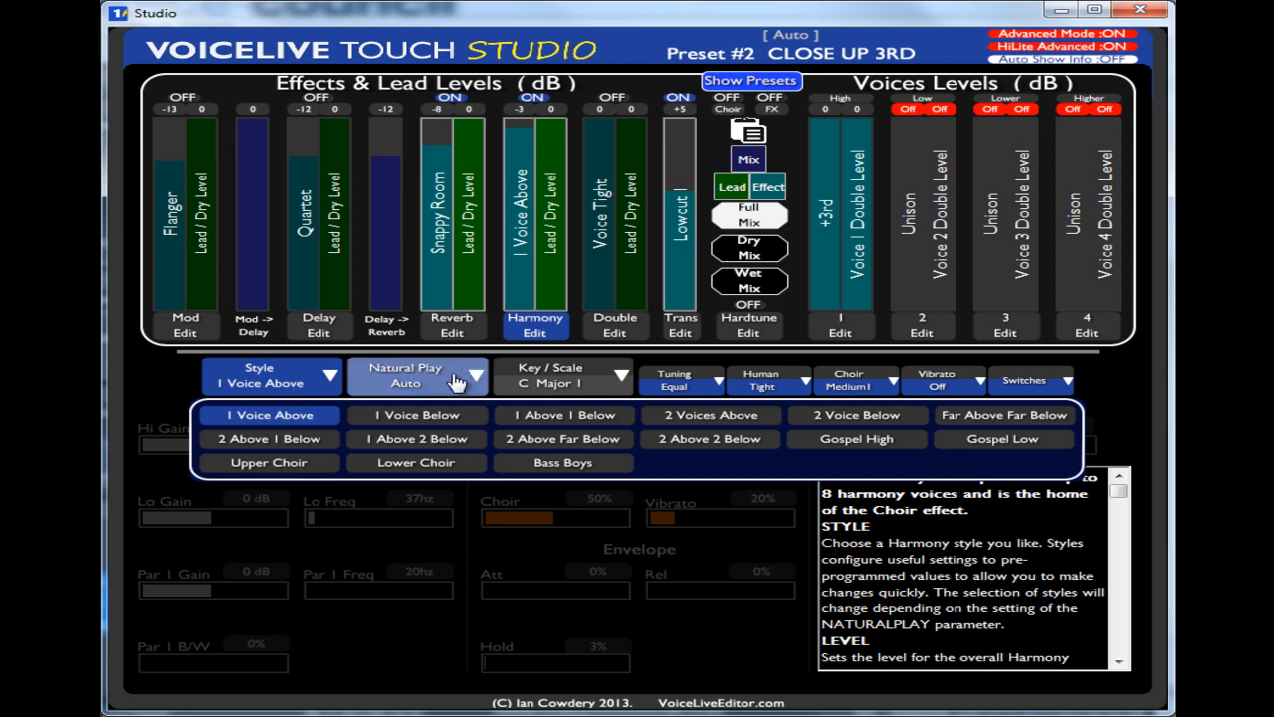
# Step: Inspect the Natural Play, Human, Choir, Vibrato and Switches lists without changing values
pyautogui.click(416, 377)
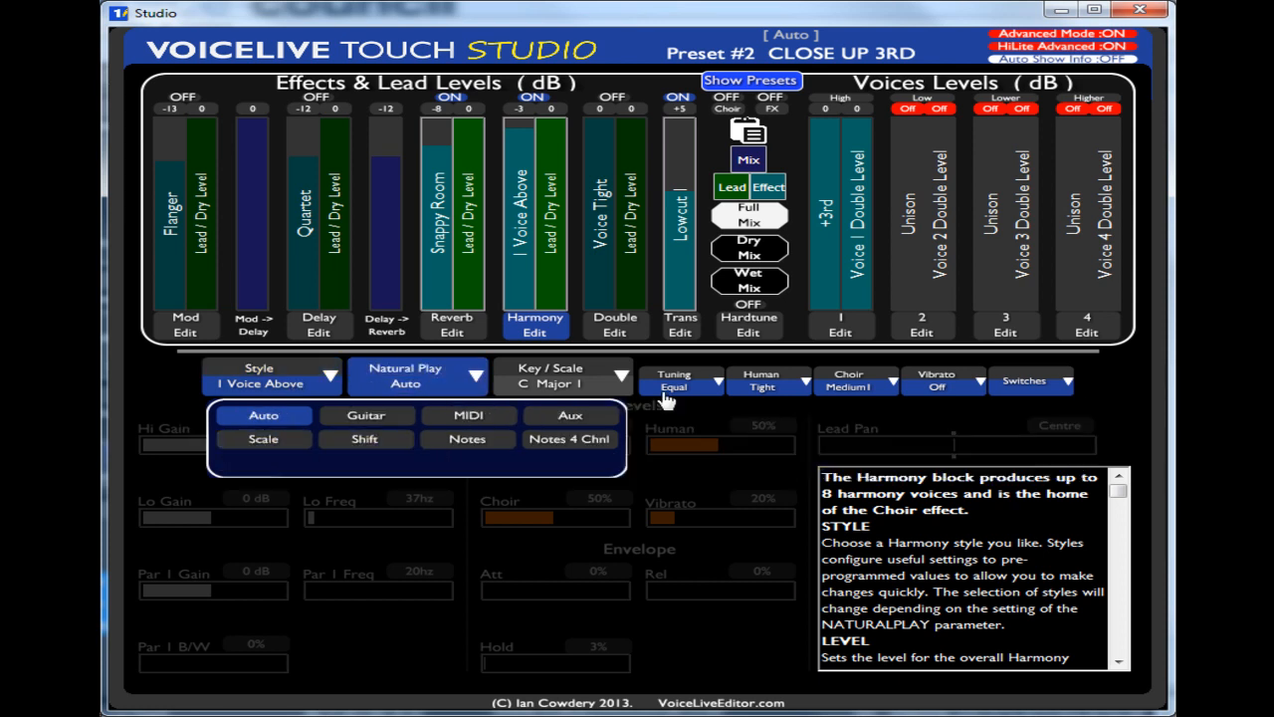
pyautogui.click(766, 380)
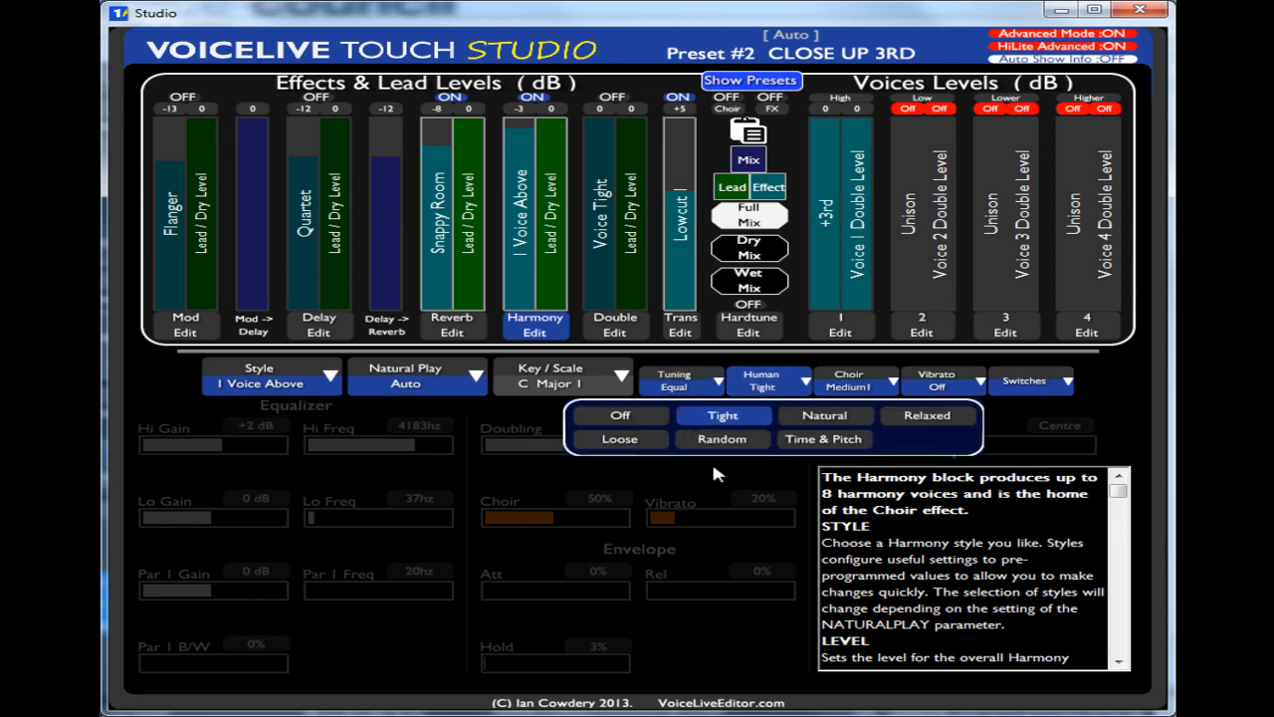
pyautogui.click(853, 380)
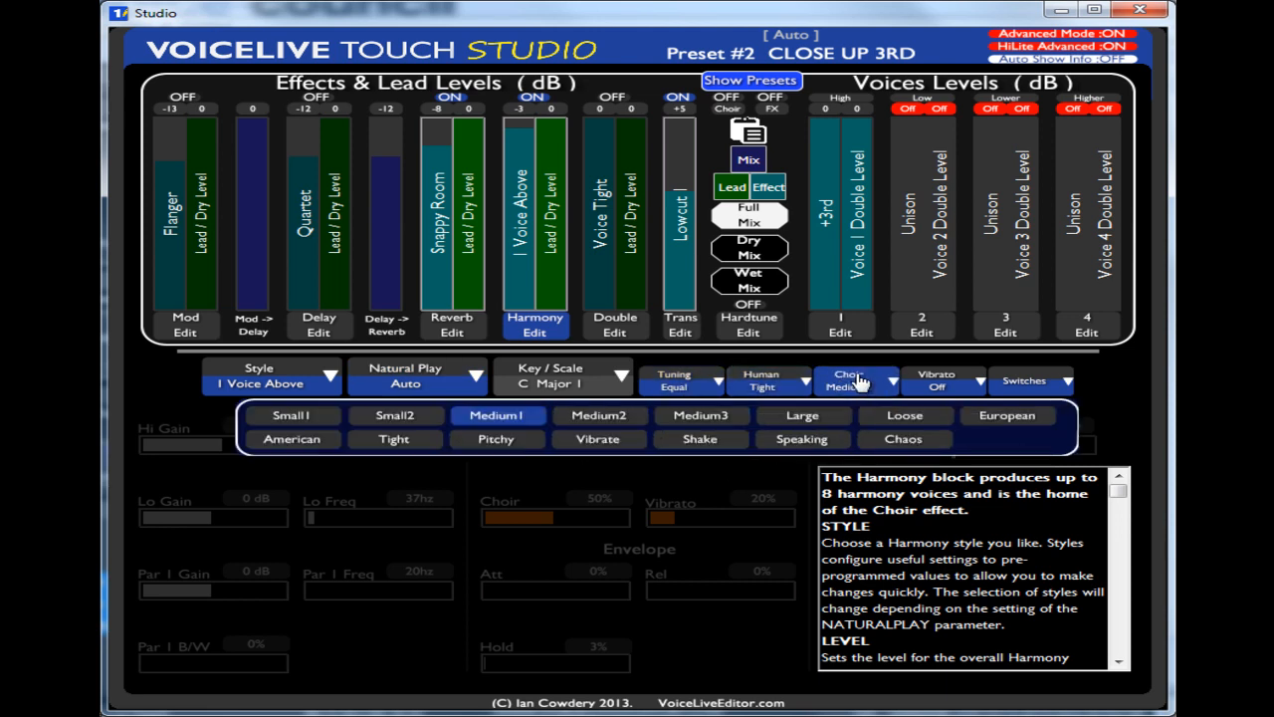
pyautogui.click(941, 380)
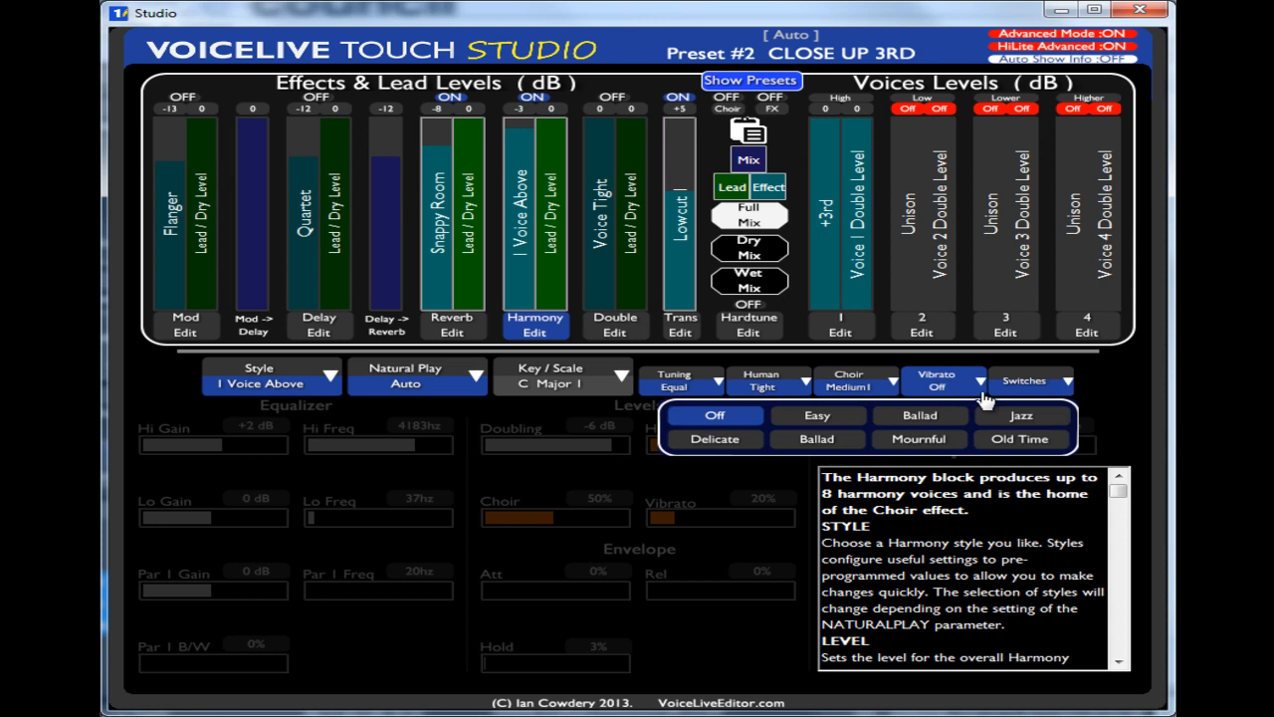
pyautogui.click(1032, 381)
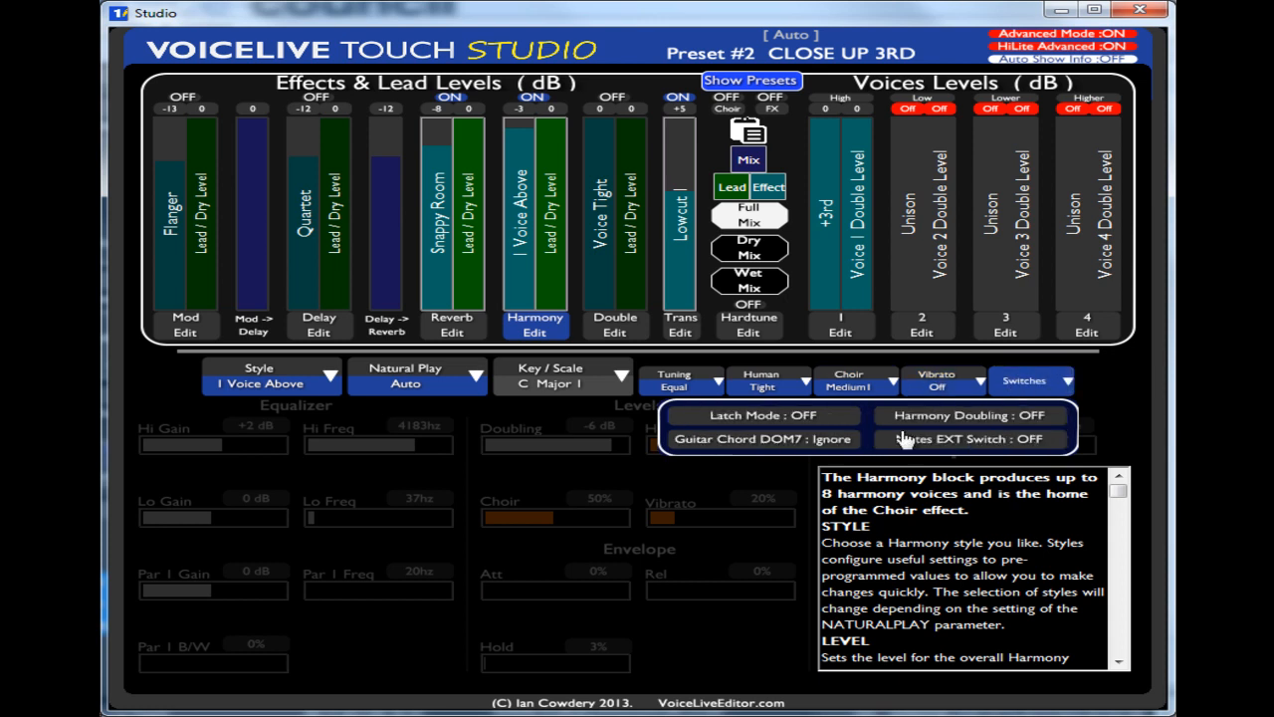
pyautogui.click(1023, 380)
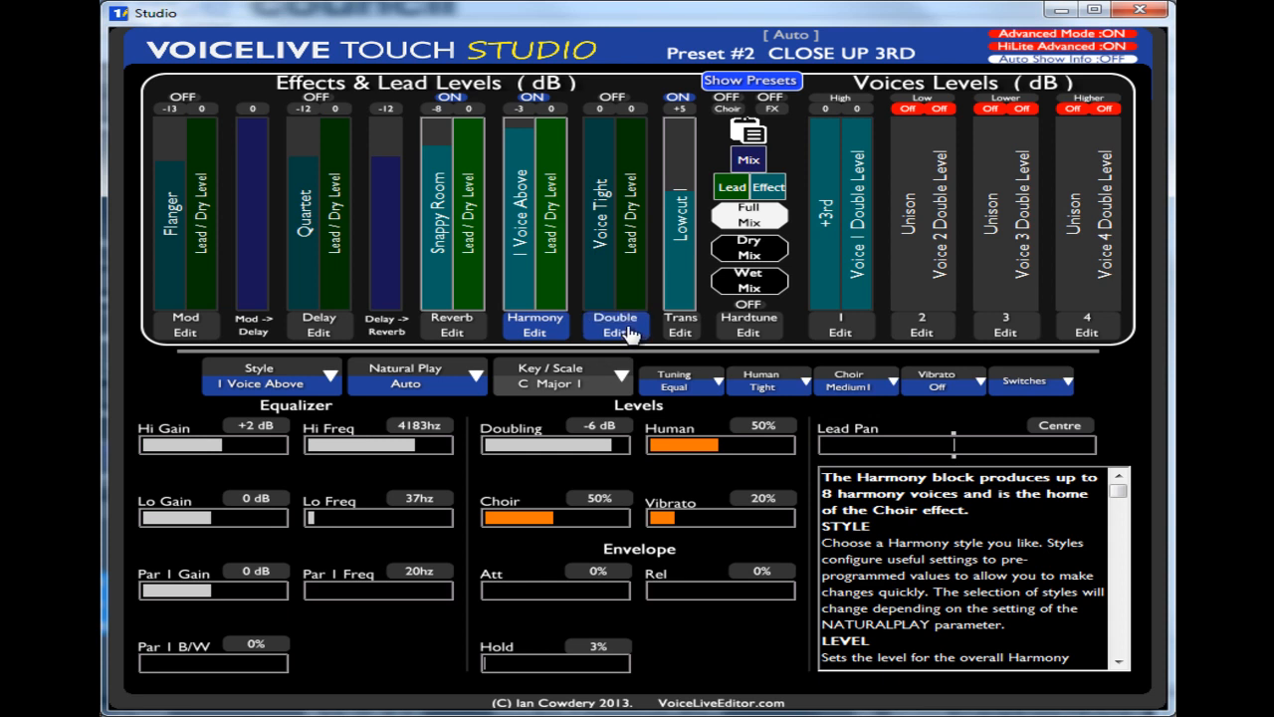
# Step: Try Real, Jazz and Bright Plate reverbs, then settle on Real Plate Short
pyautogui.click(615, 331)
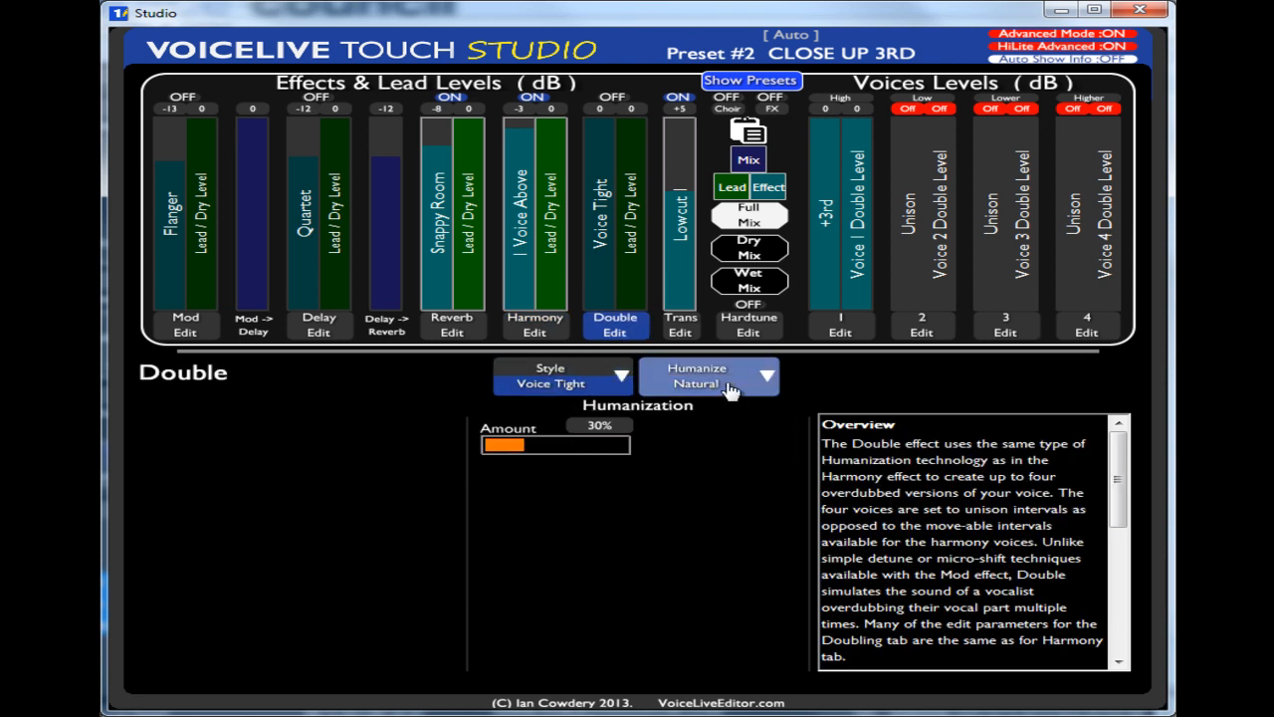
pyautogui.click(452, 331)
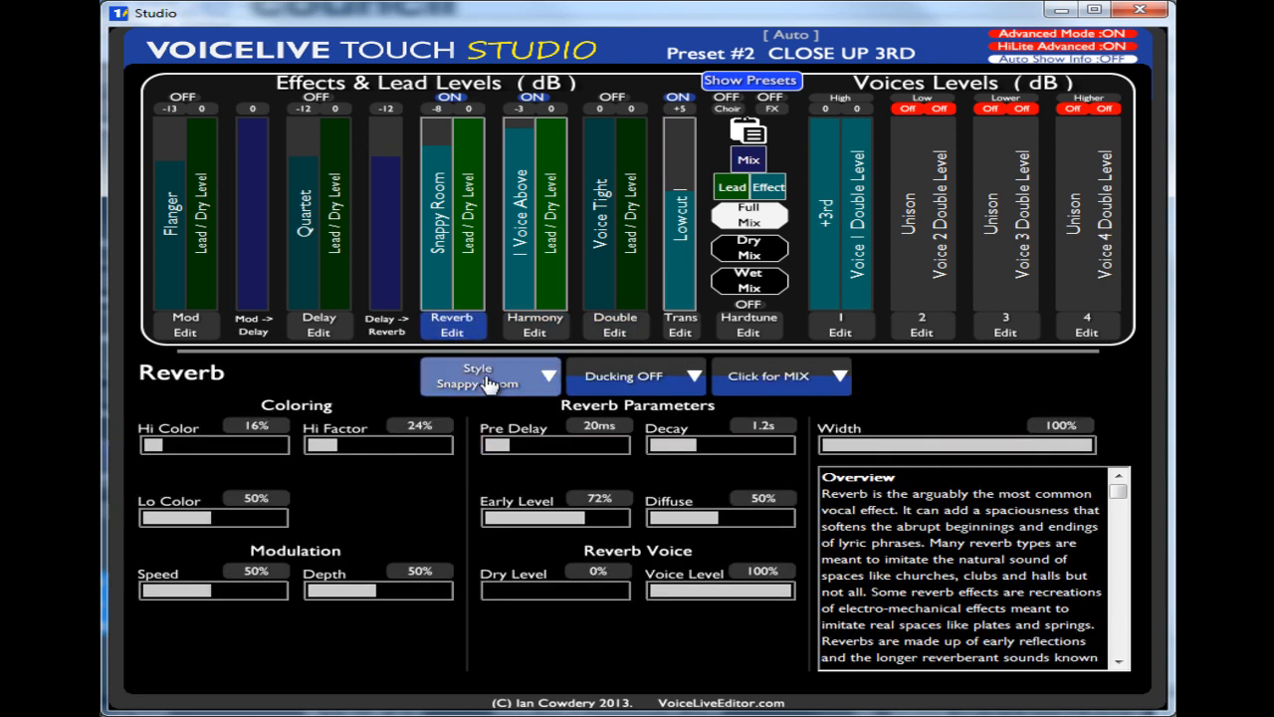
pyautogui.click(488, 377)
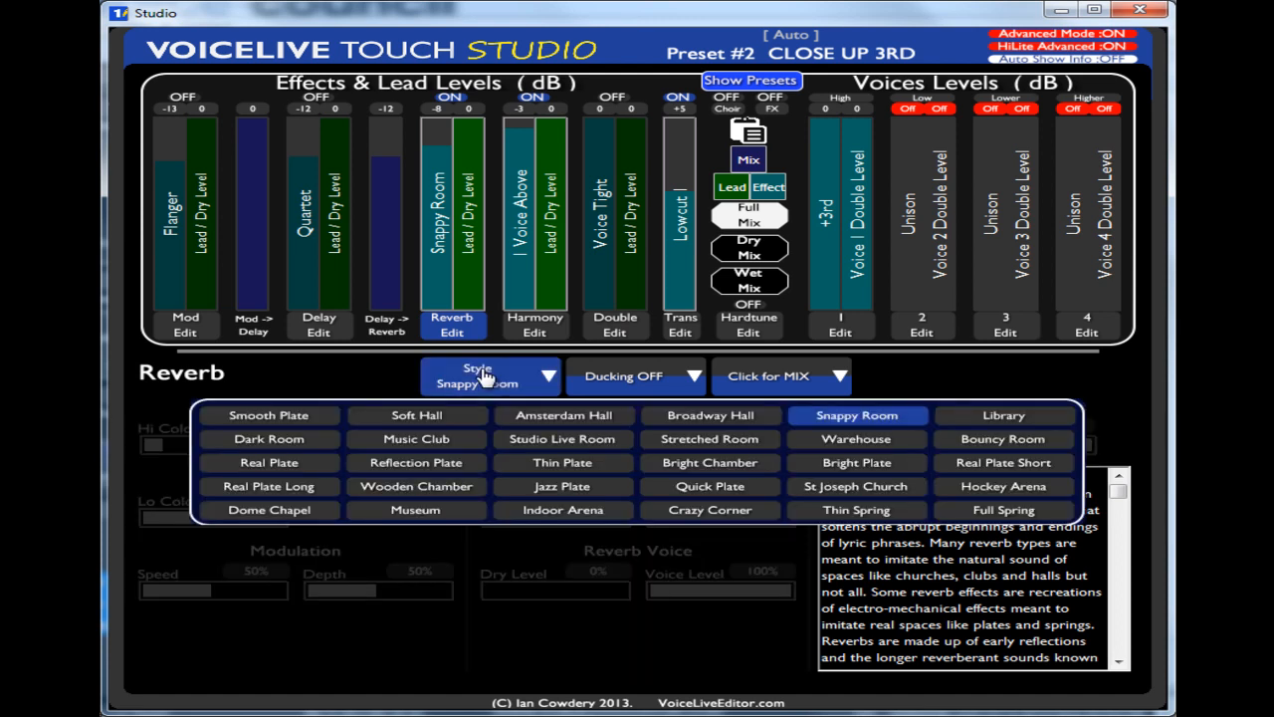
pyautogui.click(268, 462)
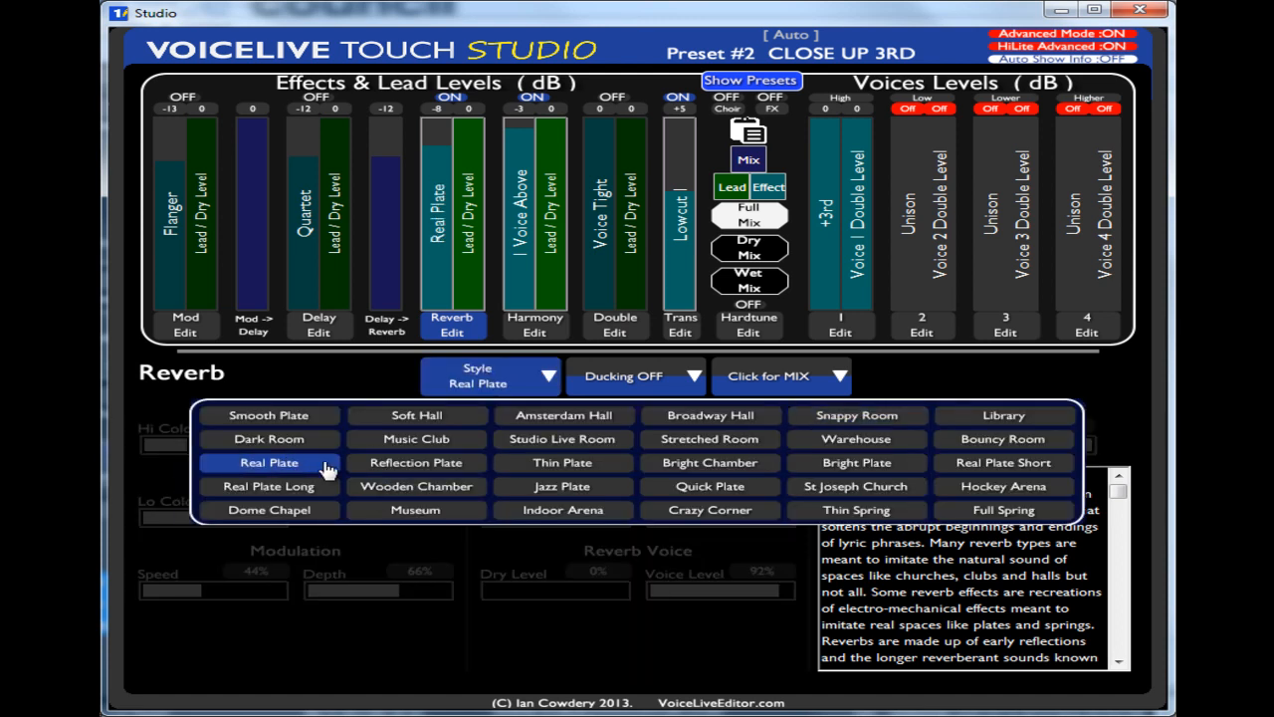
pyautogui.click(561, 485)
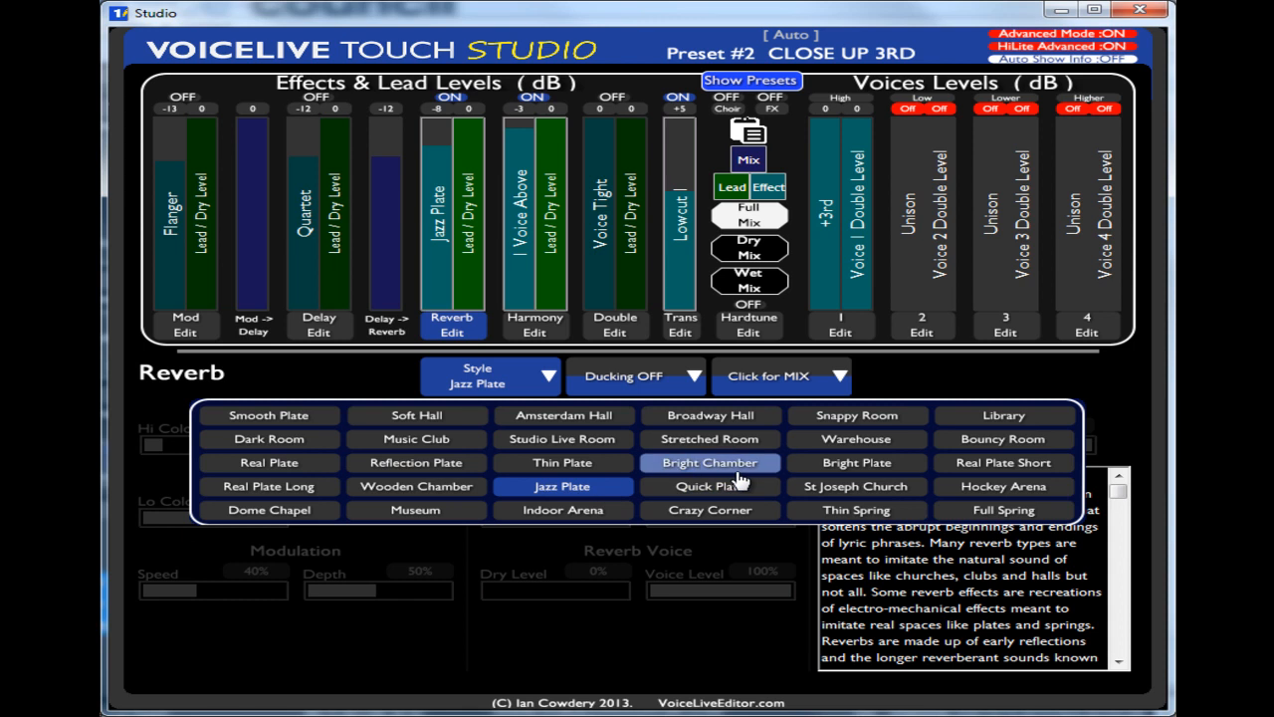
pyautogui.click(856, 461)
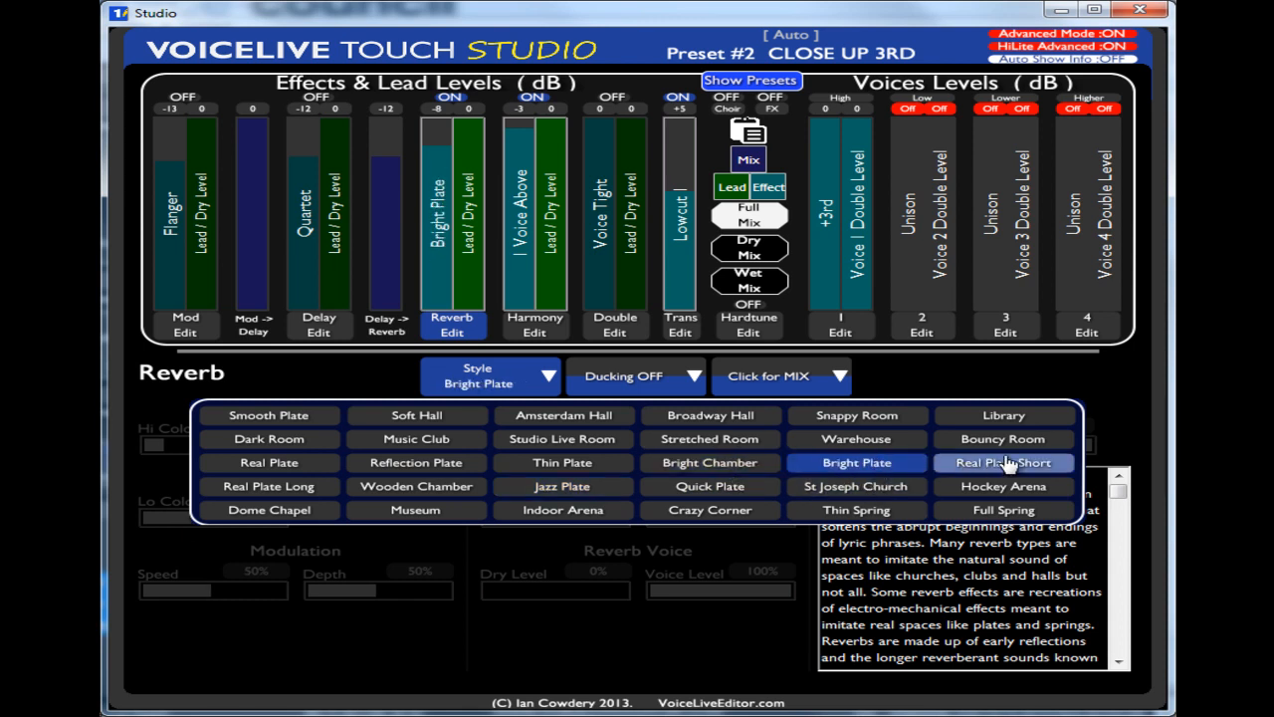
pyautogui.click(1002, 462)
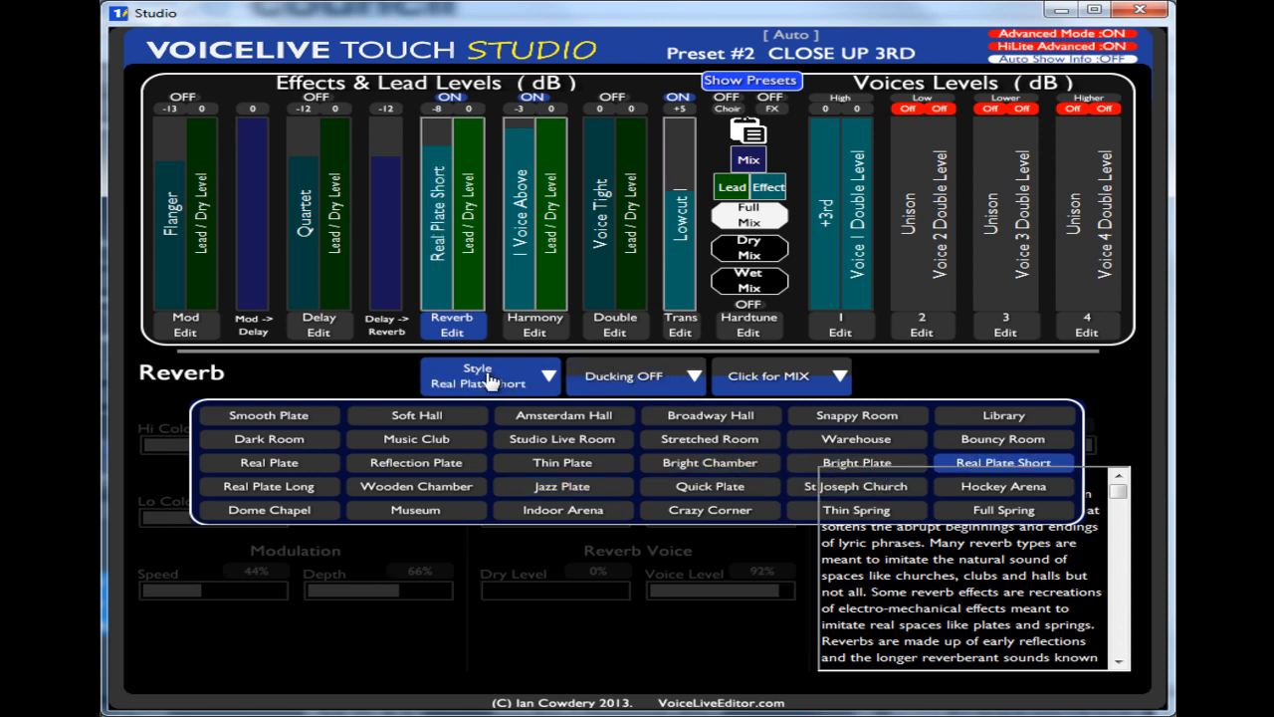
pyautogui.click(1003, 462)
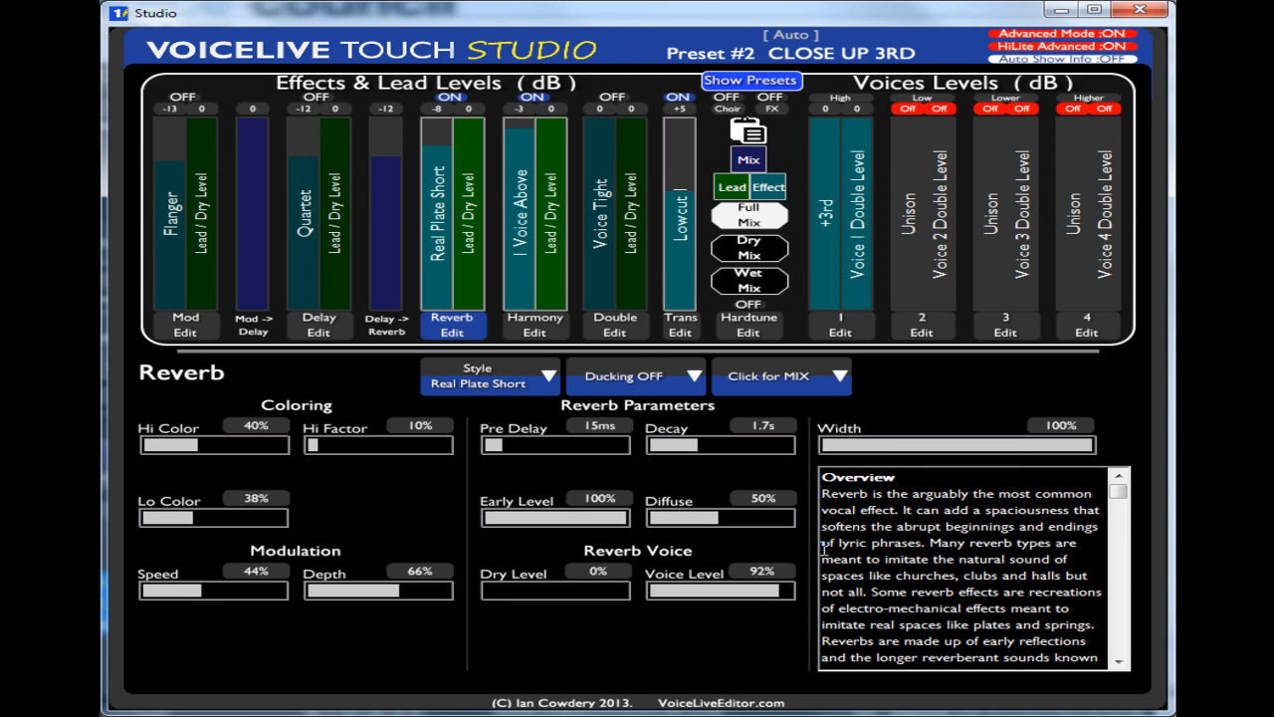
pyautogui.scroll(-3)
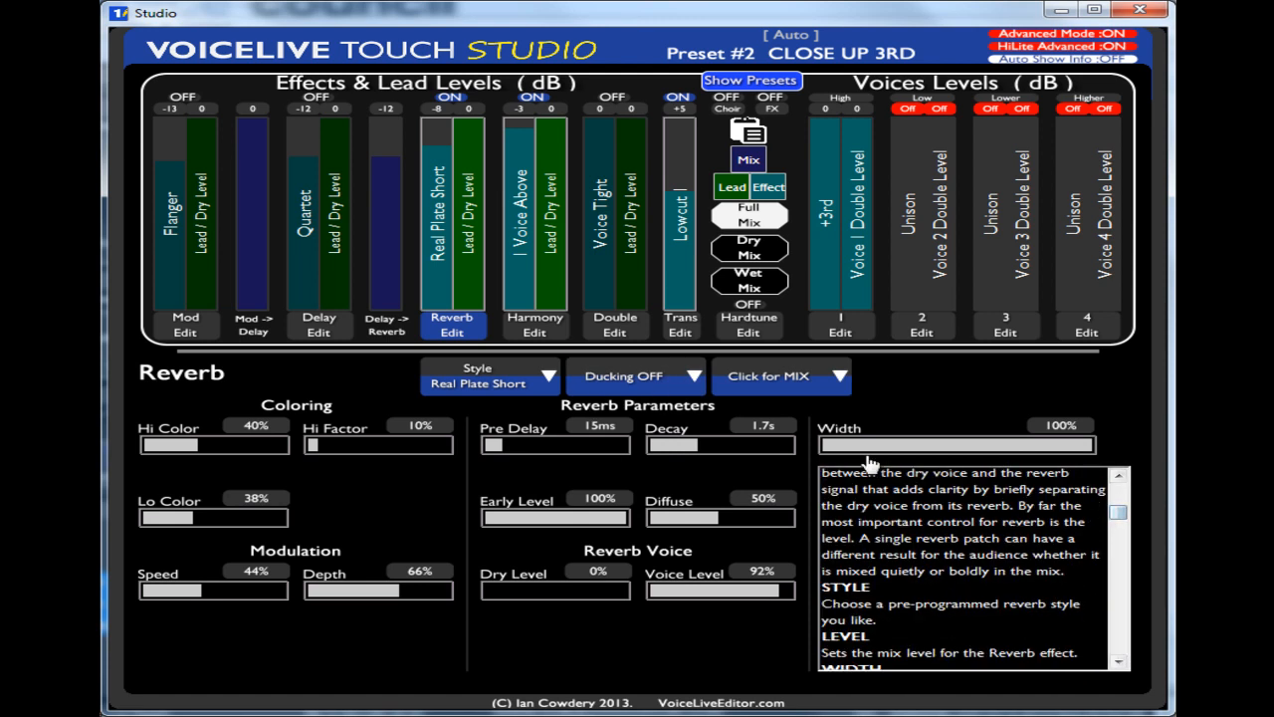
pyautogui.moveTo(252, 160)
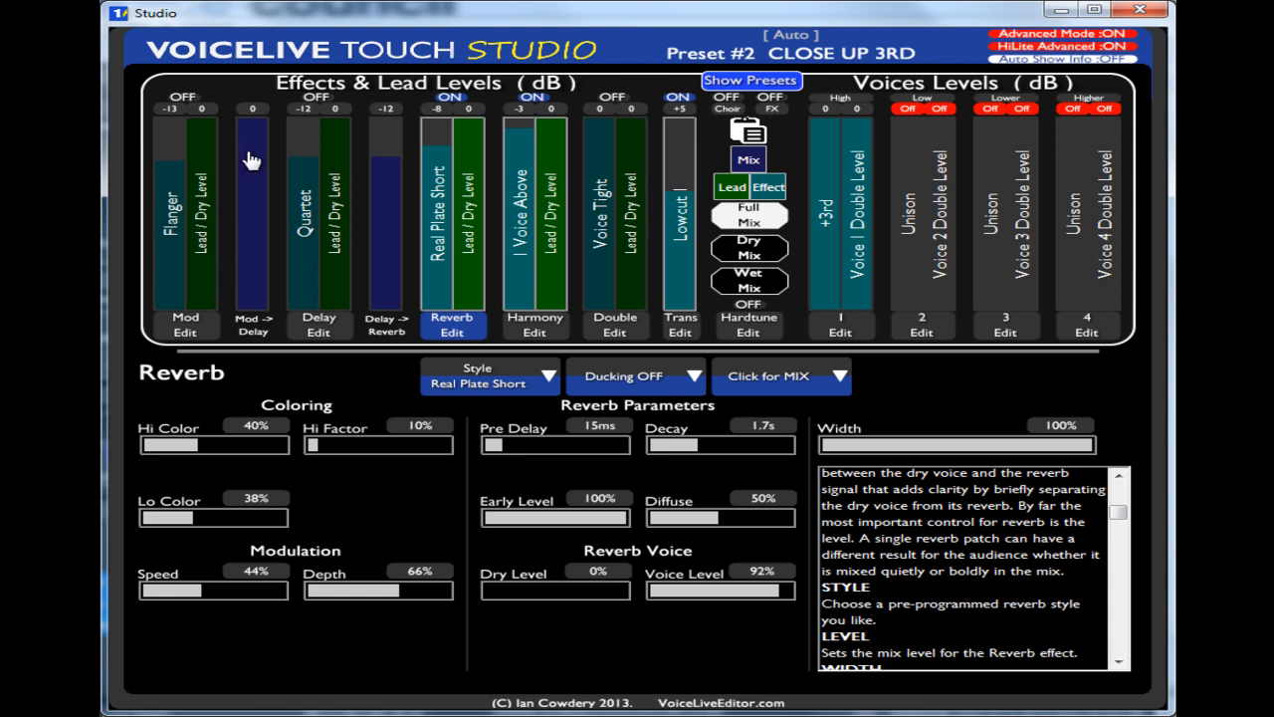
pyautogui.moveTo(443, 149)
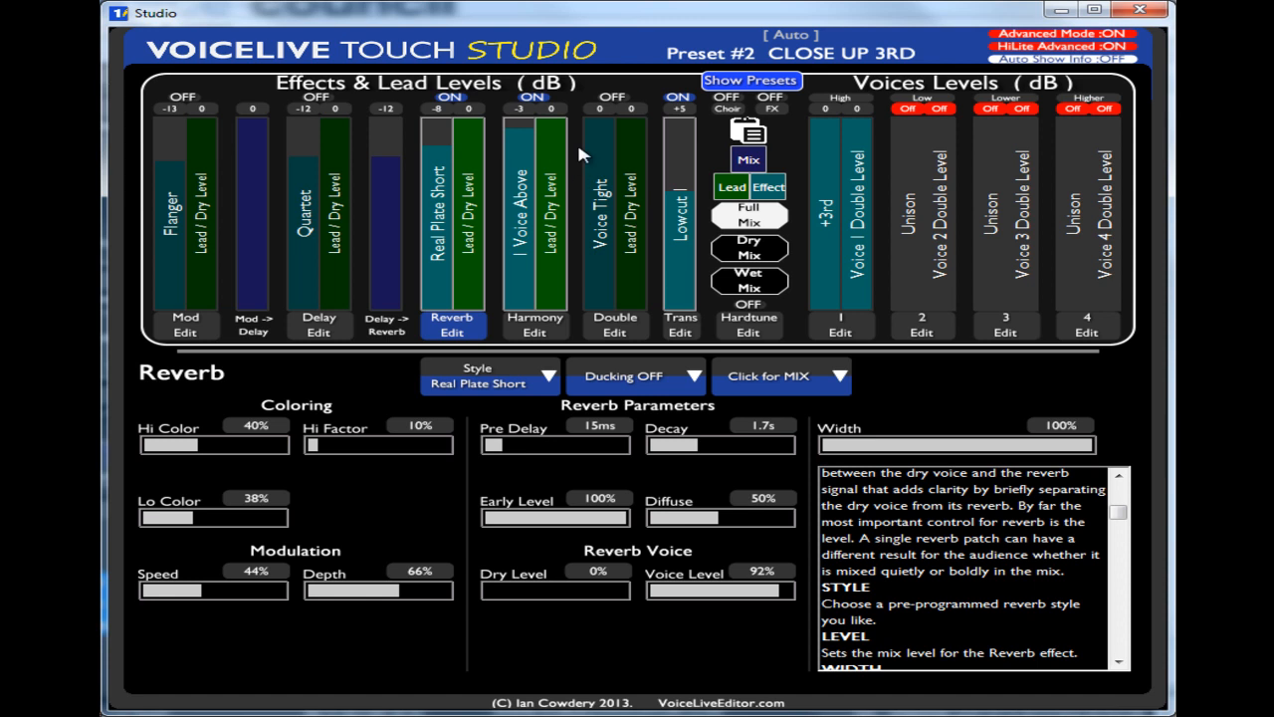
pyautogui.moveTo(801, 179)
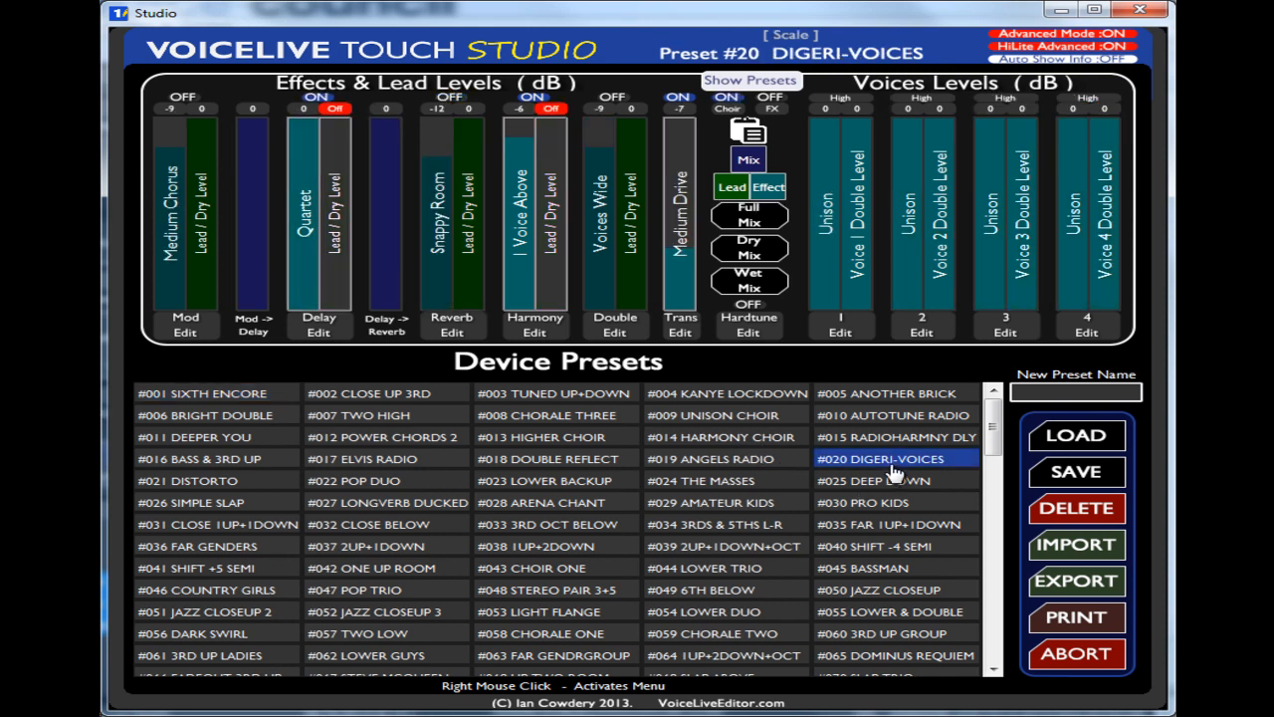
pyautogui.moveTo(901, 451)
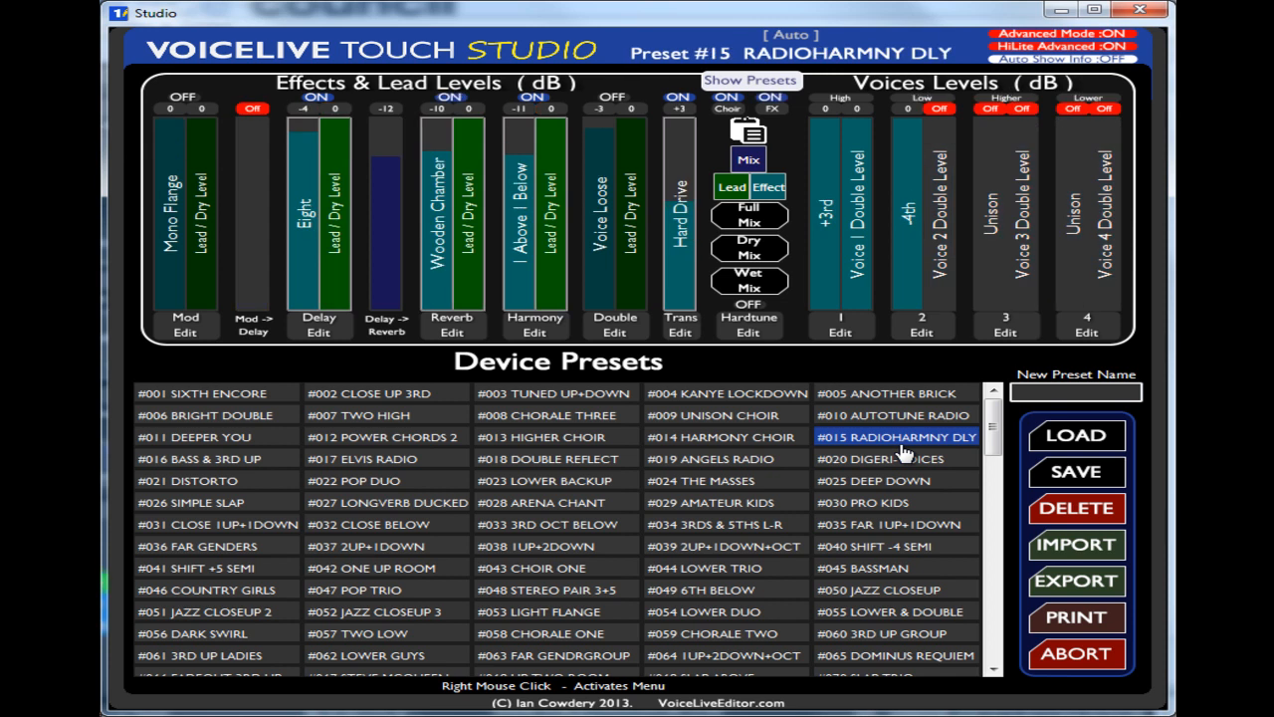
# Step: Load preset #005 ANOTHER BRICK from the Device Presets list
pyautogui.click(893, 415)
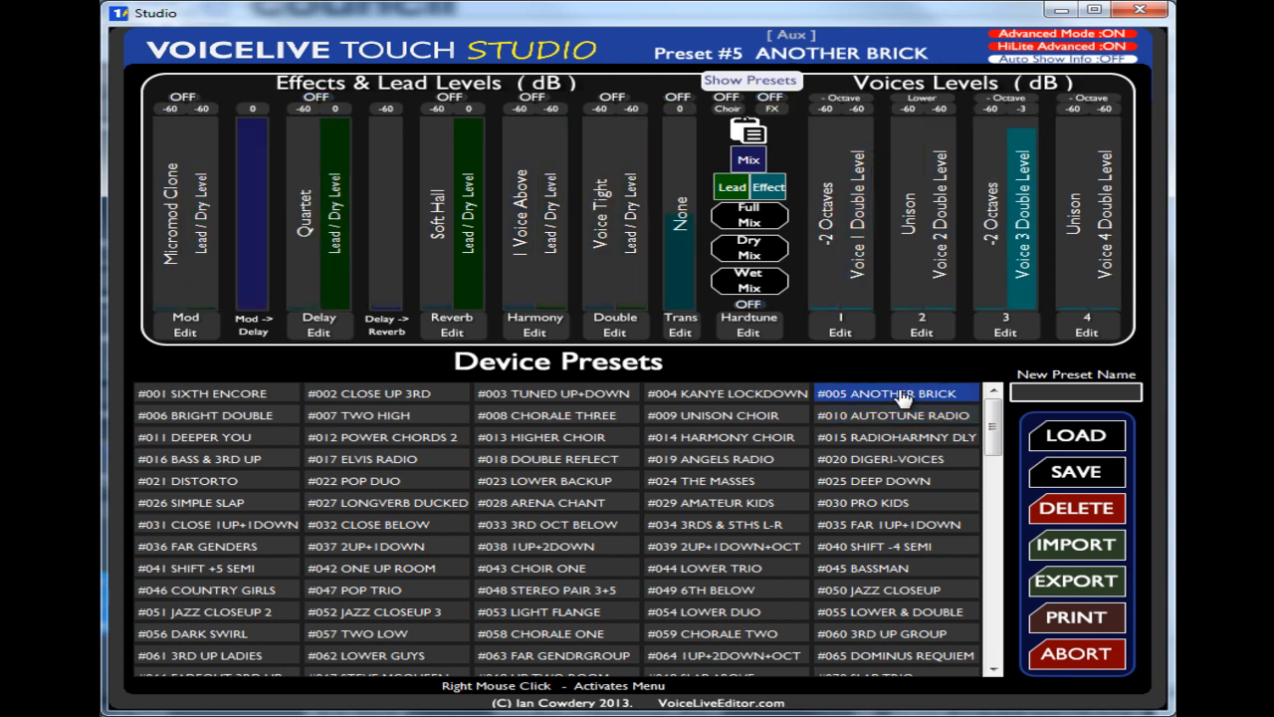
pyautogui.moveTo(187, 487)
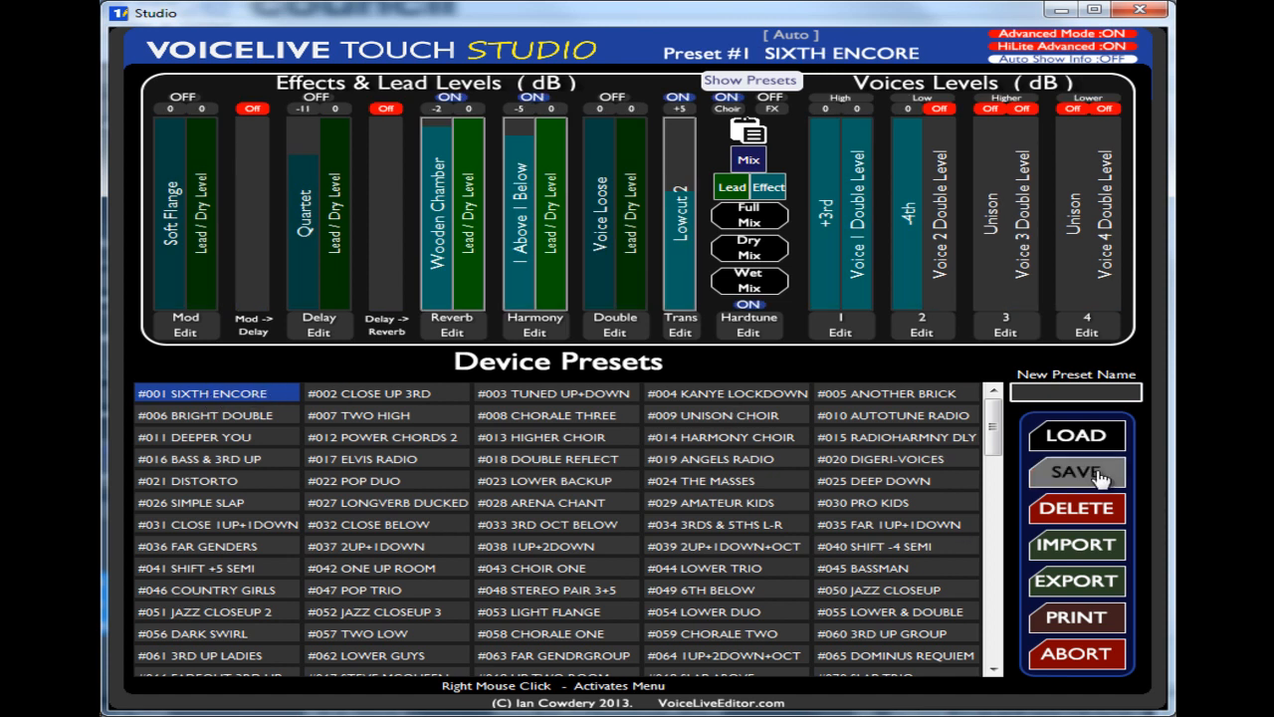
pyautogui.moveTo(1089, 438)
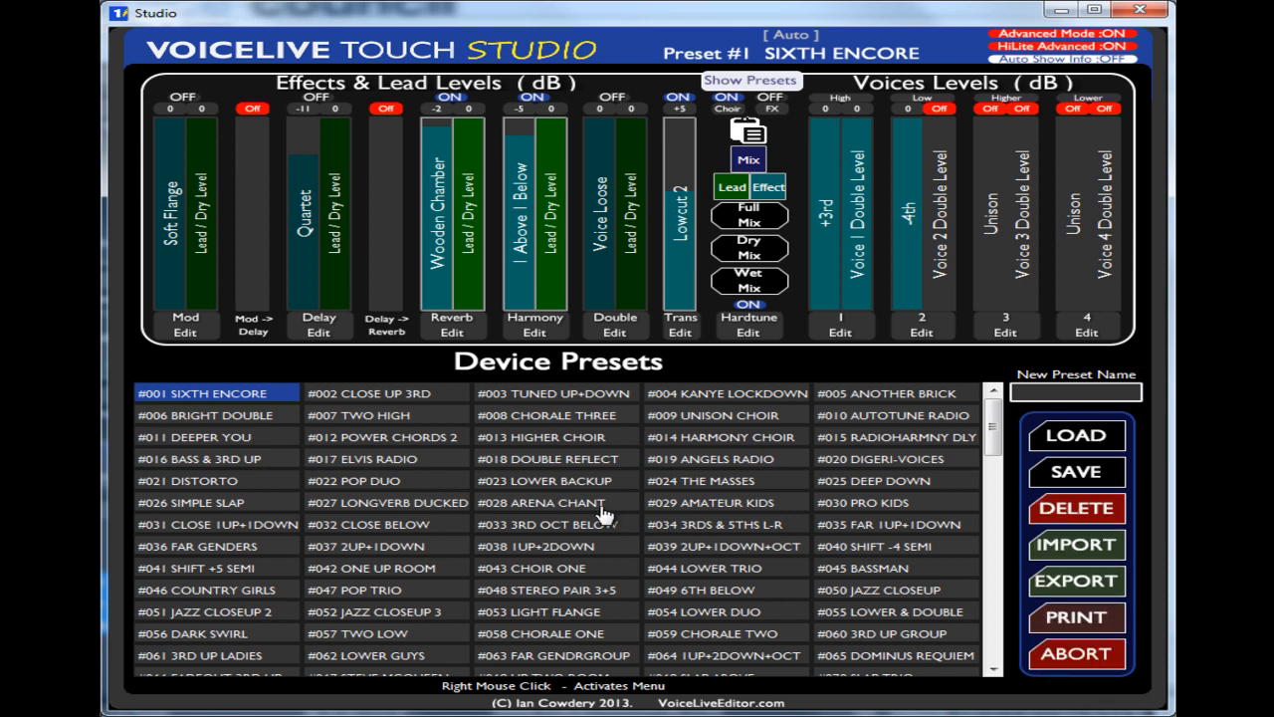
pyautogui.moveTo(1077, 654)
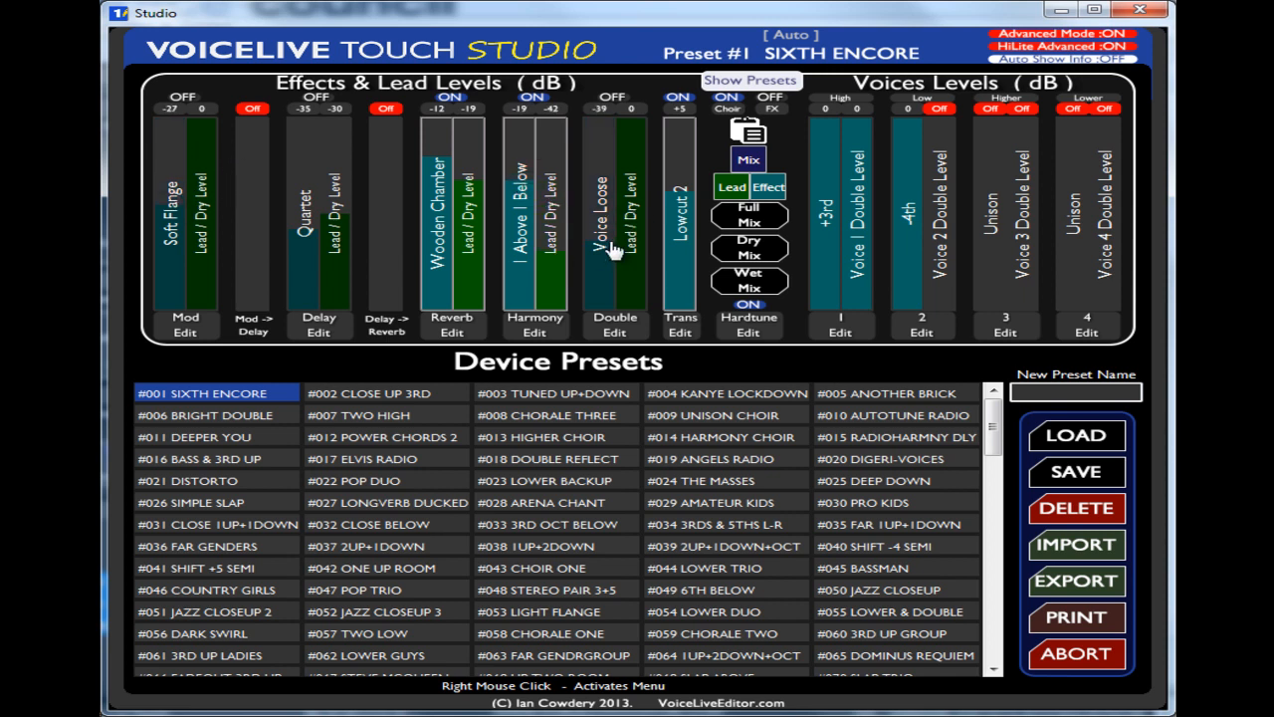
pyautogui.moveTo(526, 209)
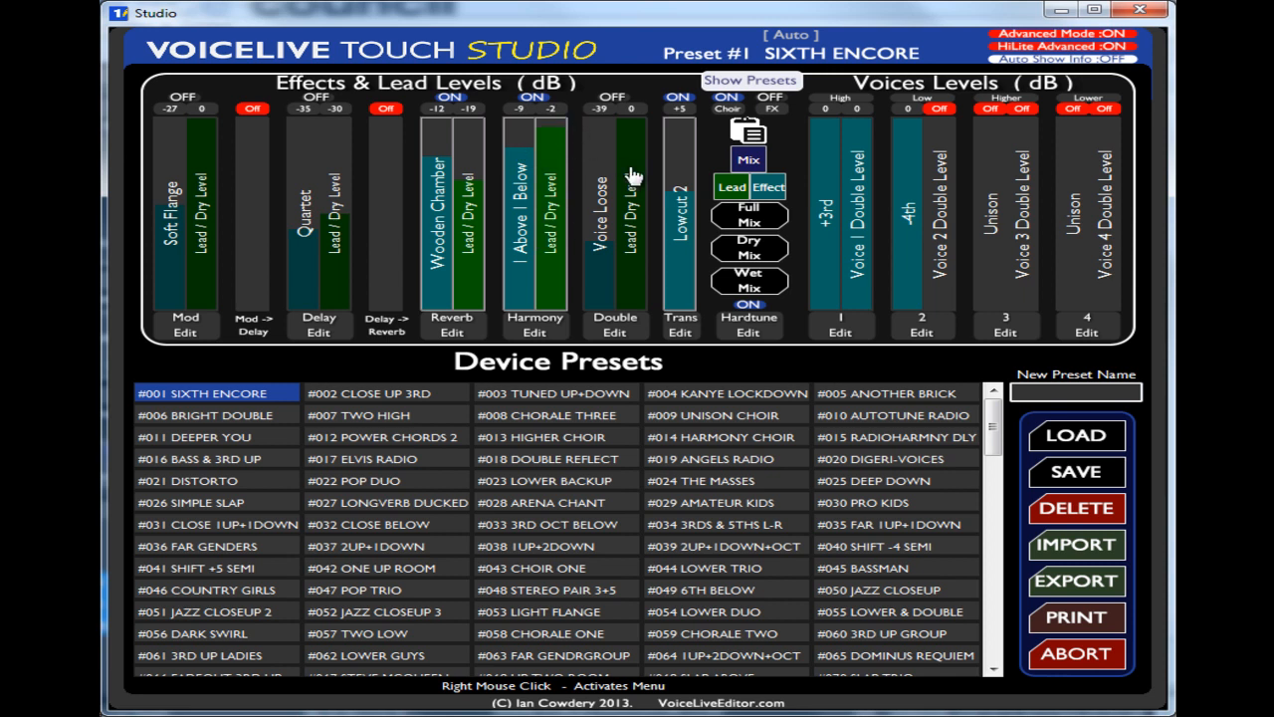
pyautogui.moveTo(996, 499)
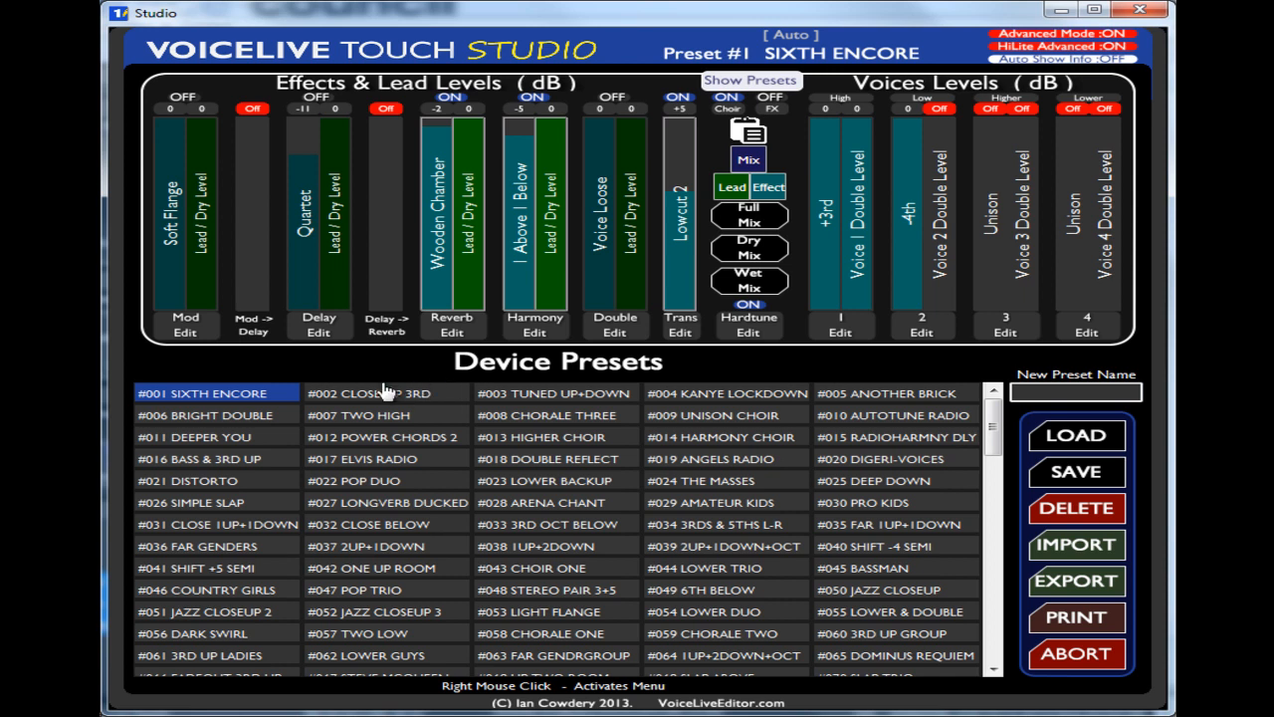
pyautogui.moveTo(958, 370)
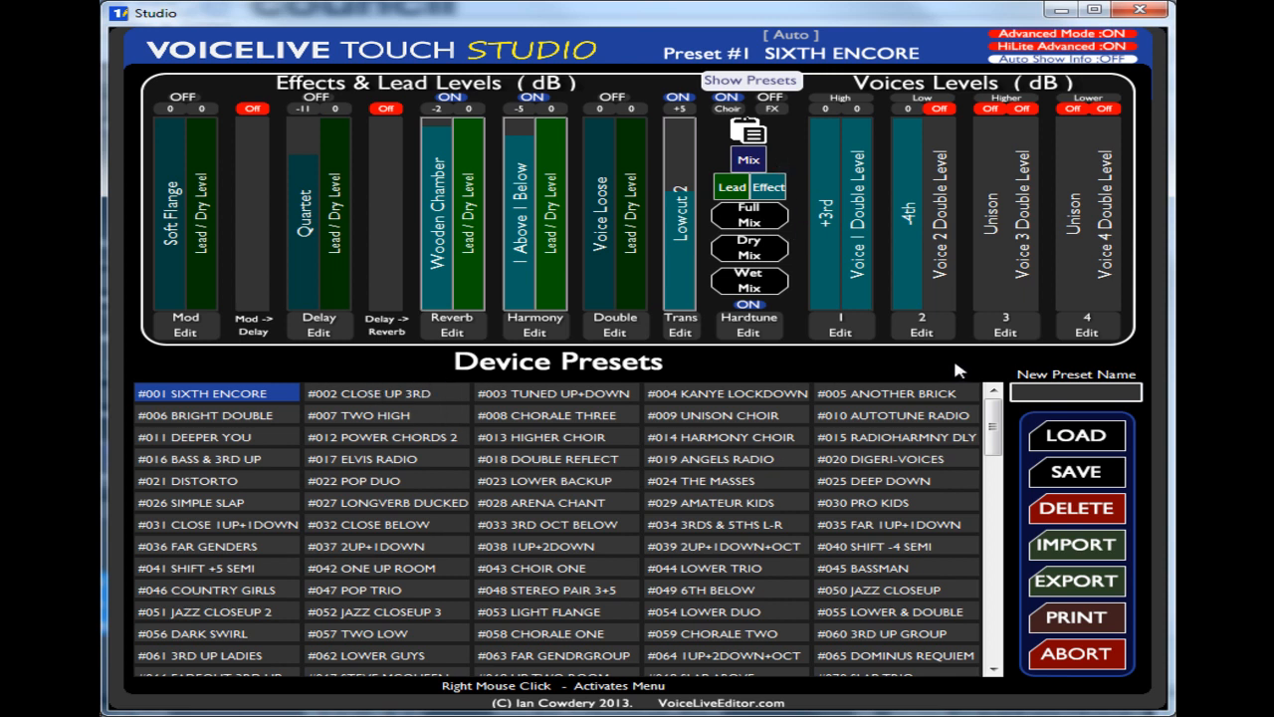
pyautogui.moveTo(251, 422)
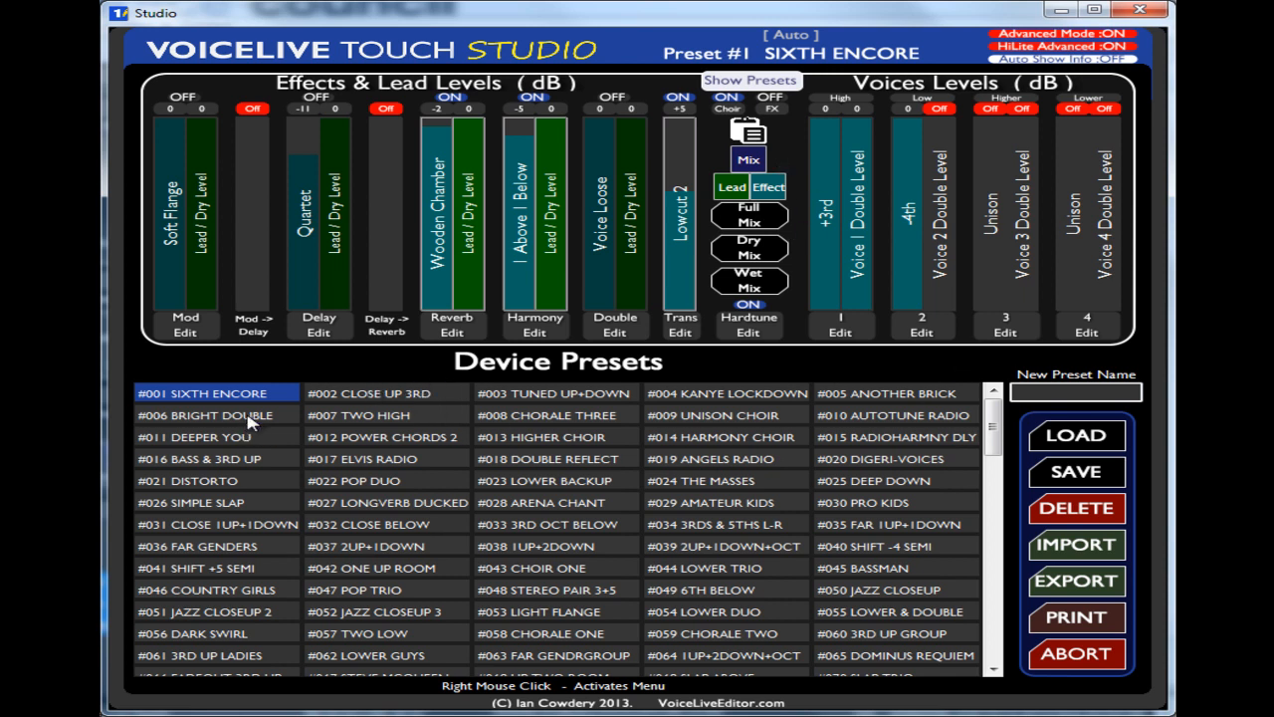
pyautogui.rightClick(248, 418)
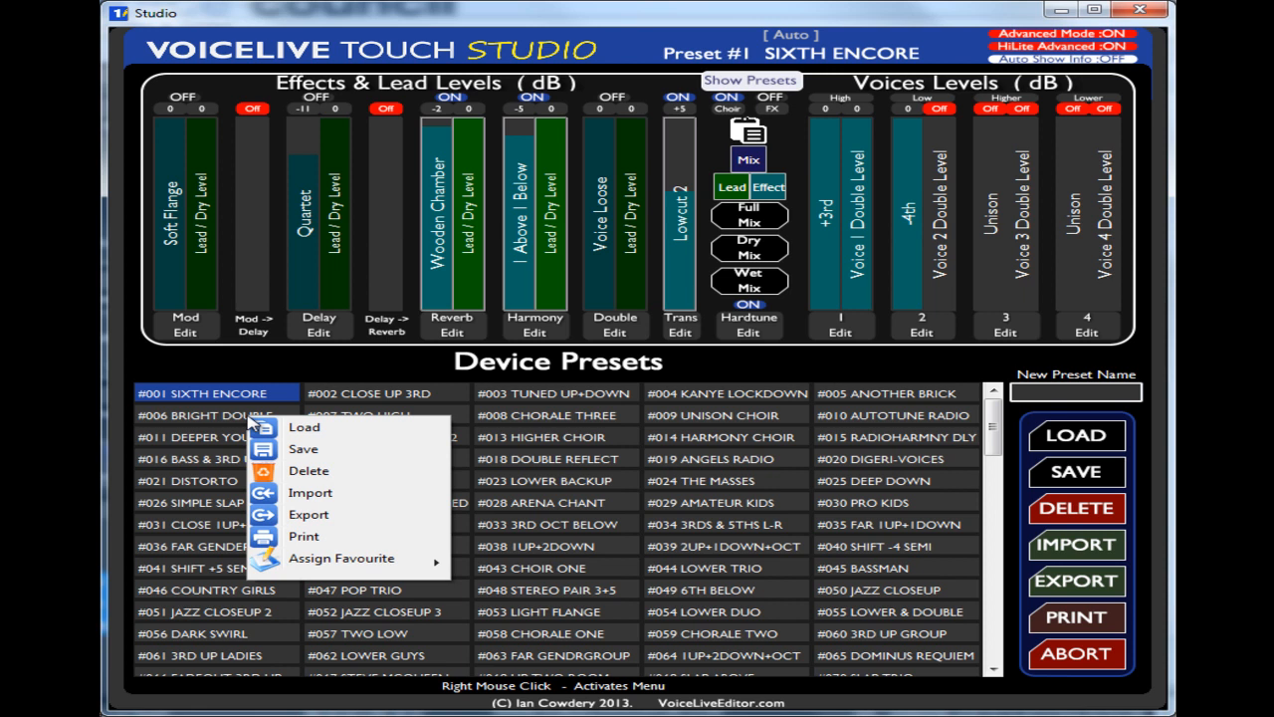
pyautogui.moveTo(318, 493)
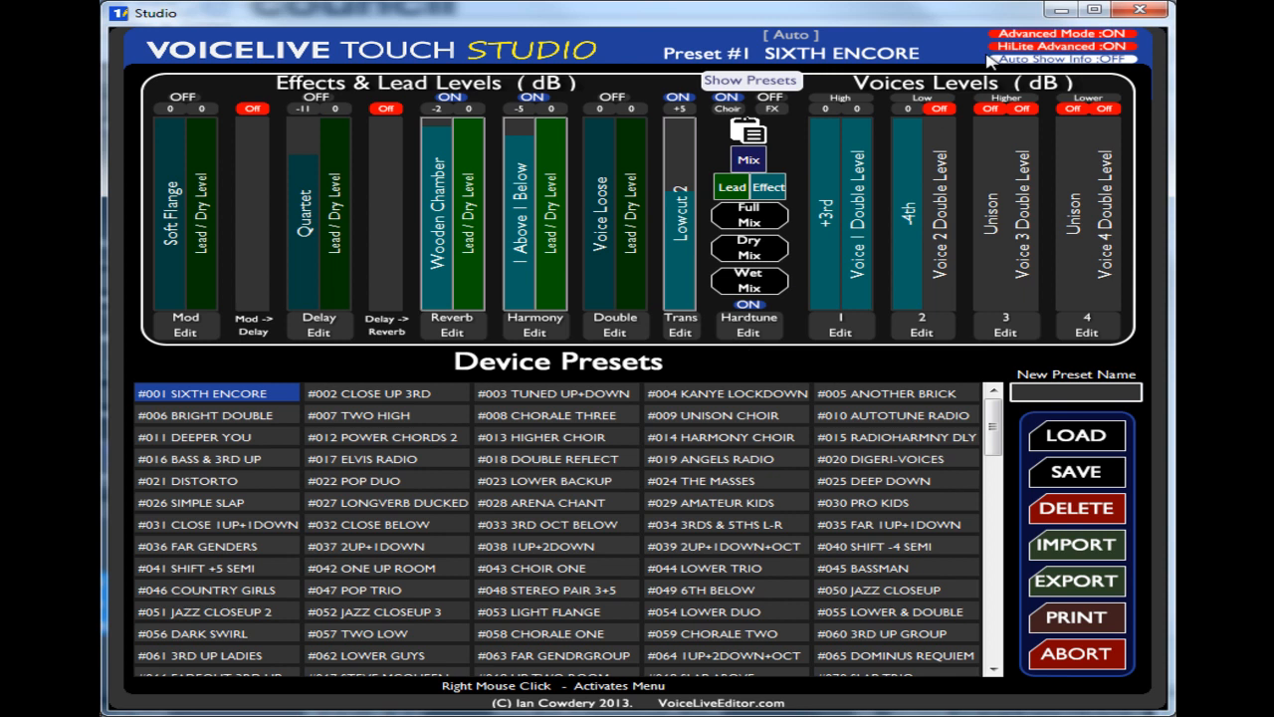
pyautogui.moveTo(602, 446)
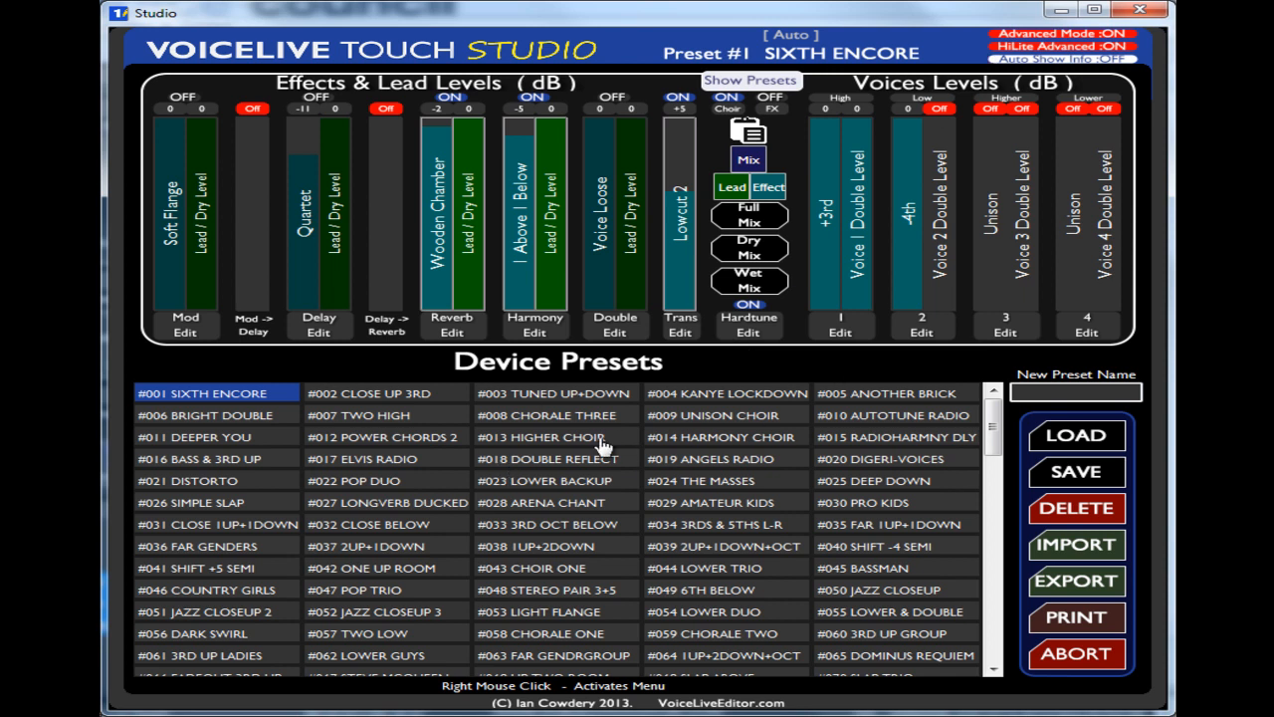
pyautogui.moveTo(602, 448)
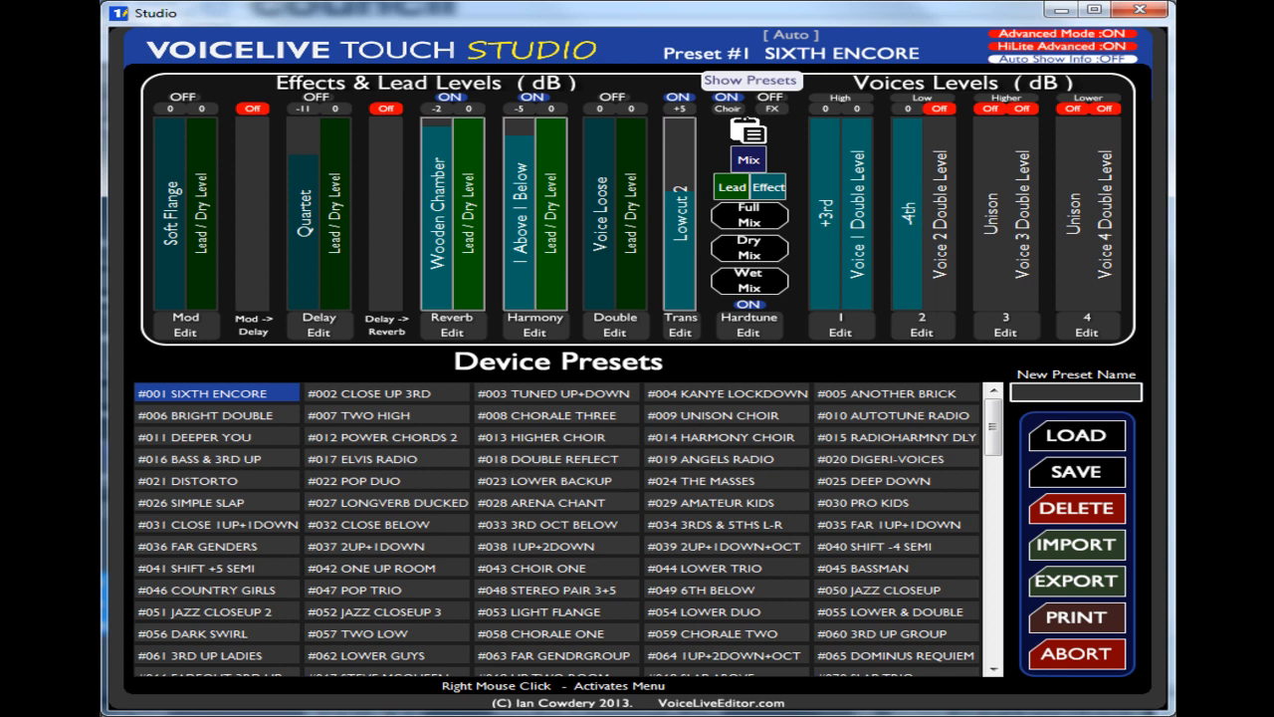